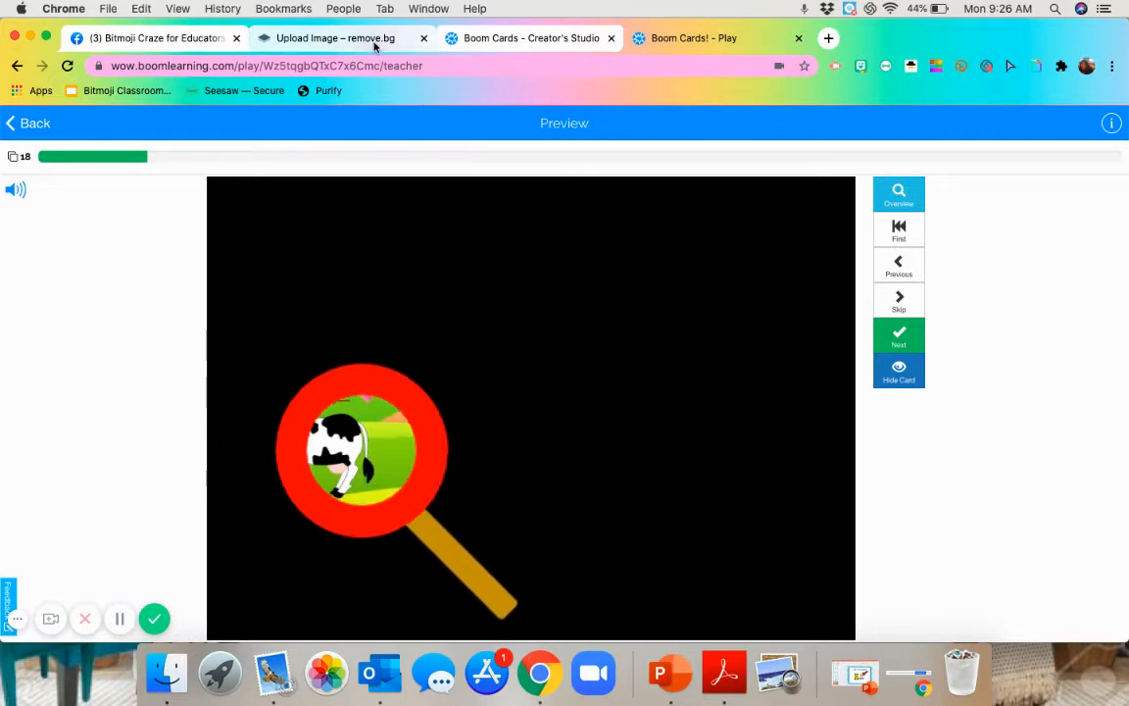
Step: Switch from the Boom Cards preview to the remove.bg upload page
left_click(333, 37)
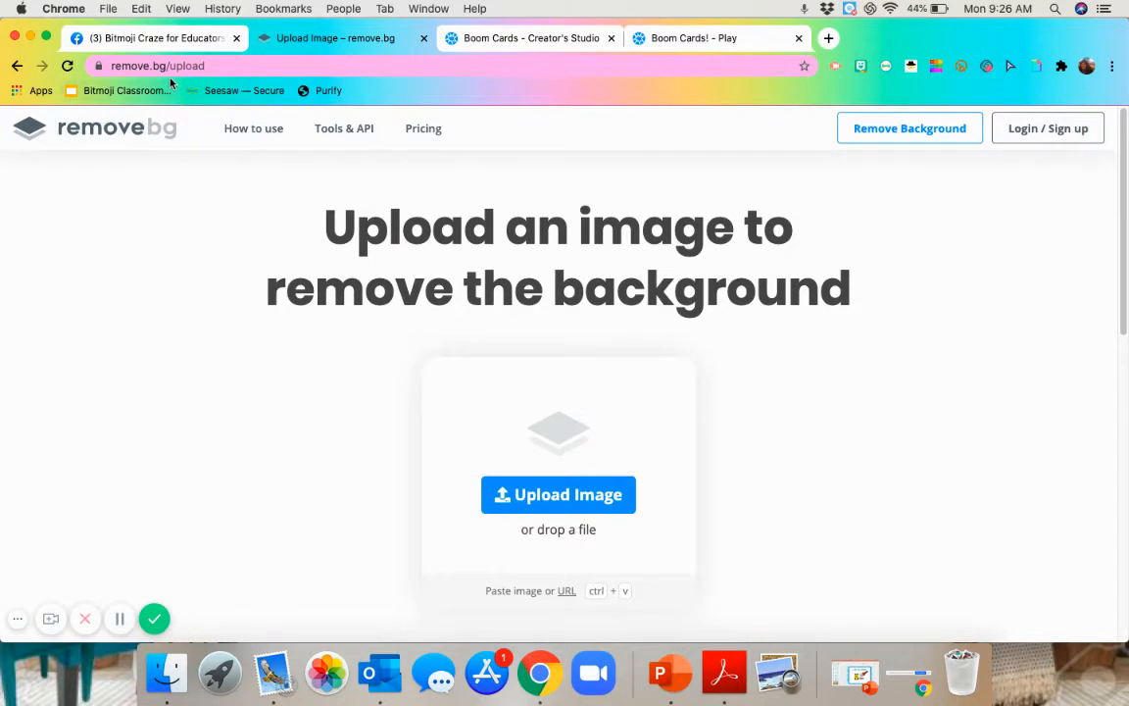
mouse_move(382, 351)
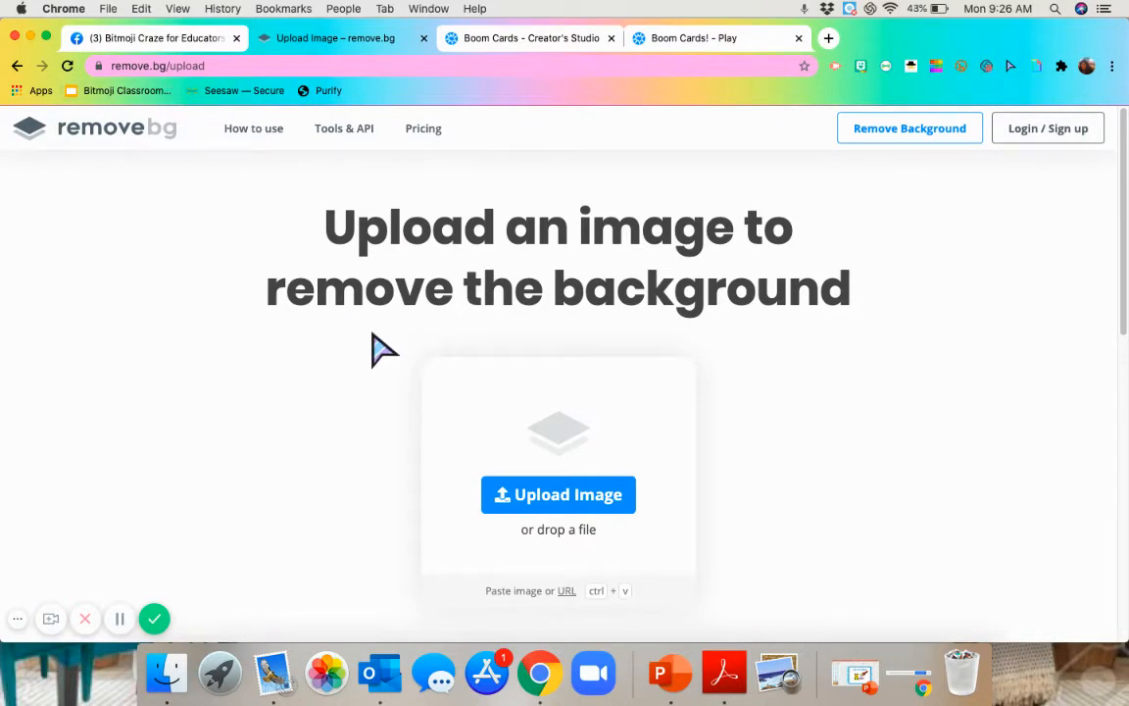
mouse_move(635, 382)
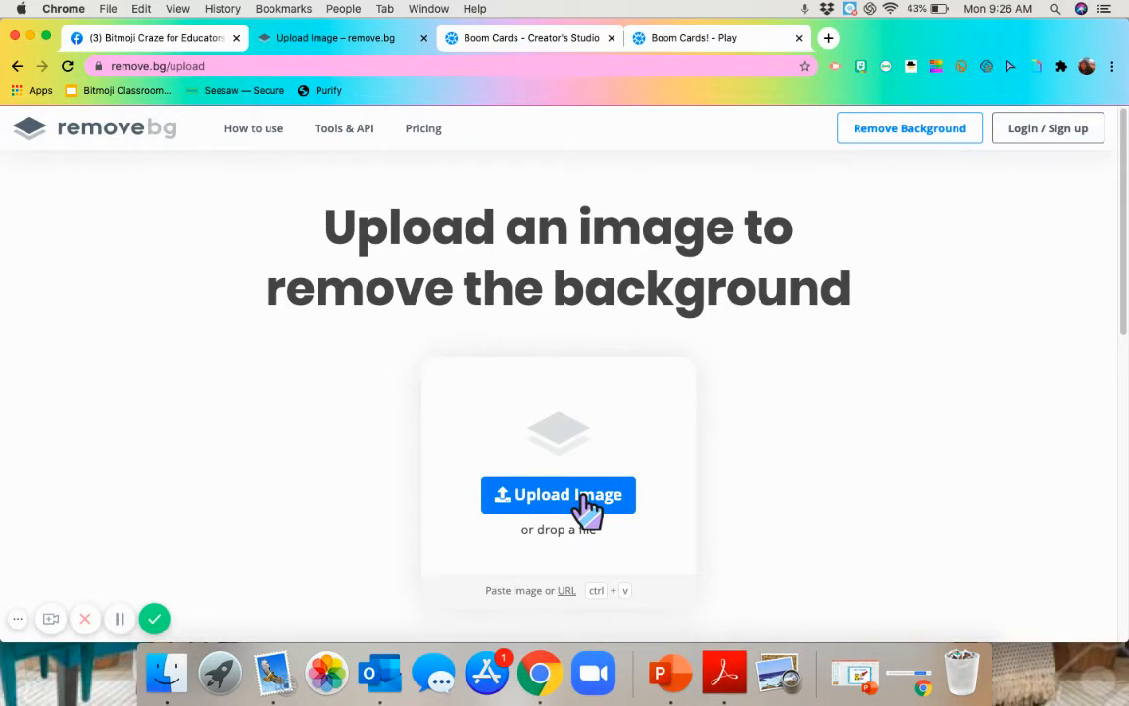
Step: Upload flashlight.png from the Desktop so remove.bg strips its background
left_click(557, 494)
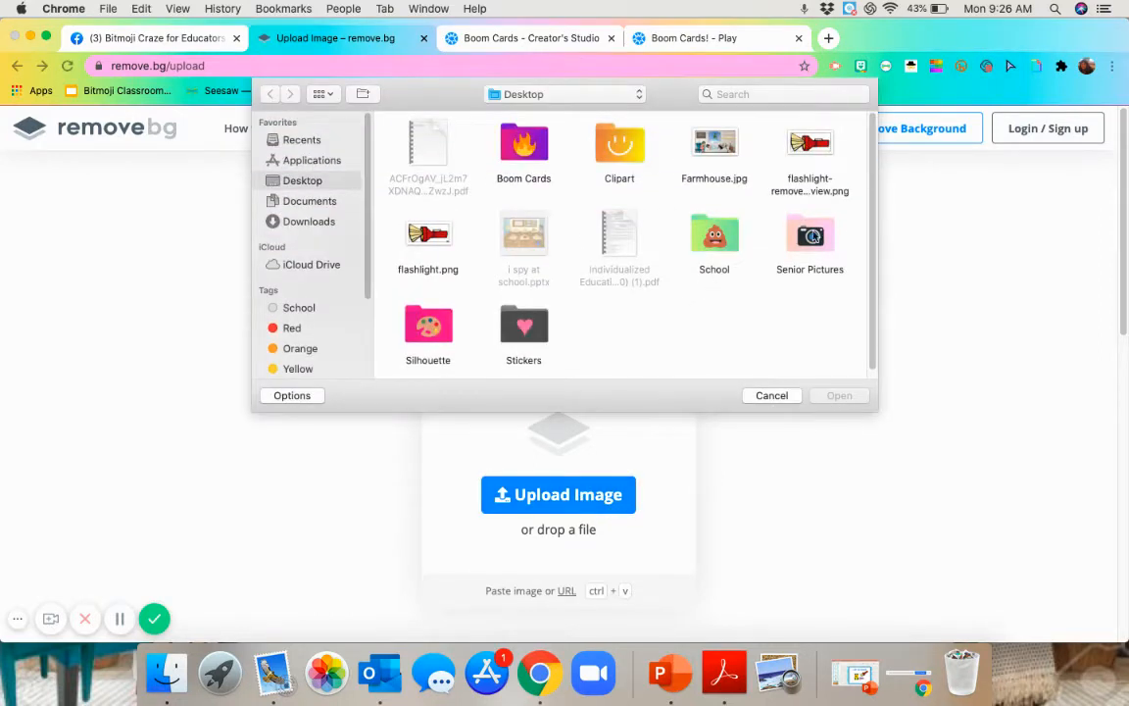
left_click(427, 239)
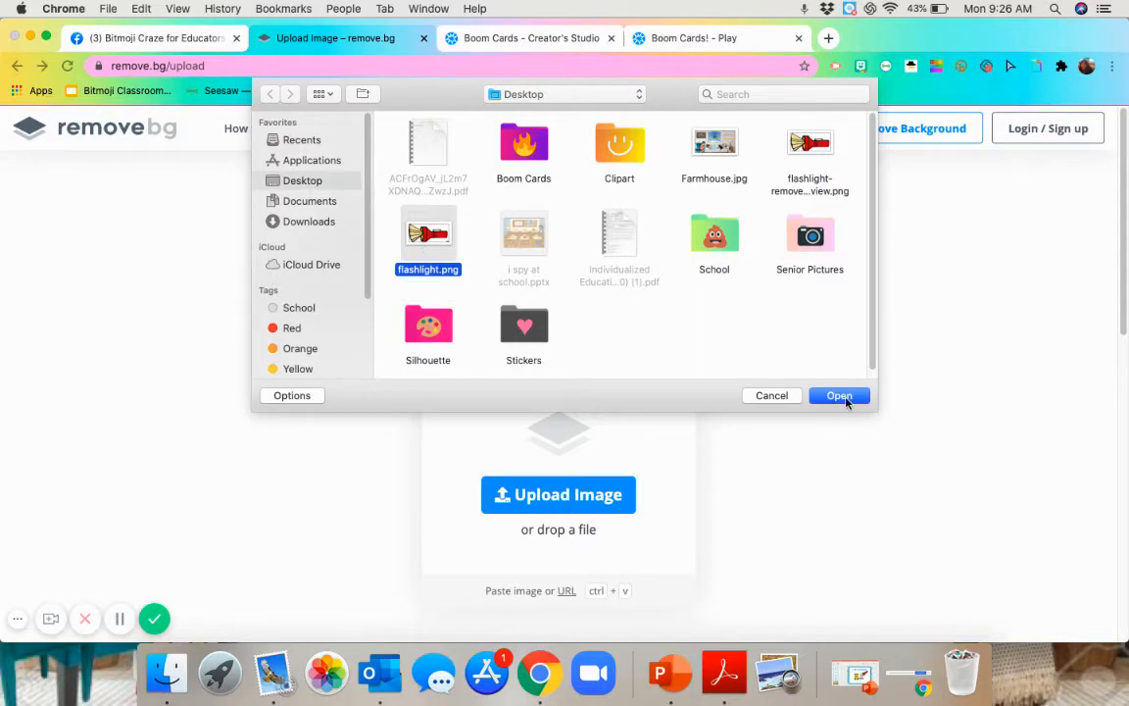
left_click(839, 396)
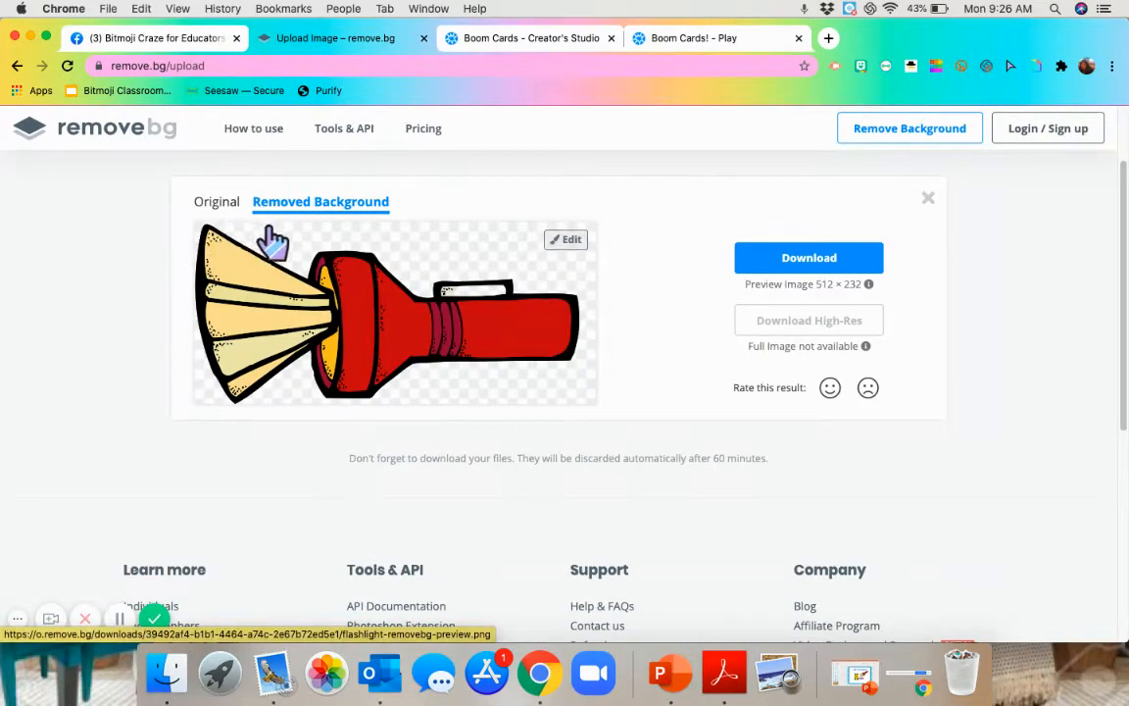
mouse_move(541, 406)
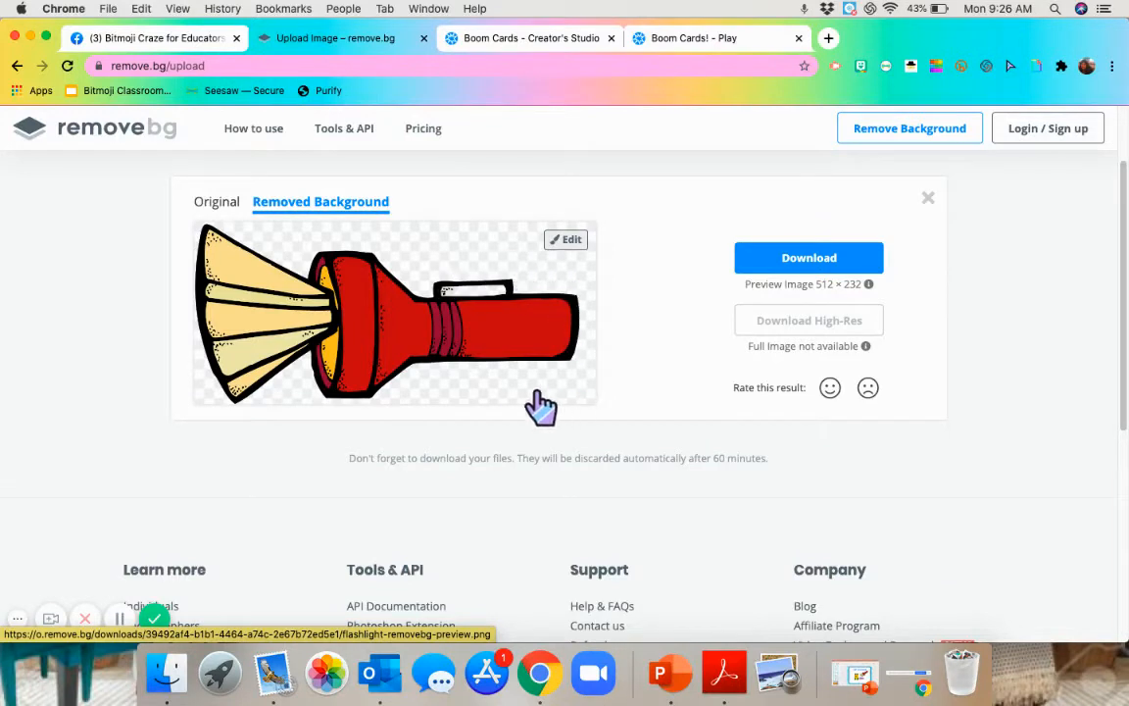
mouse_move(517, 404)
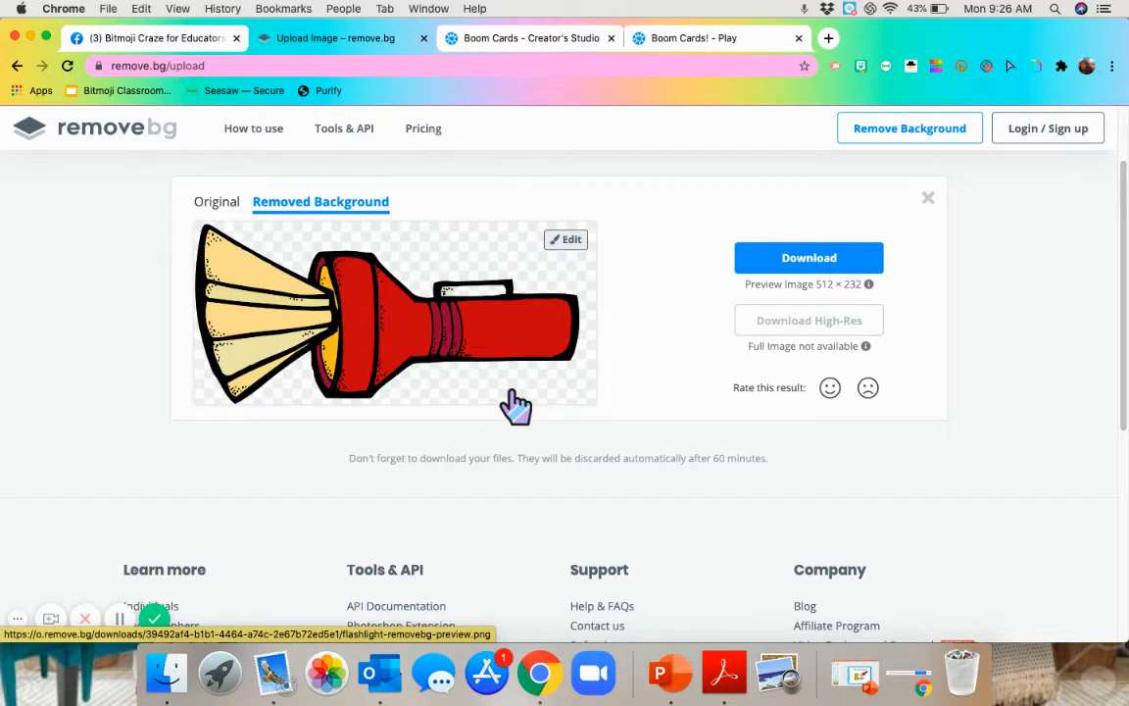
mouse_move(480, 370)
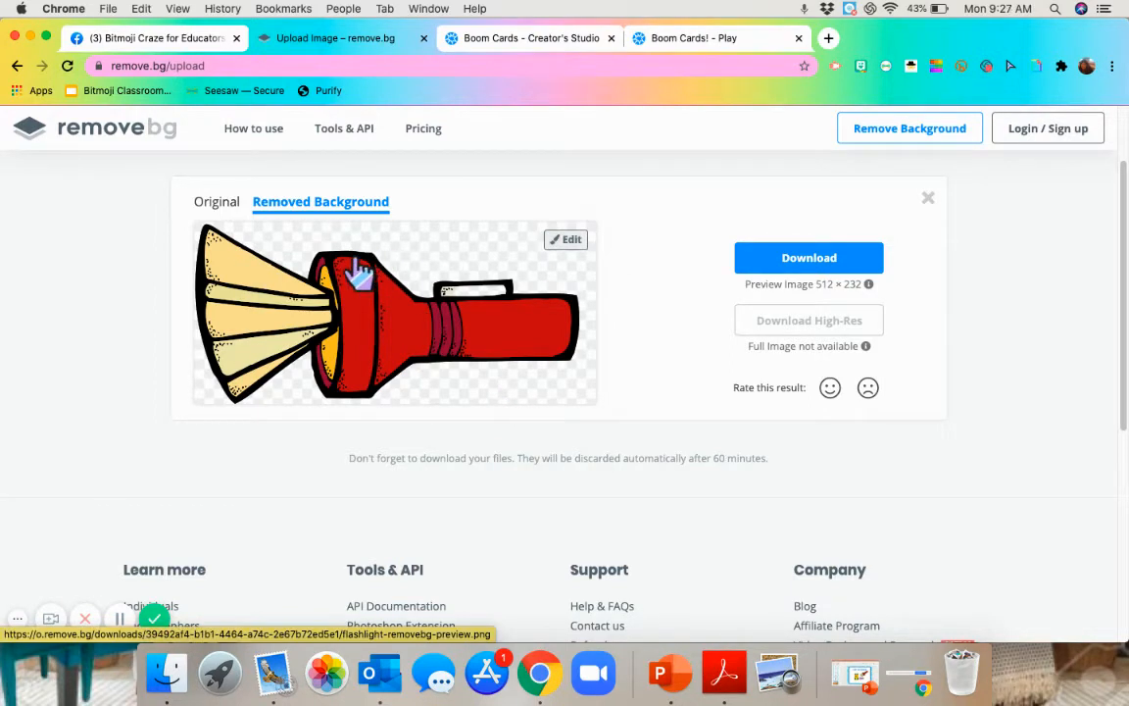
mouse_move(451, 278)
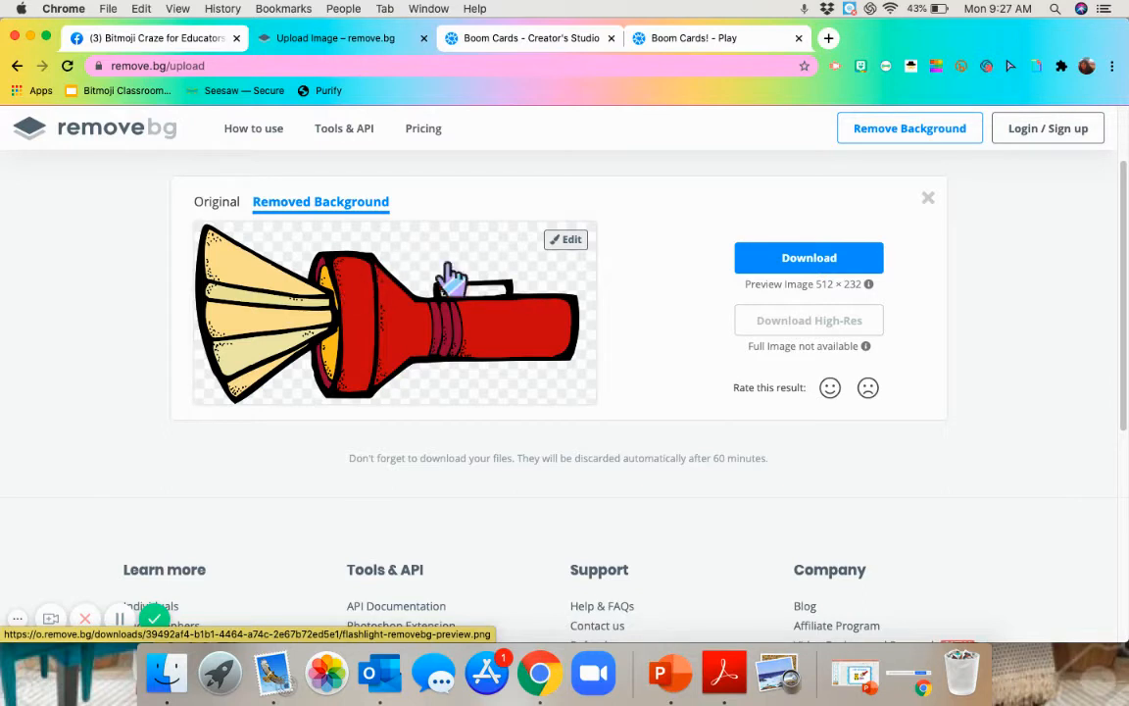
mouse_move(317, 343)
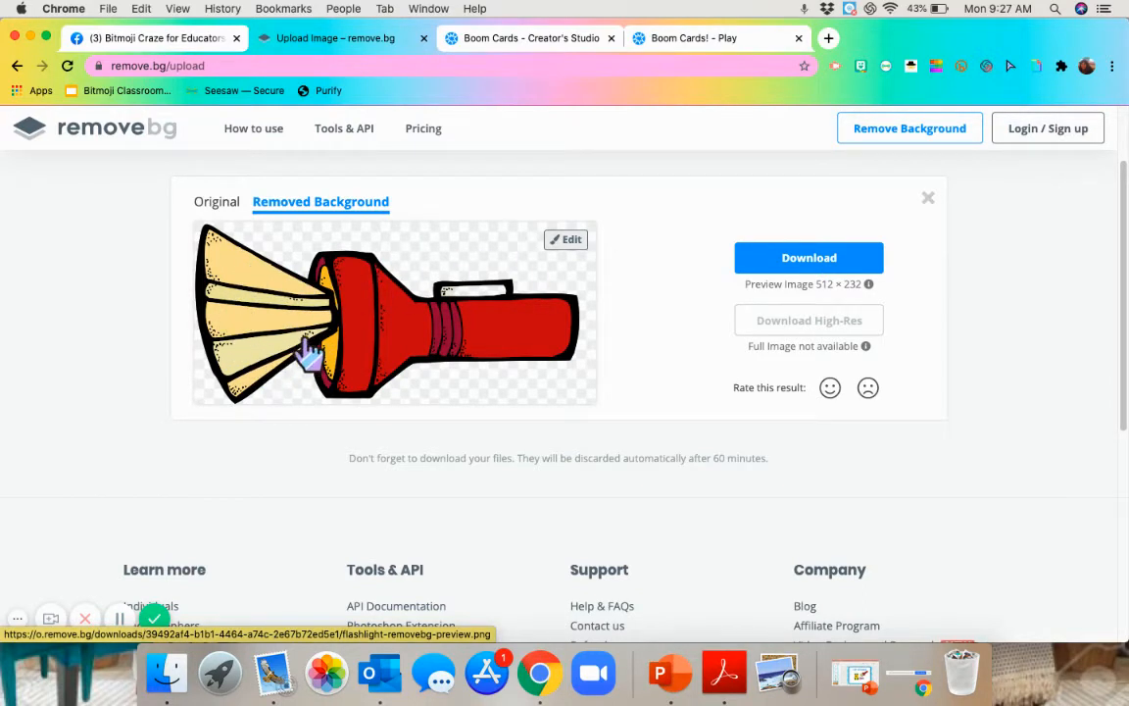
mouse_move(508, 213)
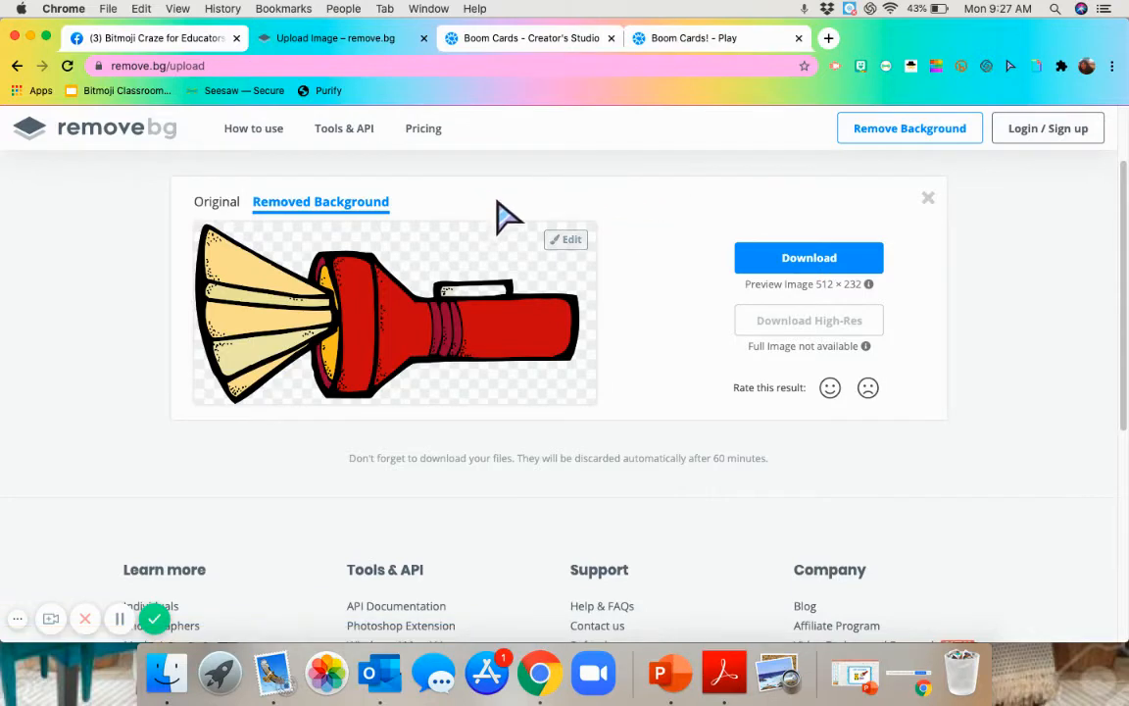
Step: Edit the result in Erase/Restore mode with the brush at its largest size
left_click(565, 239)
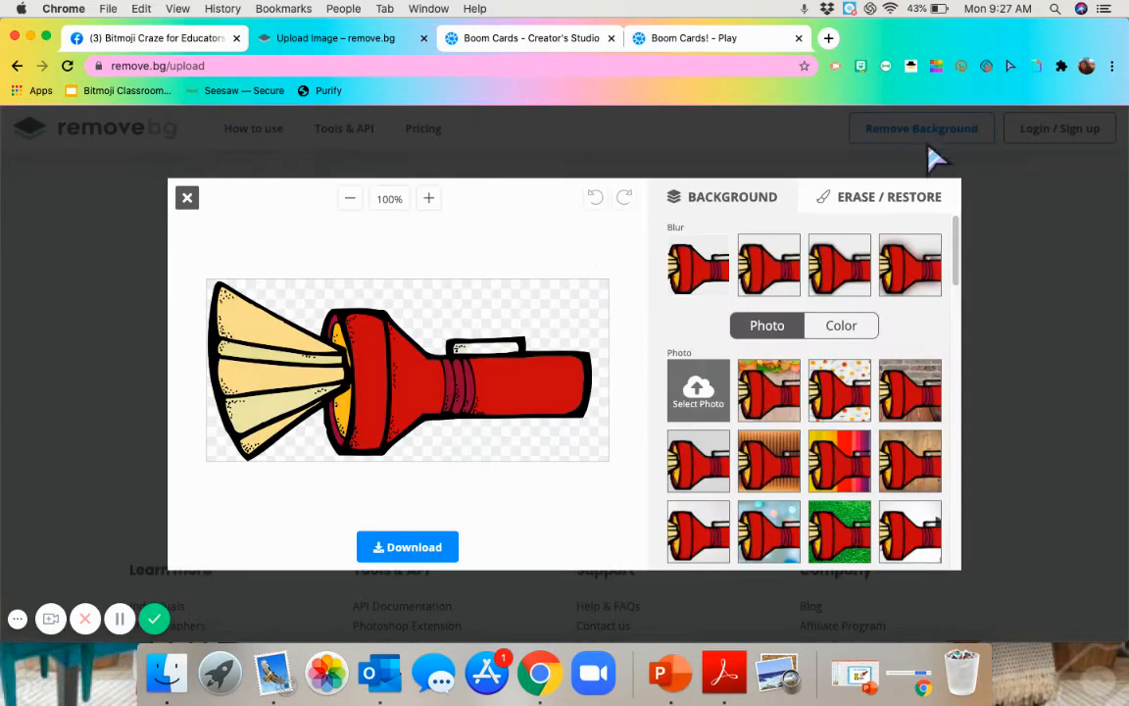
left_click(879, 196)
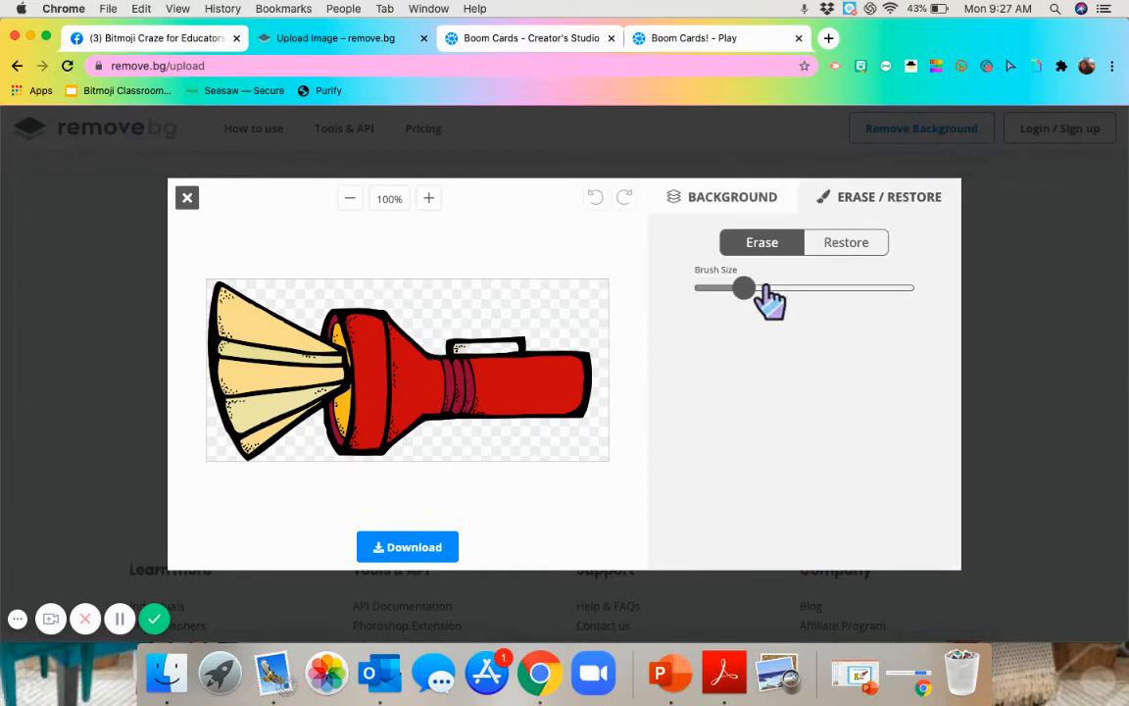
left_click_drag(745, 286, 780, 286)
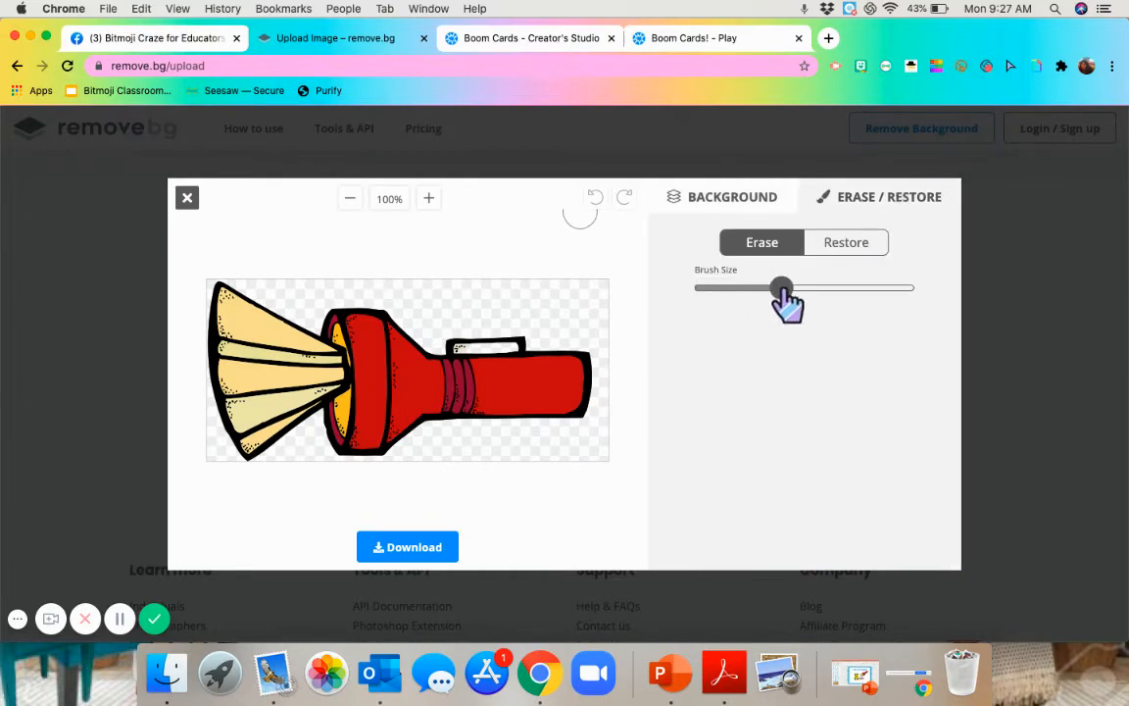
left_click_drag(780, 286, 906, 286)
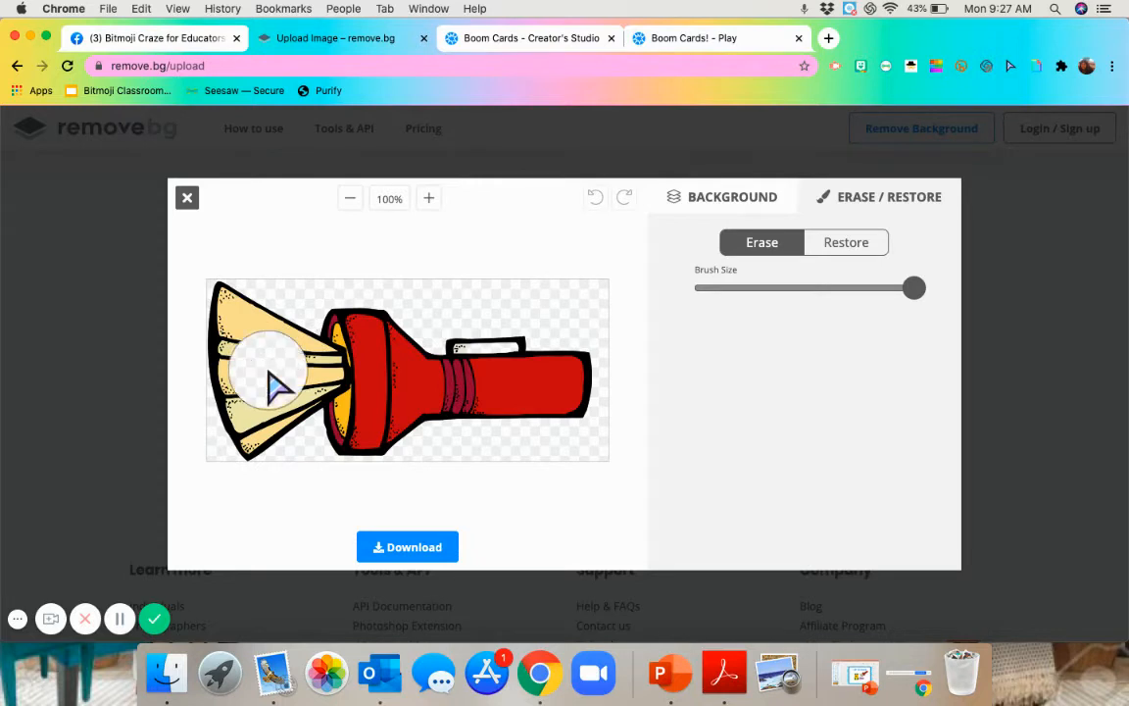
Step: Erase parts of the flashlight beam as a trial, then switch to Restore to paint them back
left_click_drag(270, 382, 402, 392)
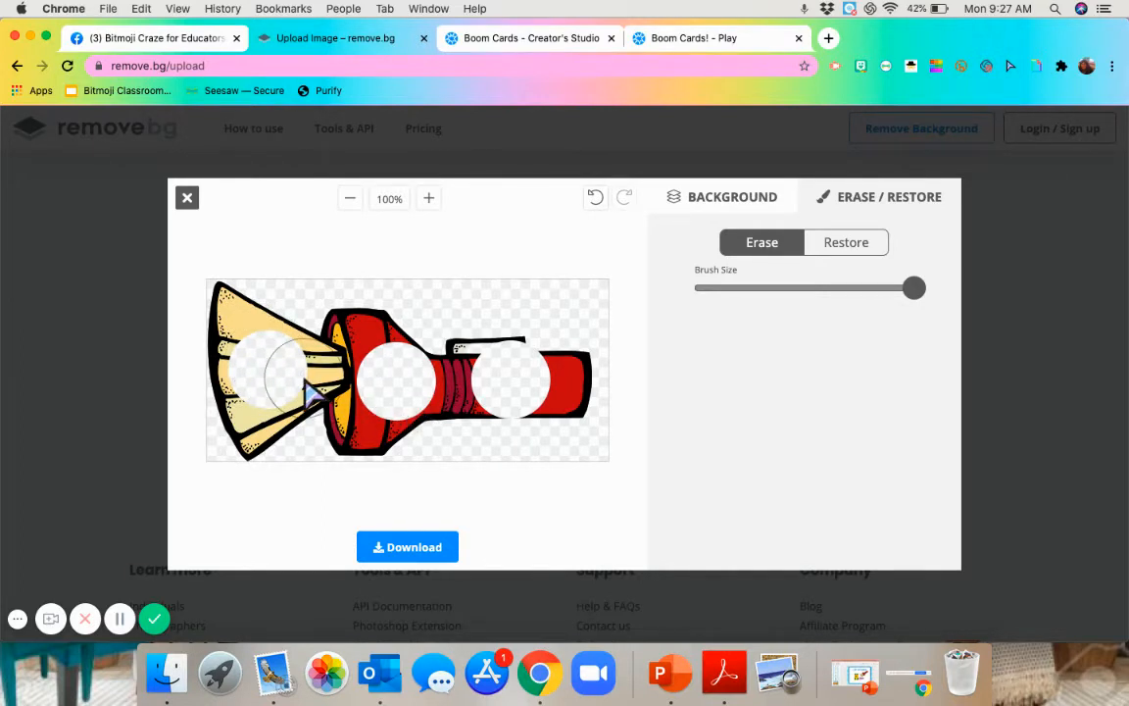
left_click_drag(309, 392, 251, 392)
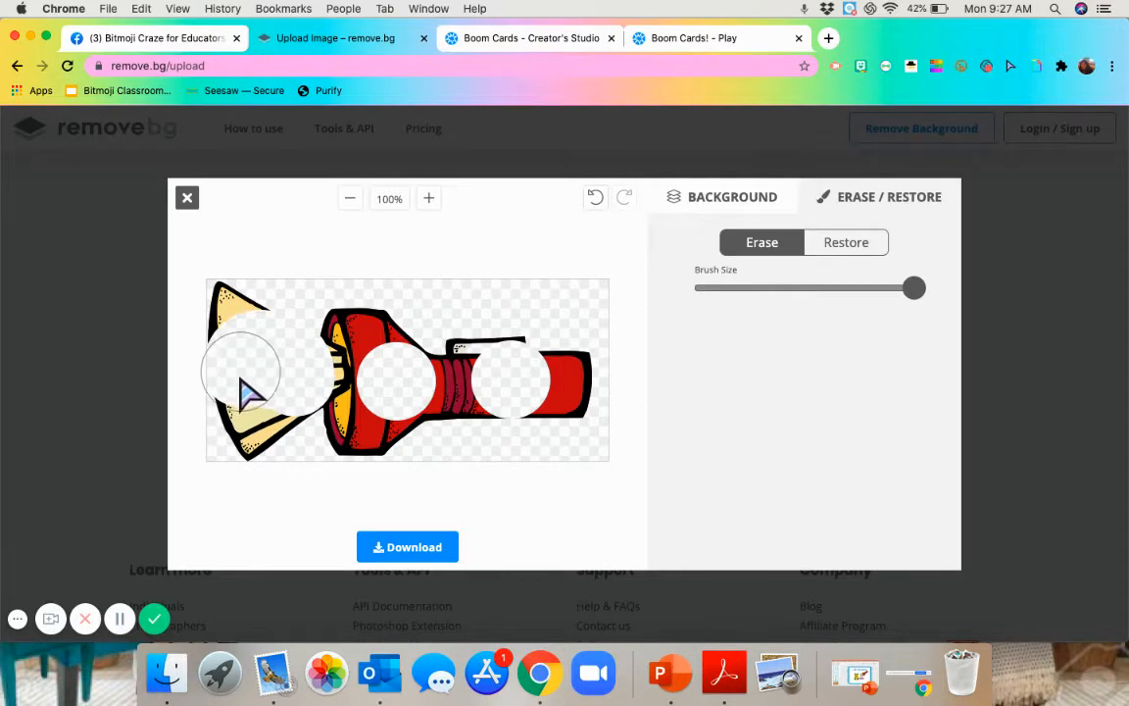
left_click_drag(245, 392, 290, 357)
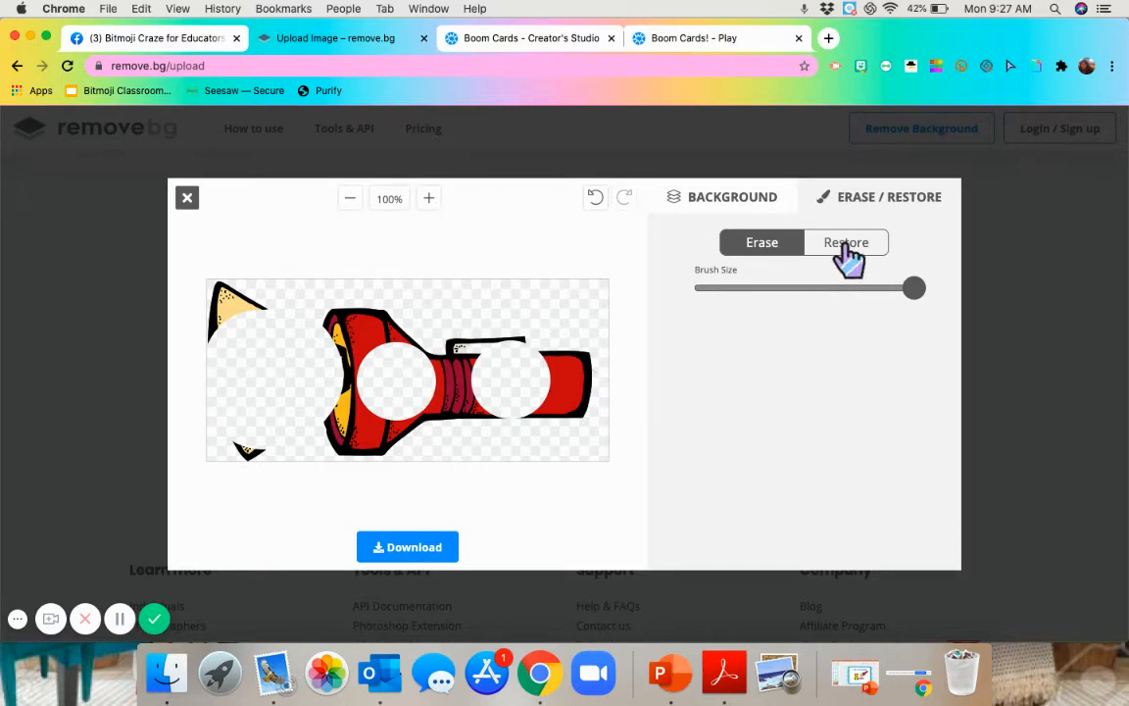
left_click(847, 243)
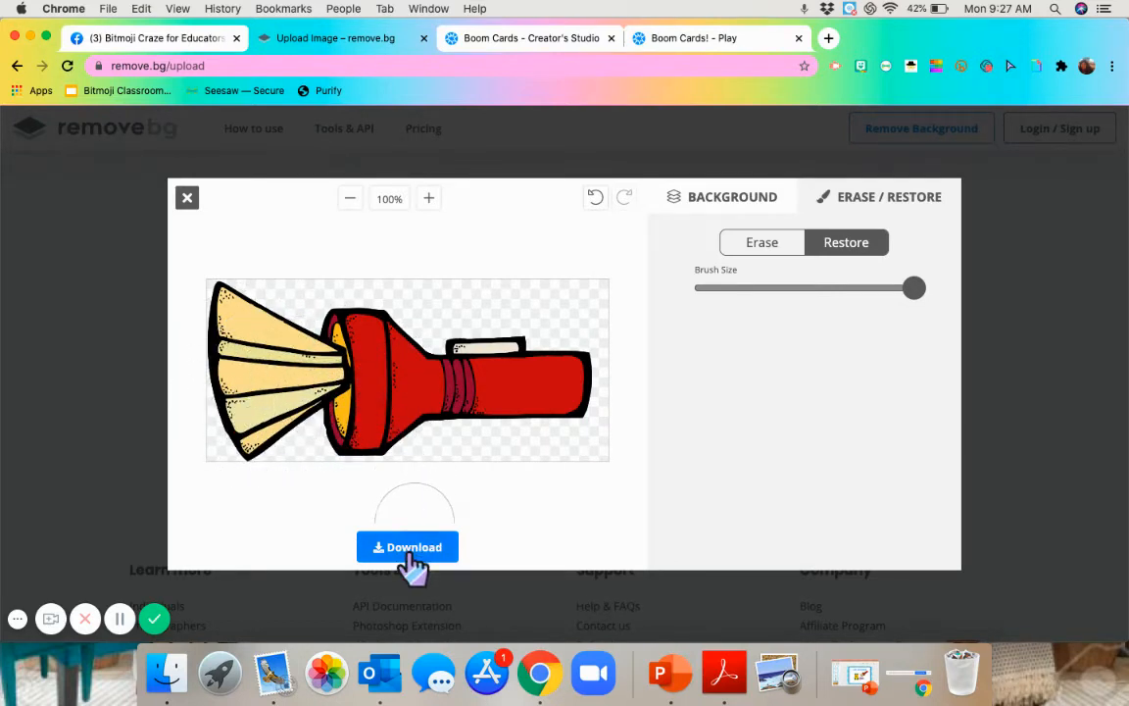
Step: Download the background-free flashlight image as a PNG
left_click(408, 547)
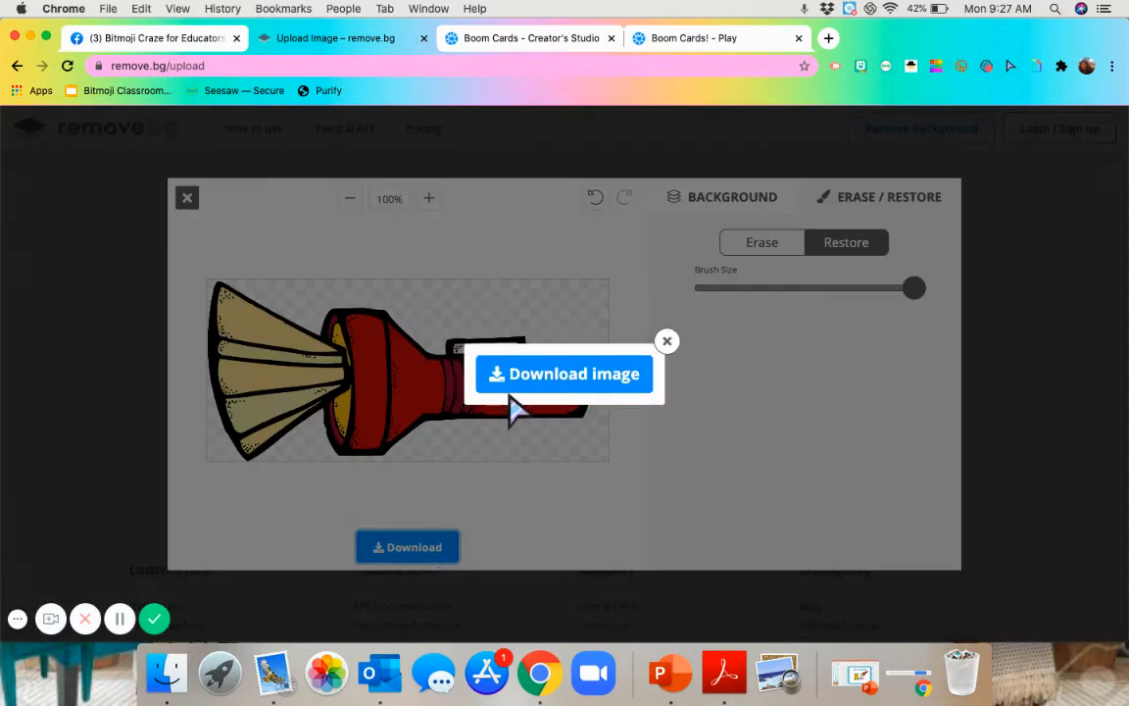
left_click(565, 372)
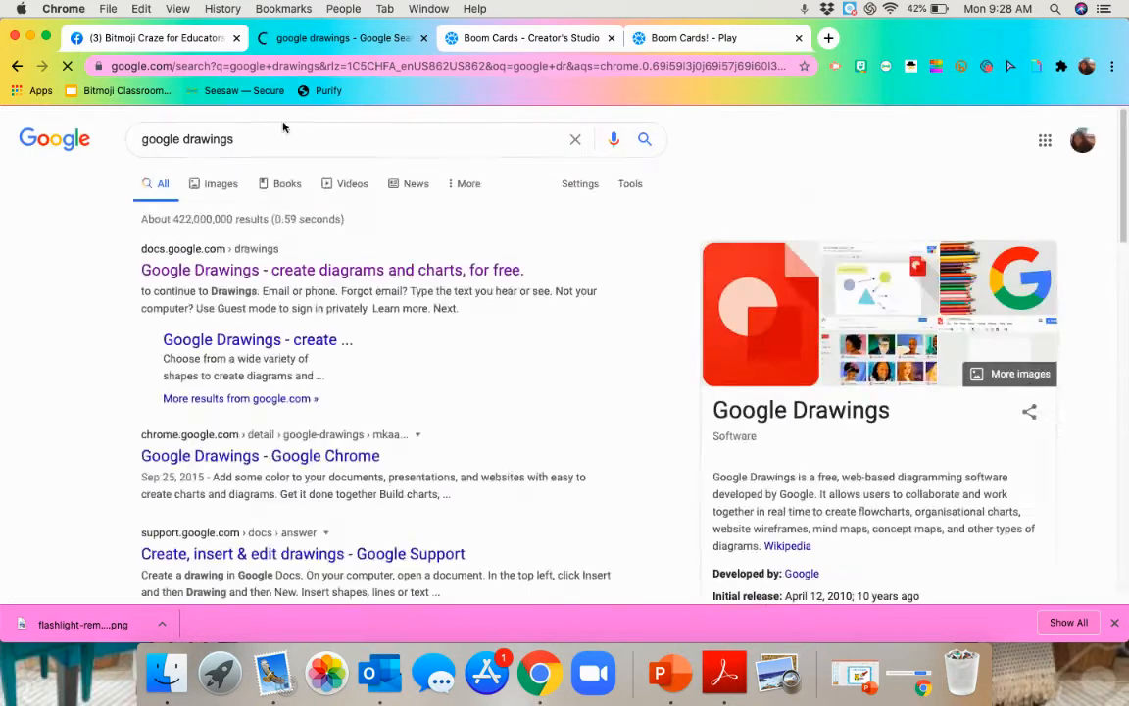
Step: Go to the Google Drawings site from the search results
left_click(332, 270)
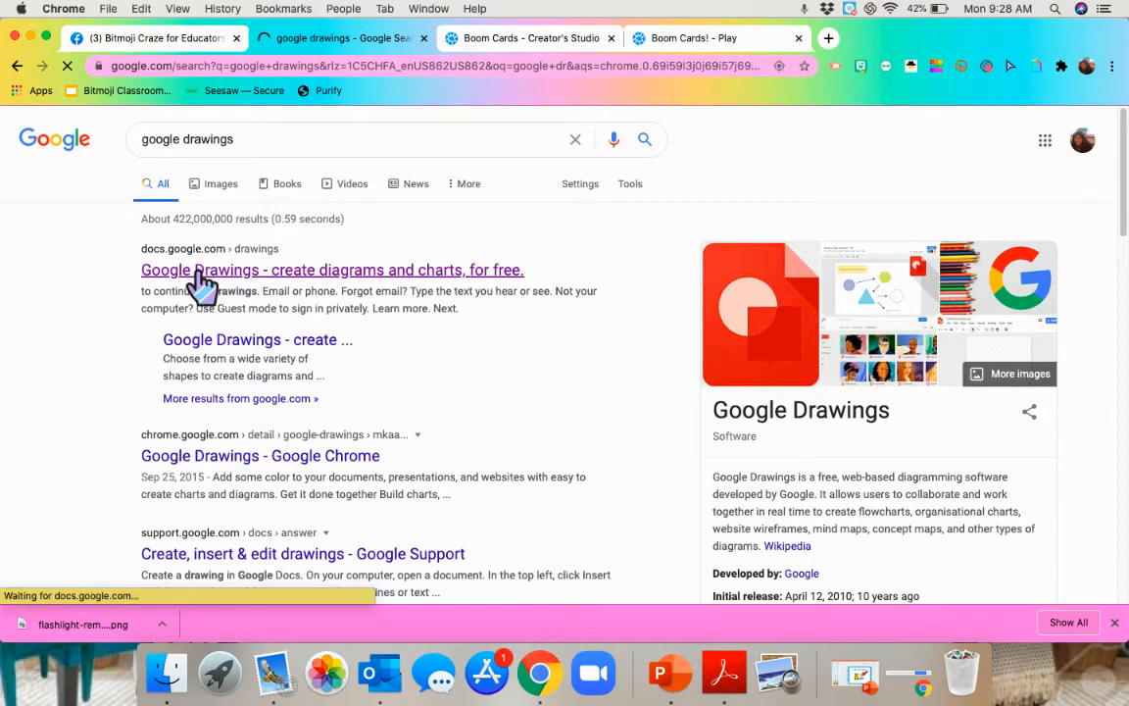
left_click(333, 270)
type("red flashlight")
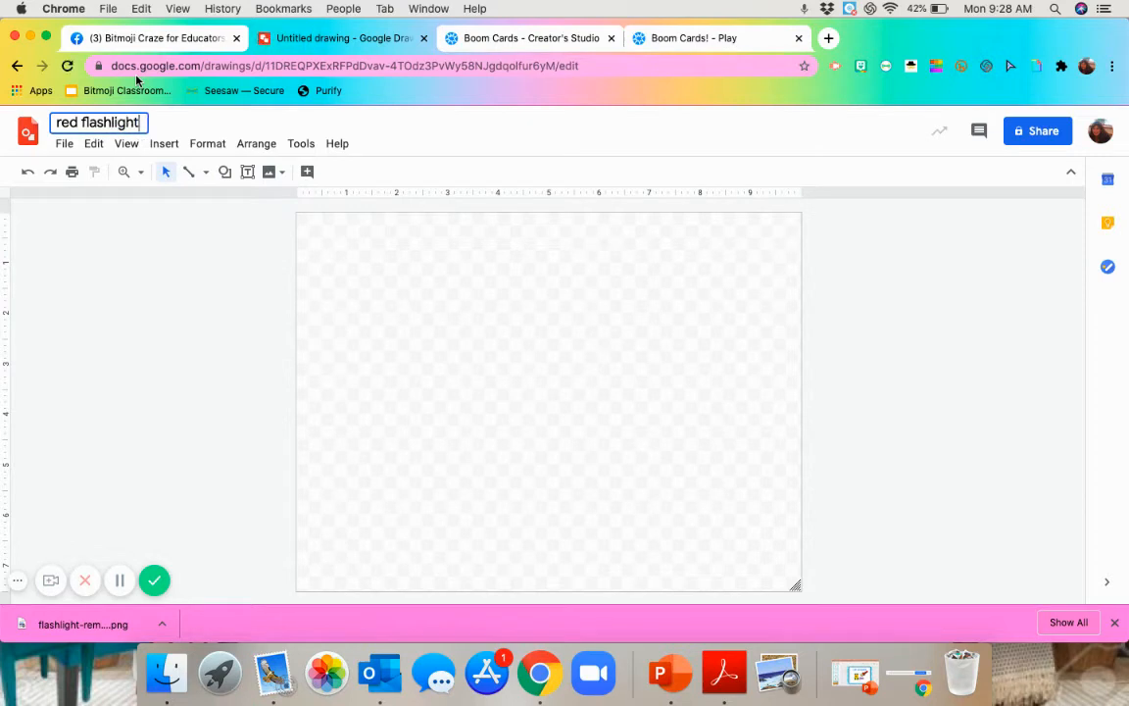
Step: Insert the downloaded flashlight PNG into the red flashlight drawing
left_click(164, 143)
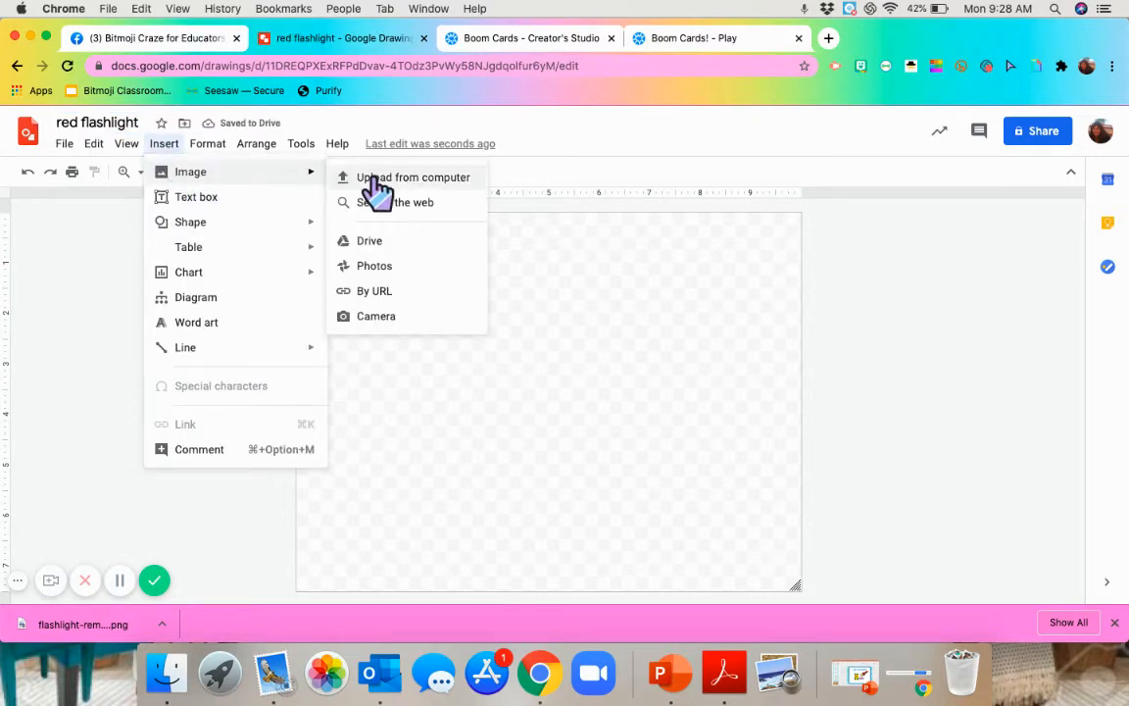
left_click(412, 176)
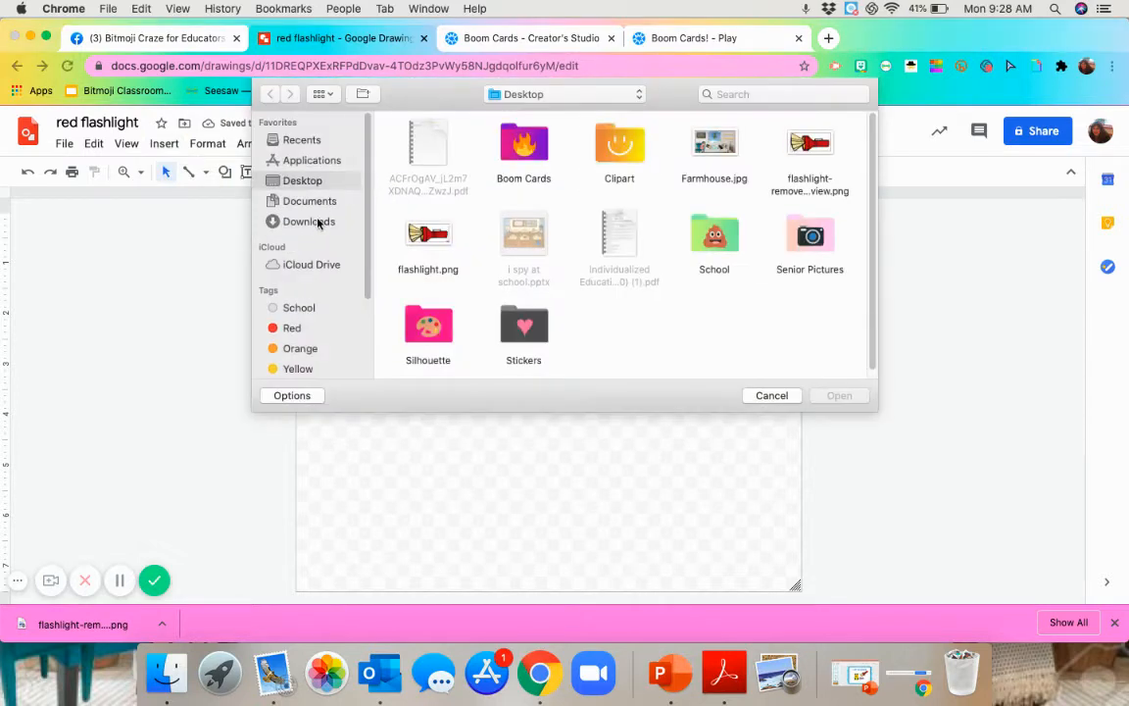
left_click(310, 219)
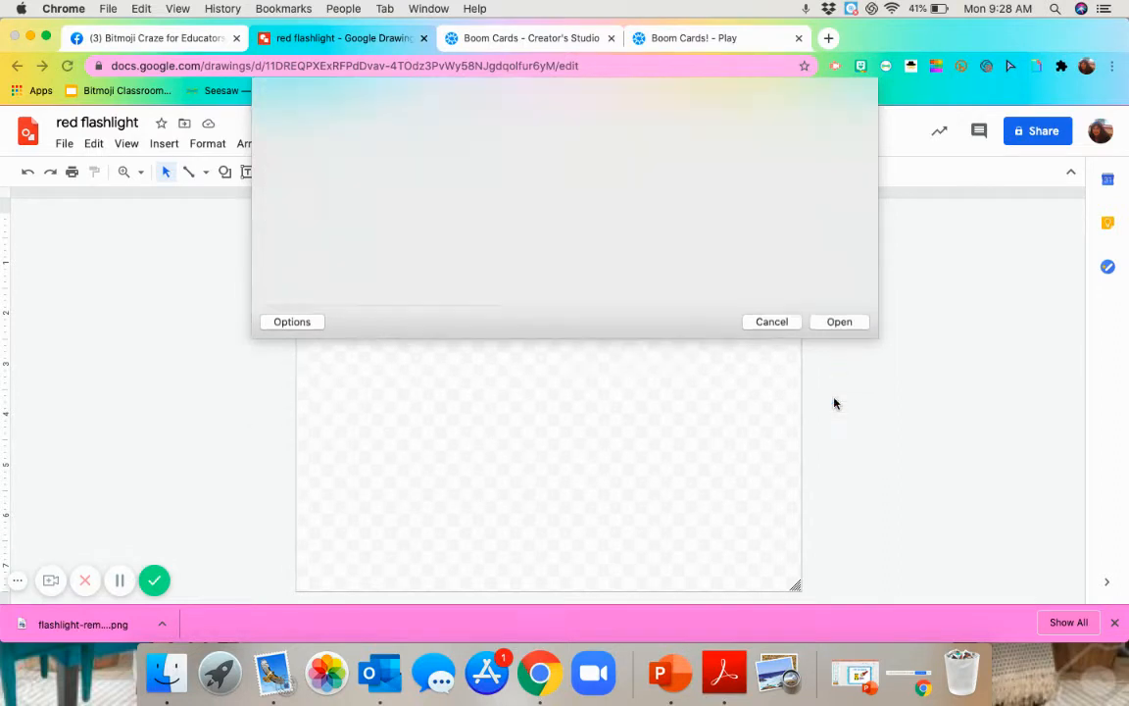
left_click(839, 322)
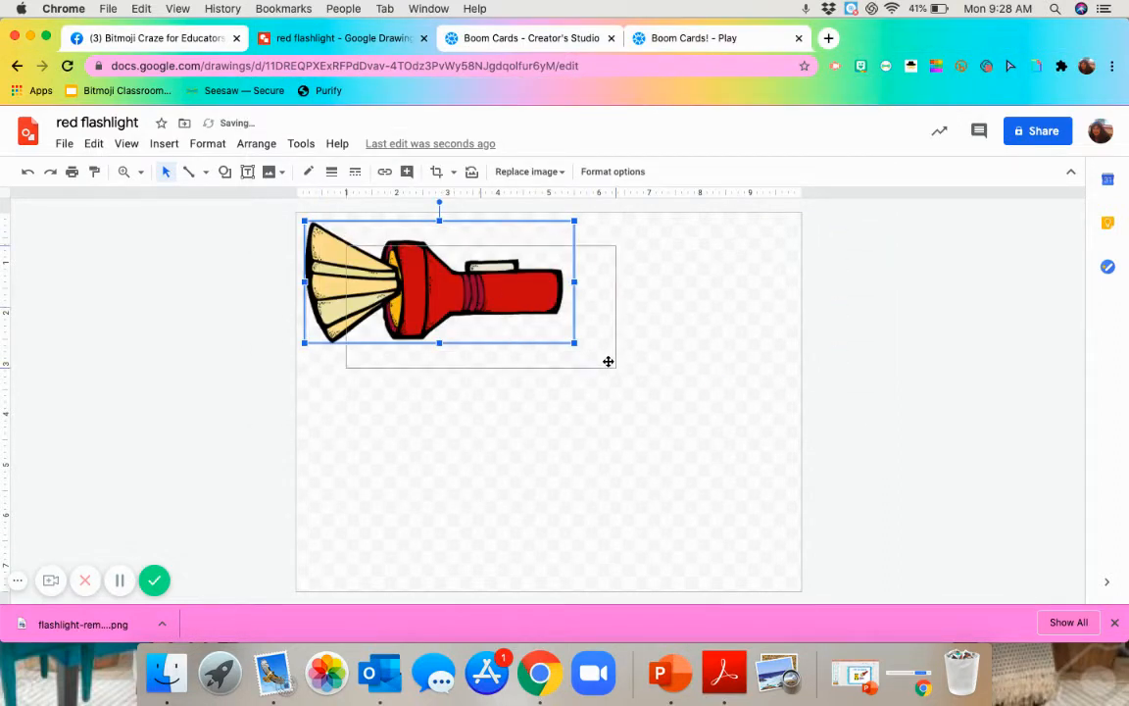
Step: Shrink the flashlight to a small size and move it toward the right of the canvas
left_click_drag(439, 282, 564, 385)
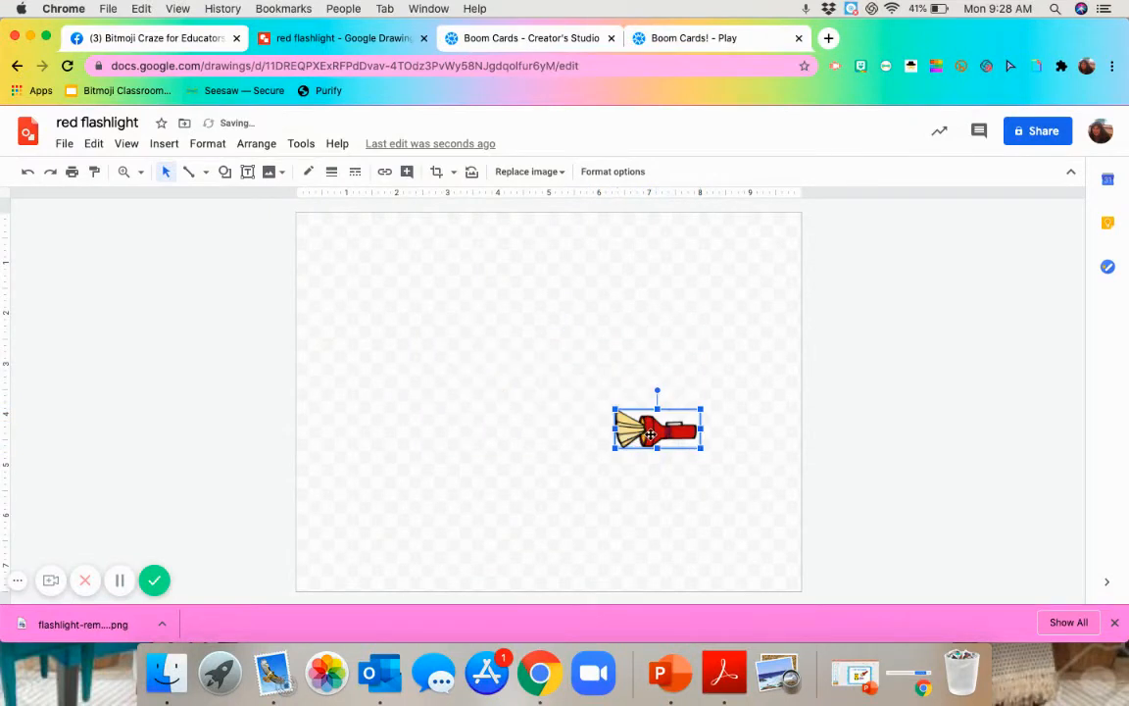
left_click_drag(656, 430, 671, 441)
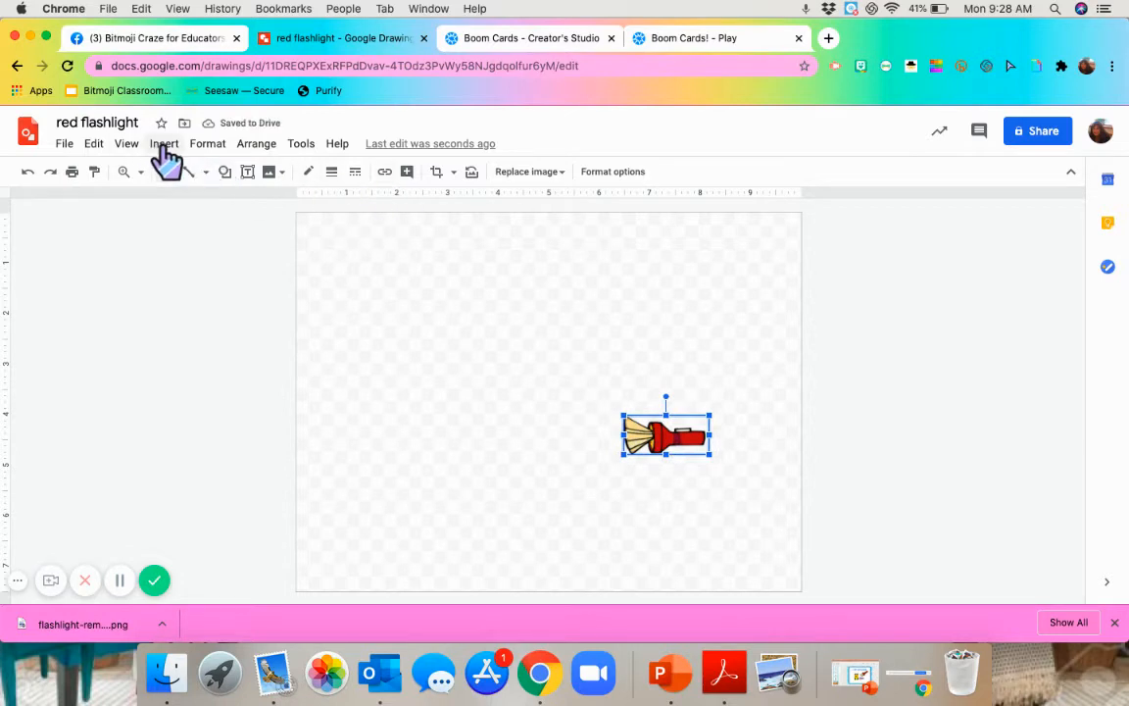
Step: Place a black-filled ring shape at the page centre
left_click(165, 144)
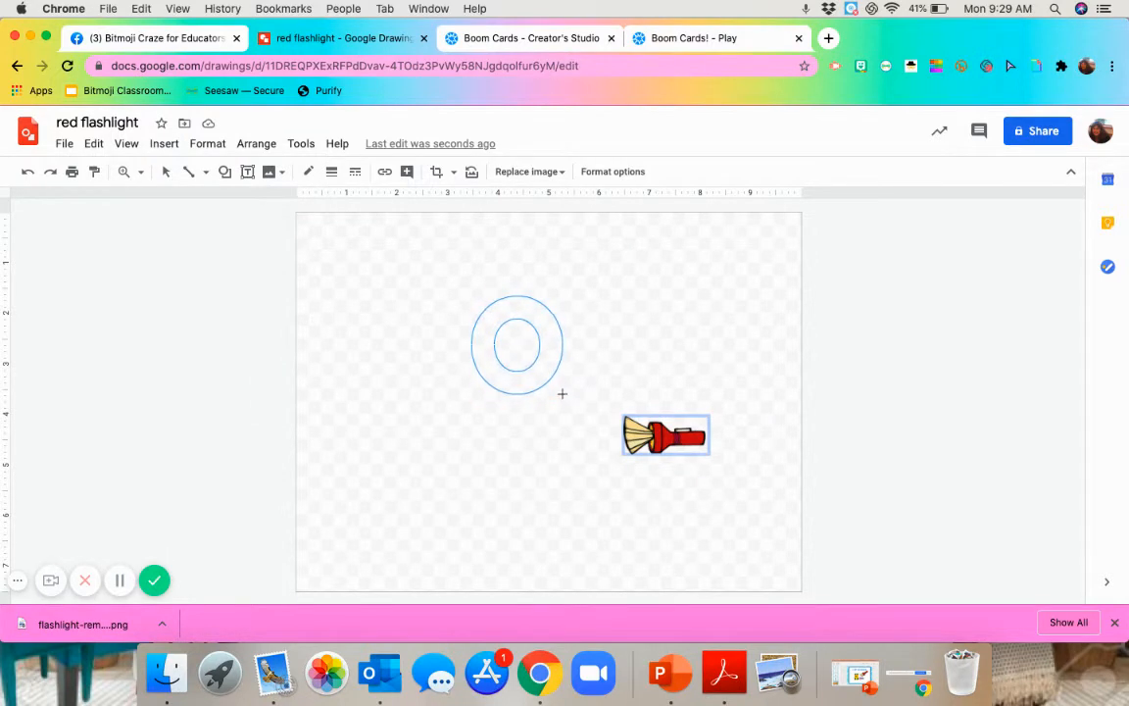
left_click(517, 345)
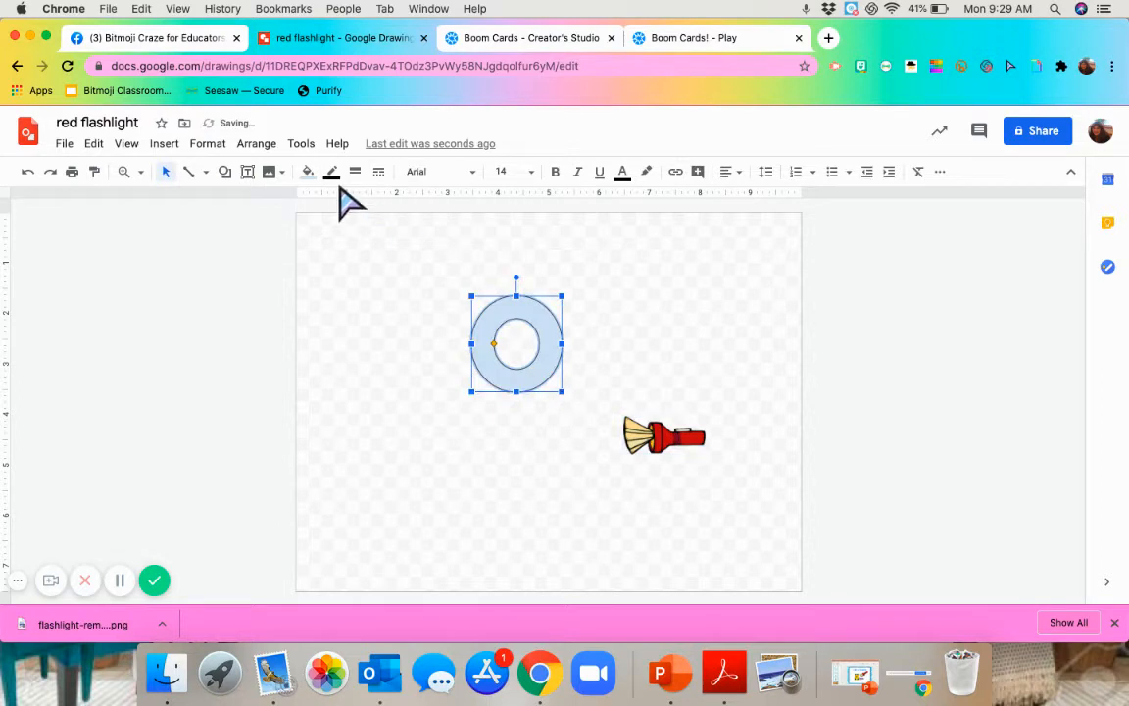
left_click(331, 172)
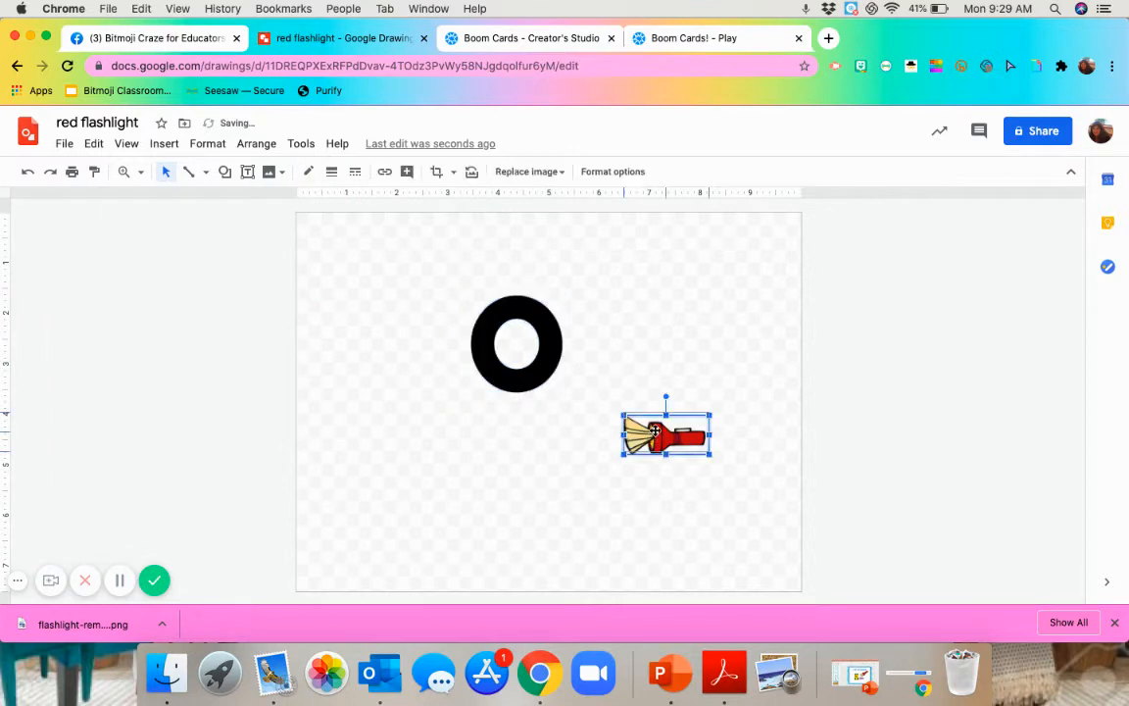
left_click_drag(666, 436, 651, 396)
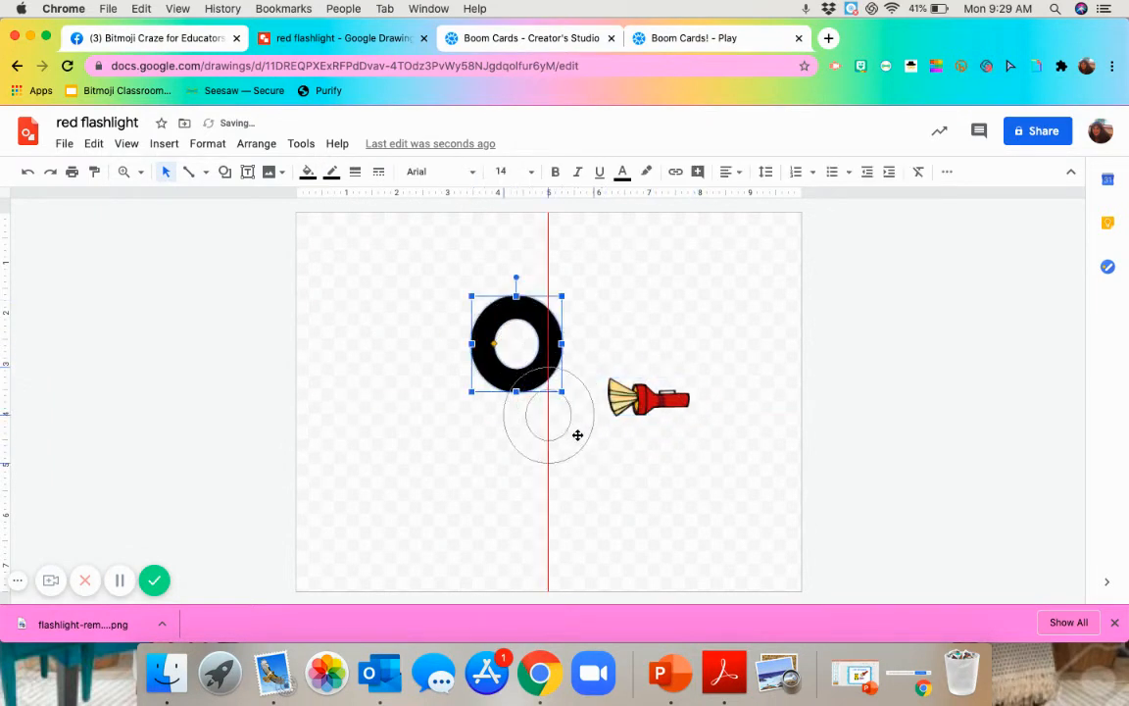
Step: Bring the flashlight to the front and tuck its beam end into the ring
left_click_drag(518, 341, 548, 396)
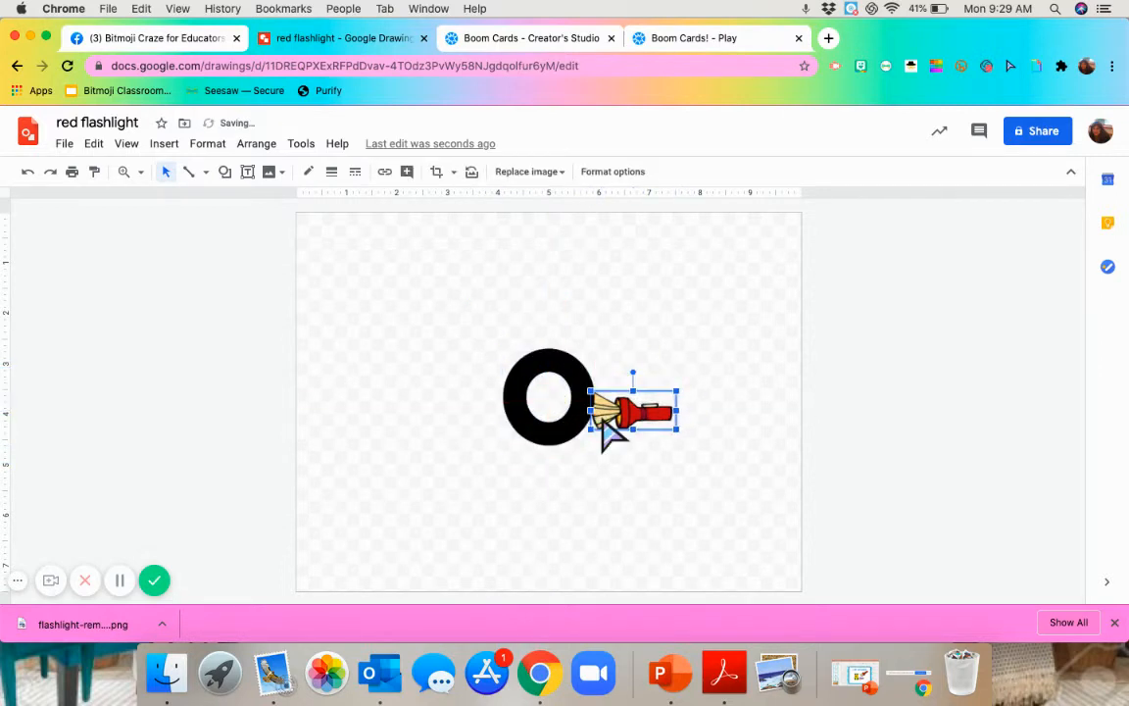
right_click(631, 406)
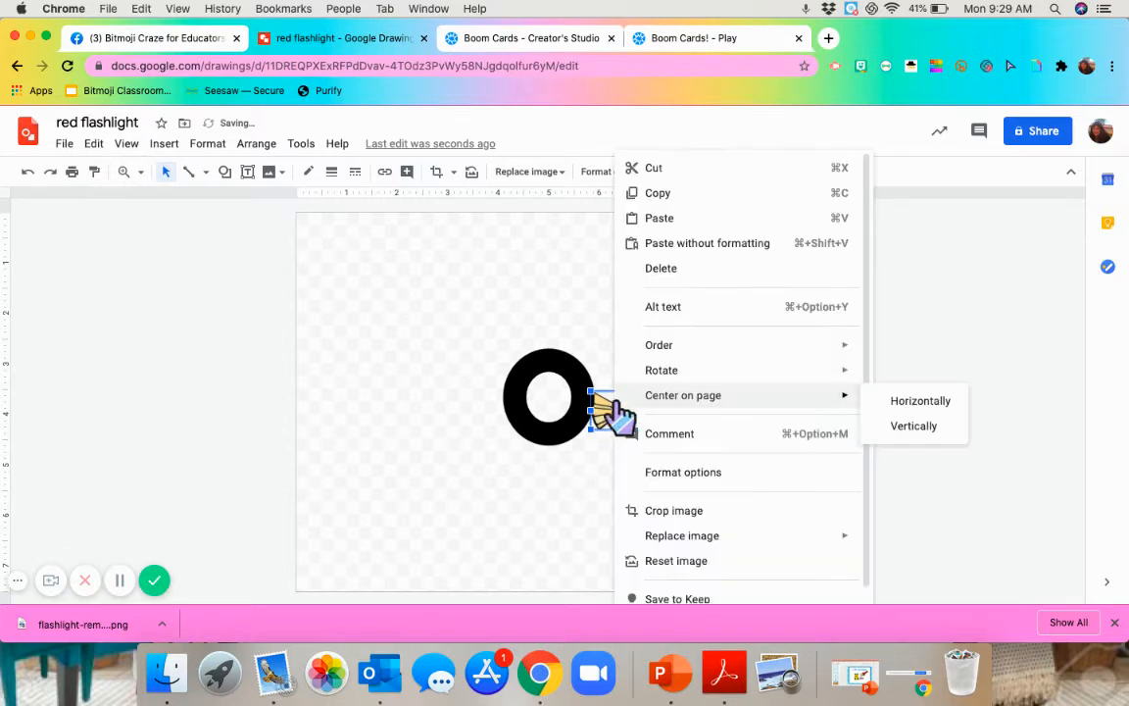
mouse_move(659, 345)
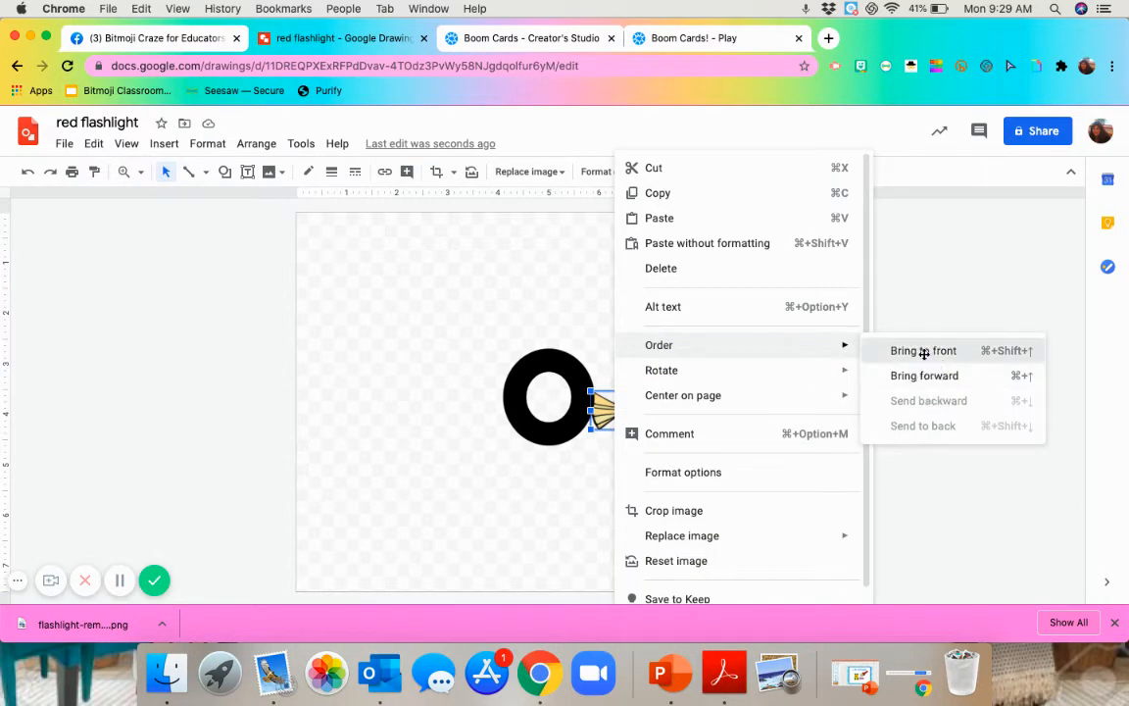
left_click(922, 349)
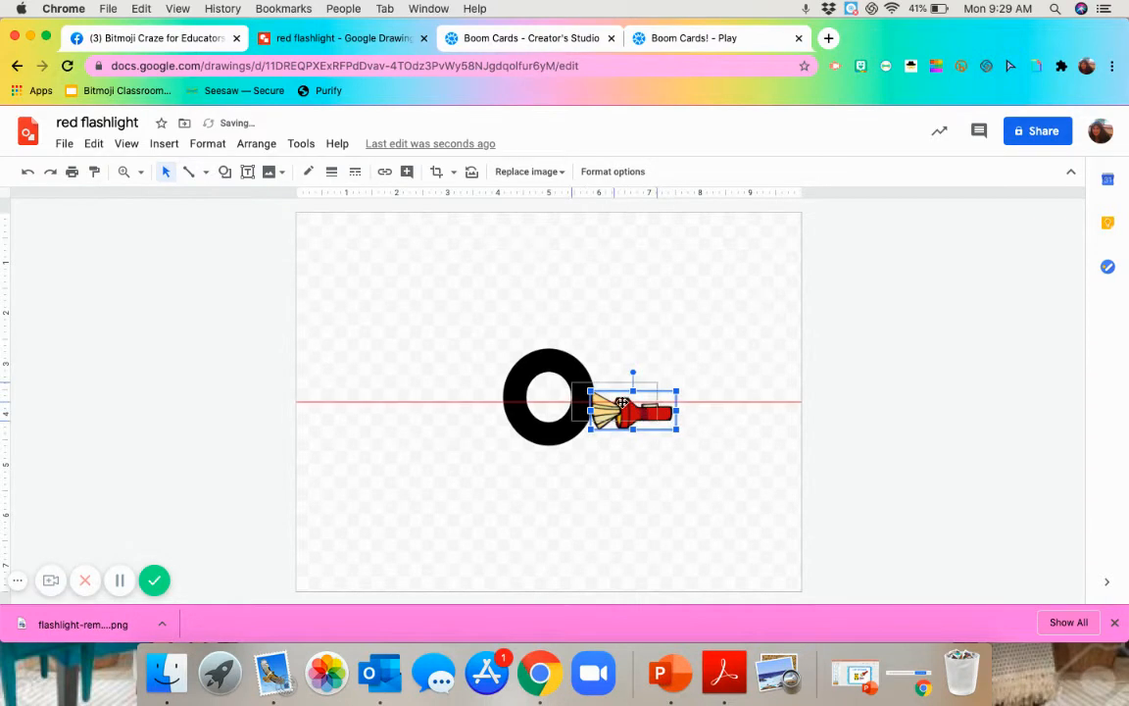
left_click_drag(631, 405, 604, 402)
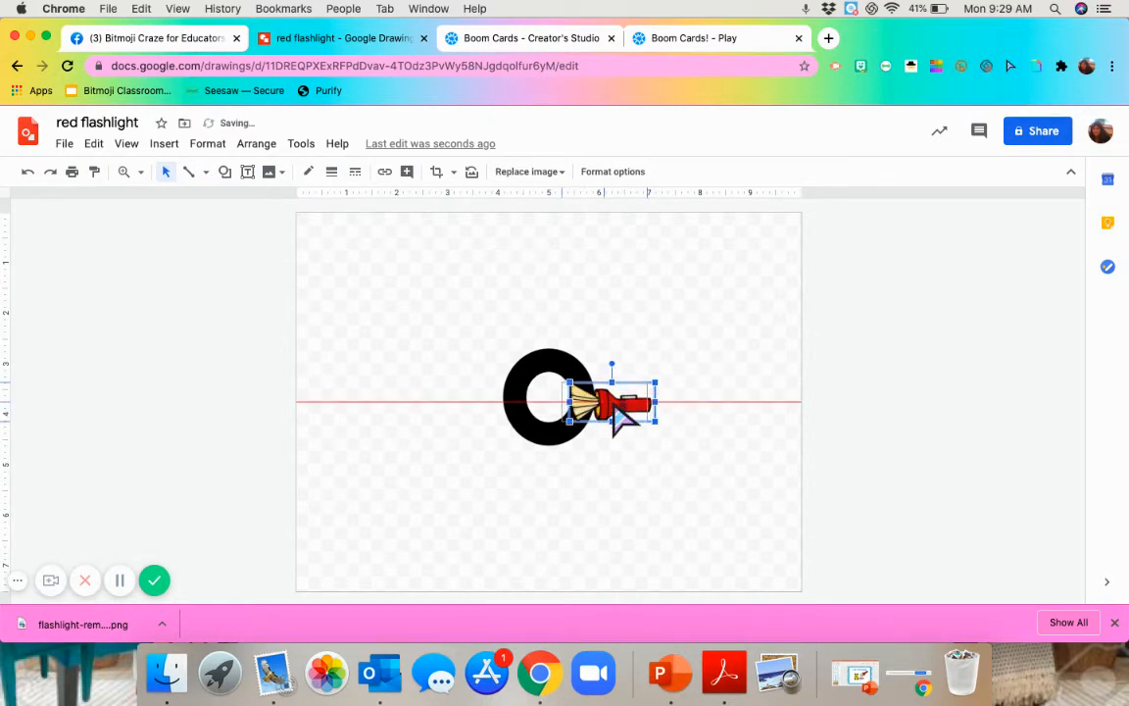
left_click(651, 460)
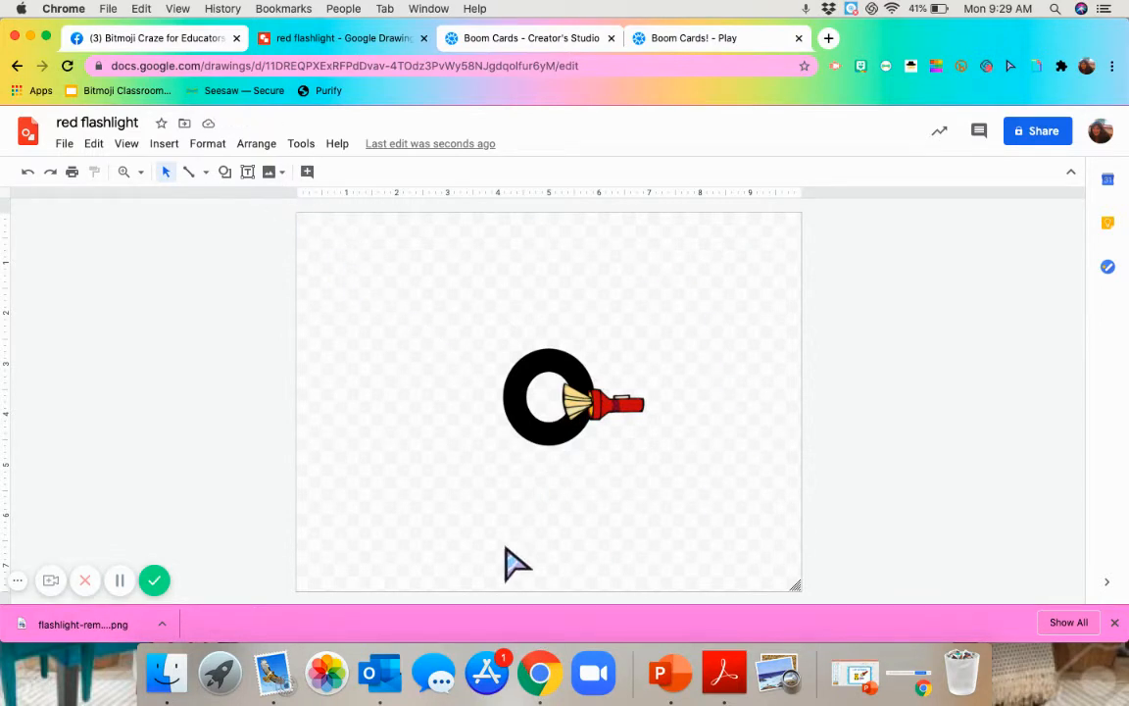
mouse_move(392, 270)
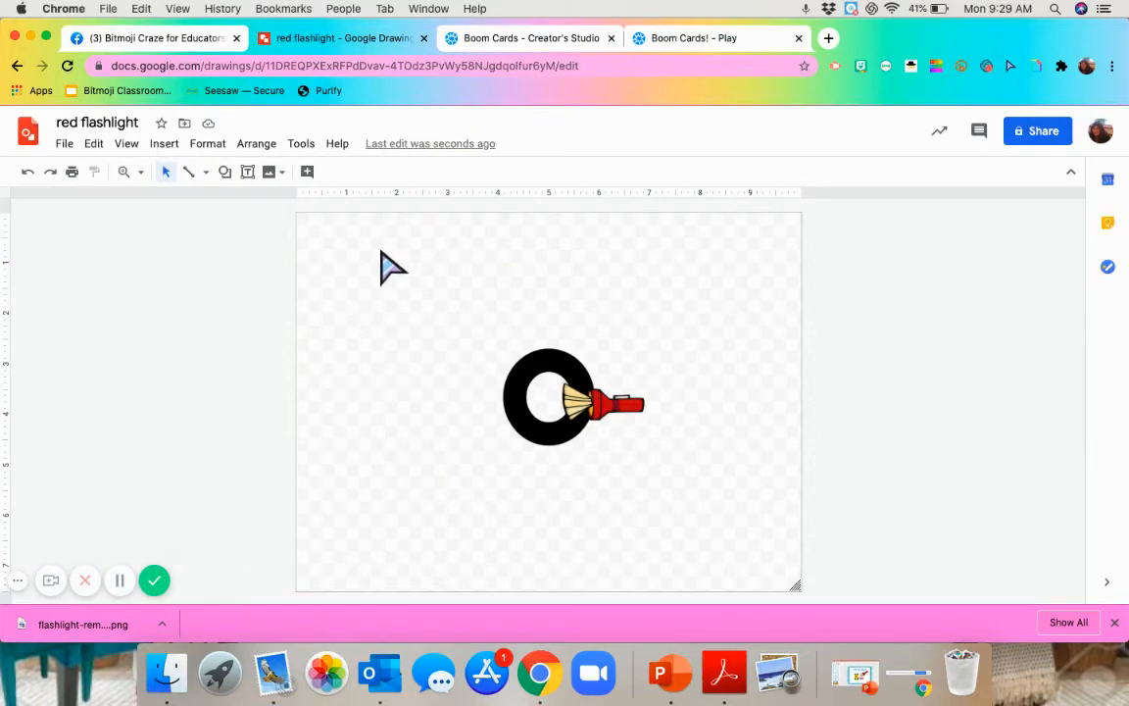
mouse_move(165, 157)
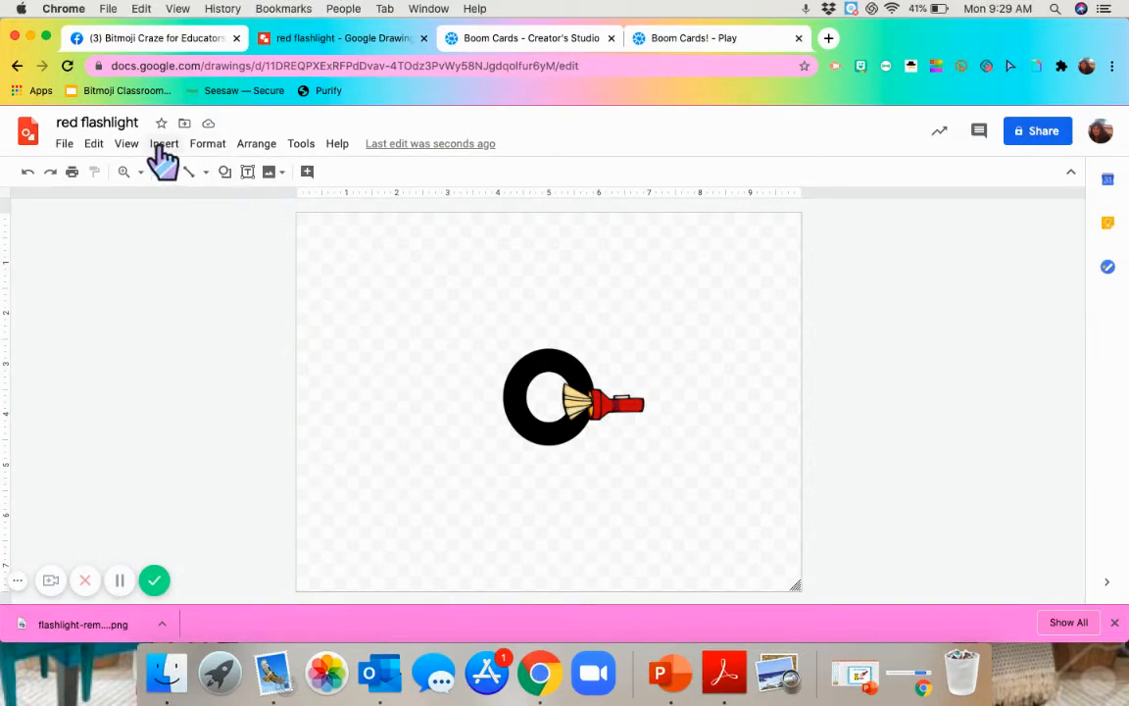
Step: Cover the left side of the page with a black-filled rectangle
left_click(165, 143)
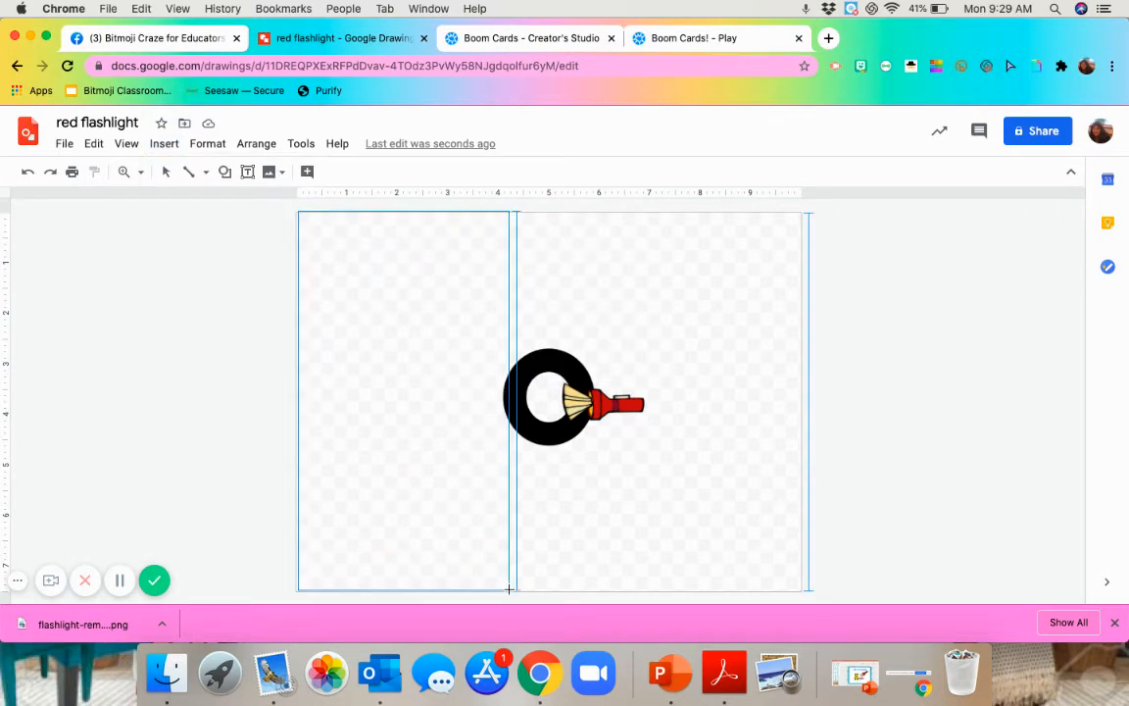
left_click(402, 396)
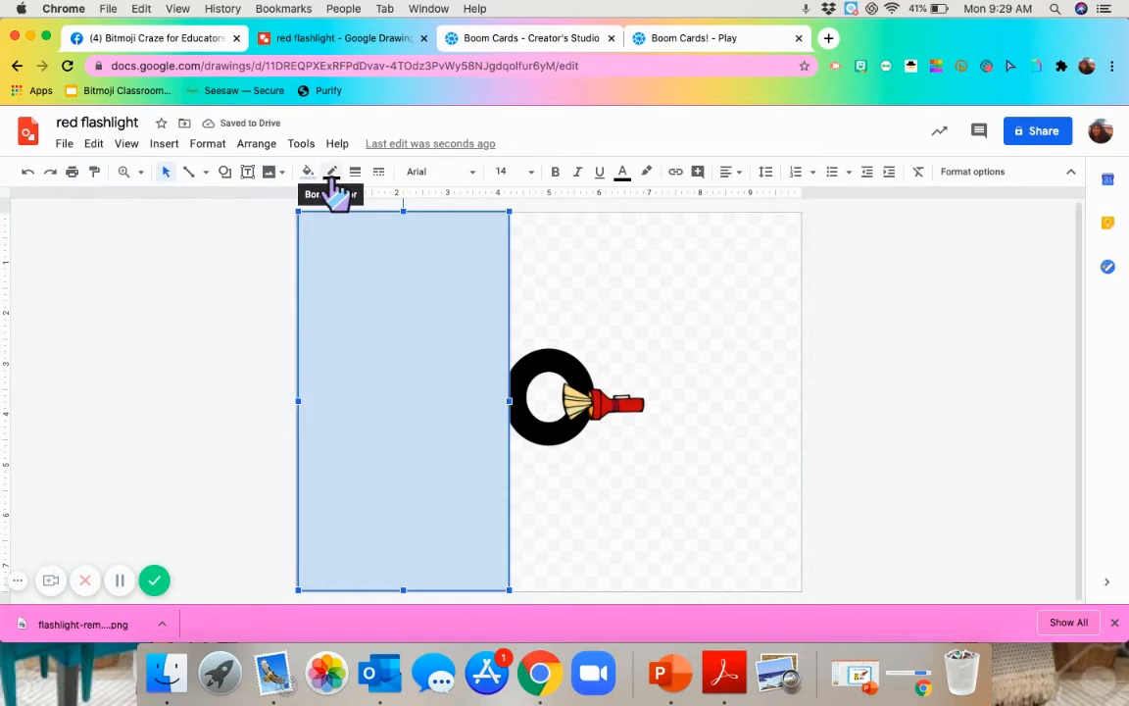
left_click(308, 172)
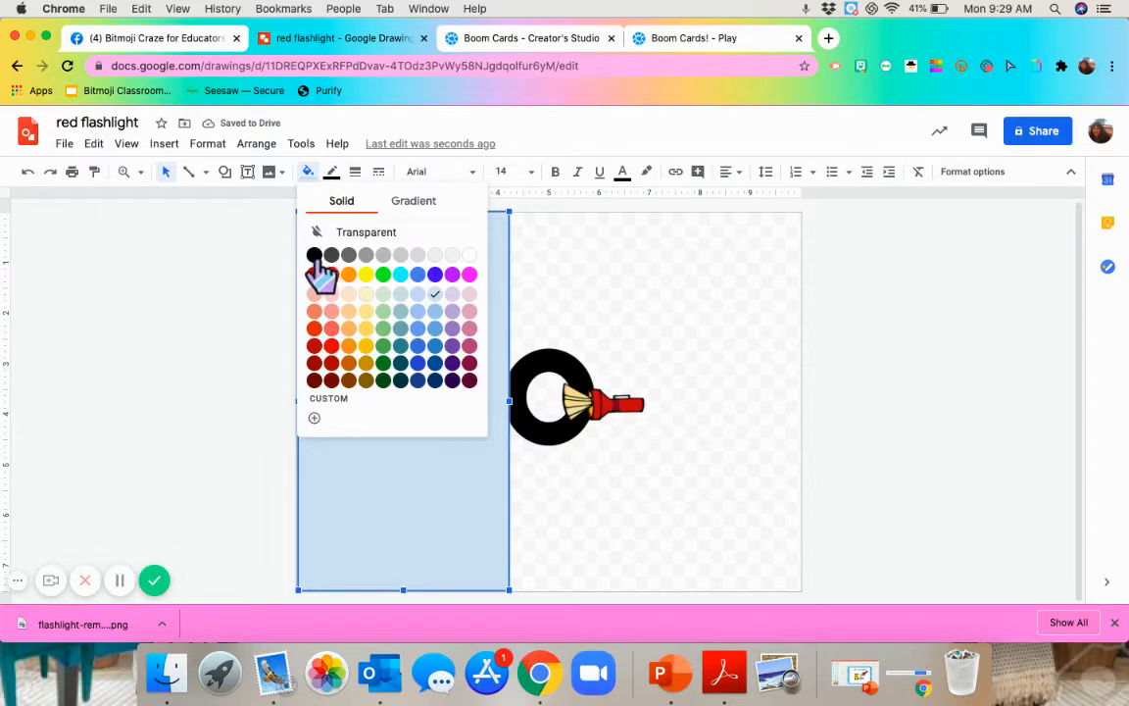
left_click(314, 254)
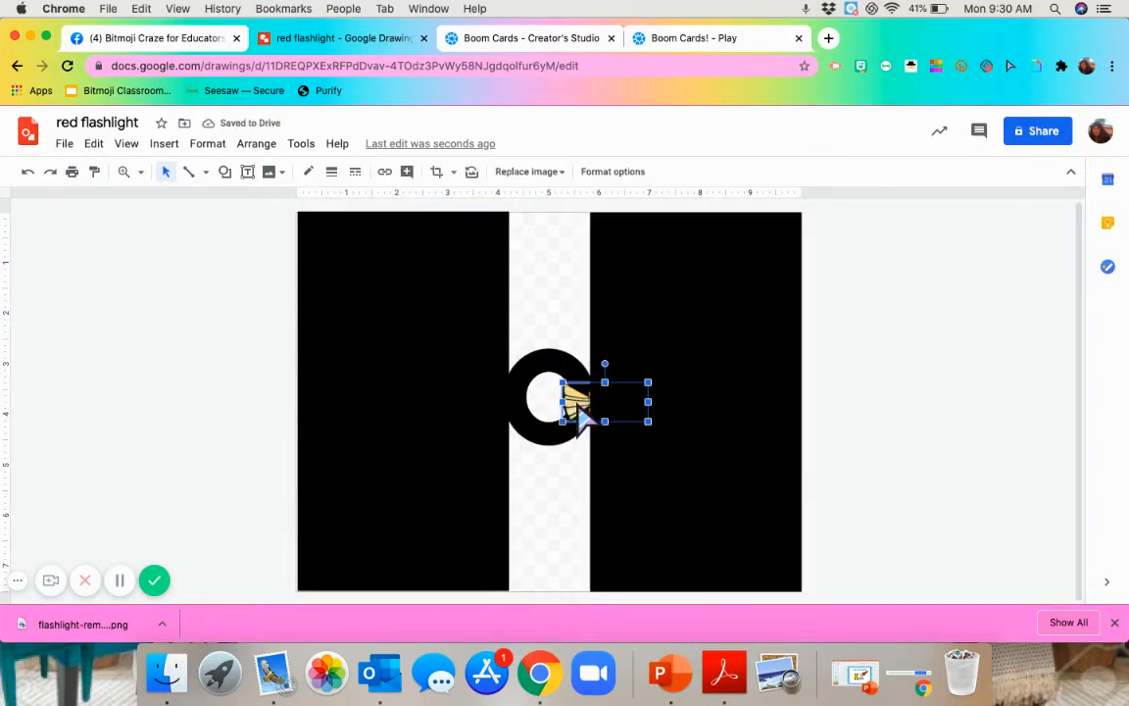
Step: Bring the flashlight in front of the black rectangles via Order > Bring to front
right_click(579, 396)
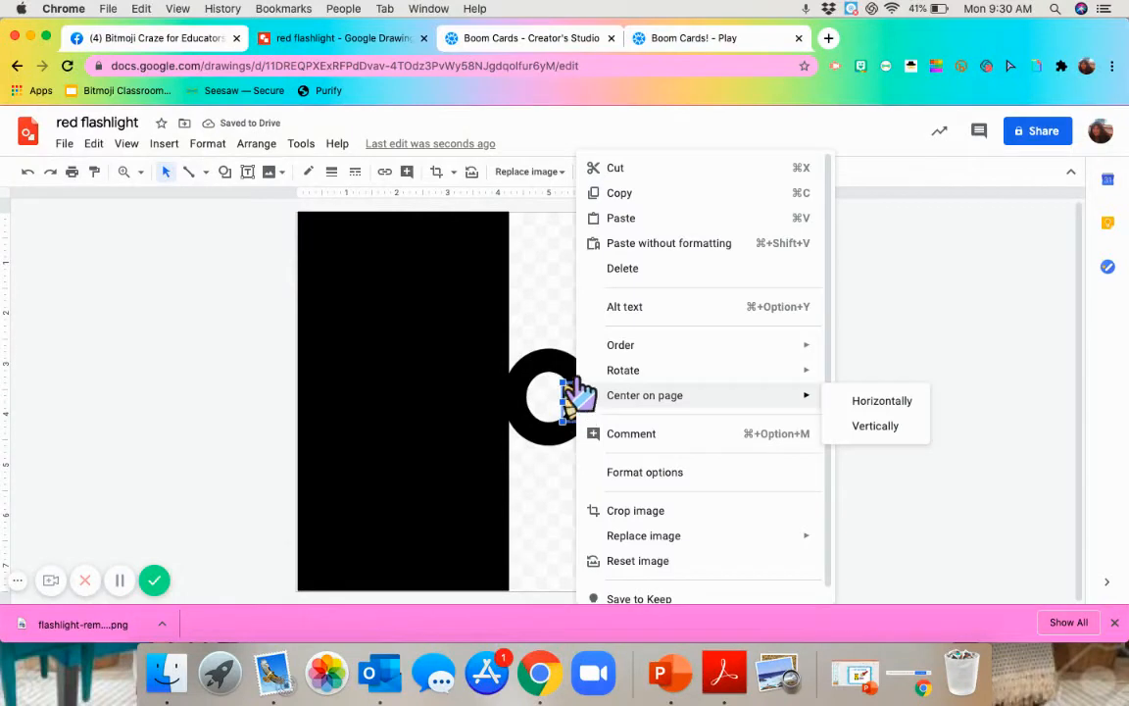
mouse_move(620, 345)
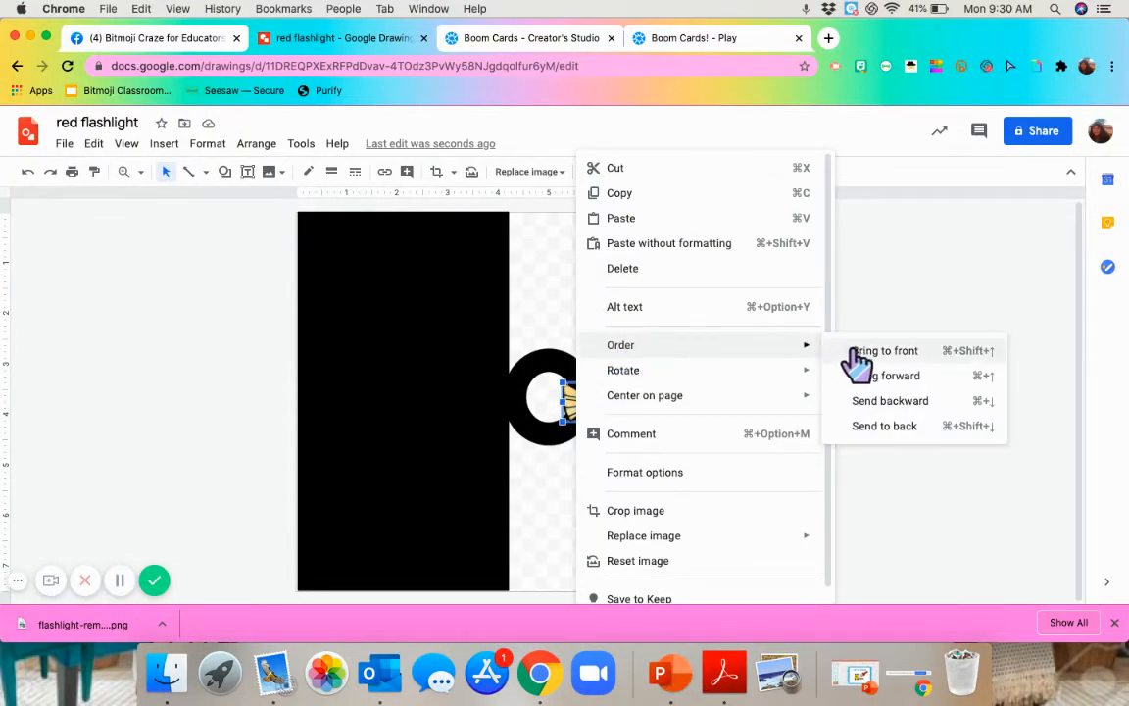
left_click(882, 349)
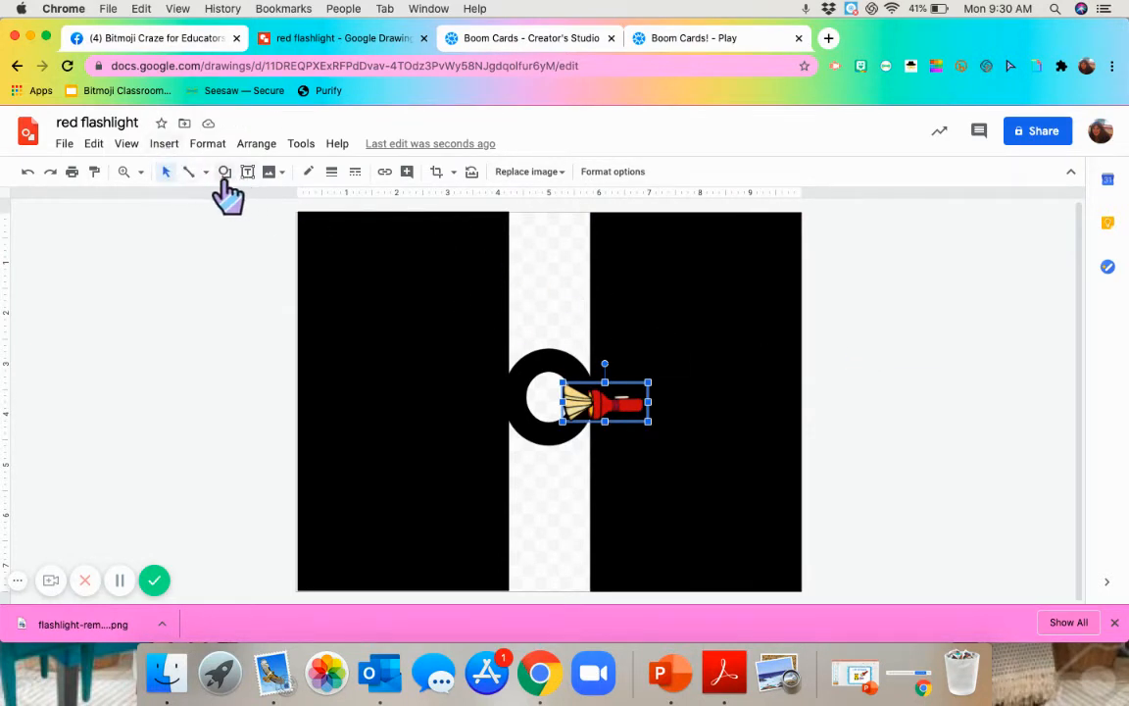
Step: Cover the top and bottom strips with black rectangles, leaving only the lit circle clear
left_click(223, 172)
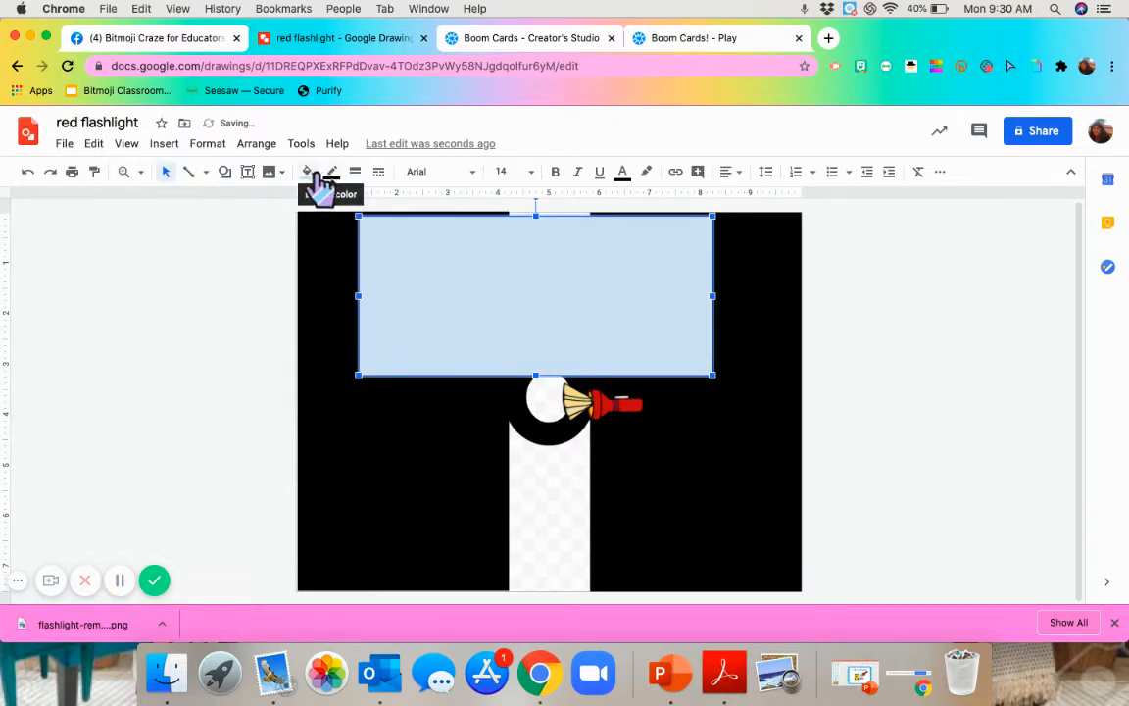
left_click(306, 173)
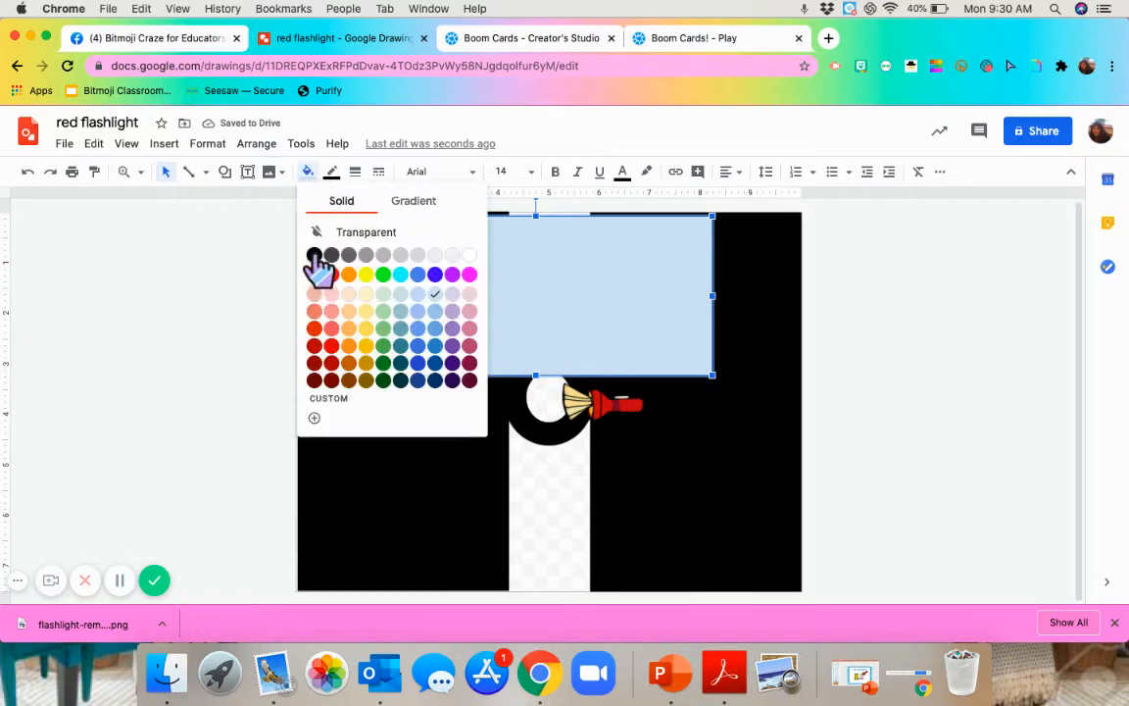
left_click(314, 255)
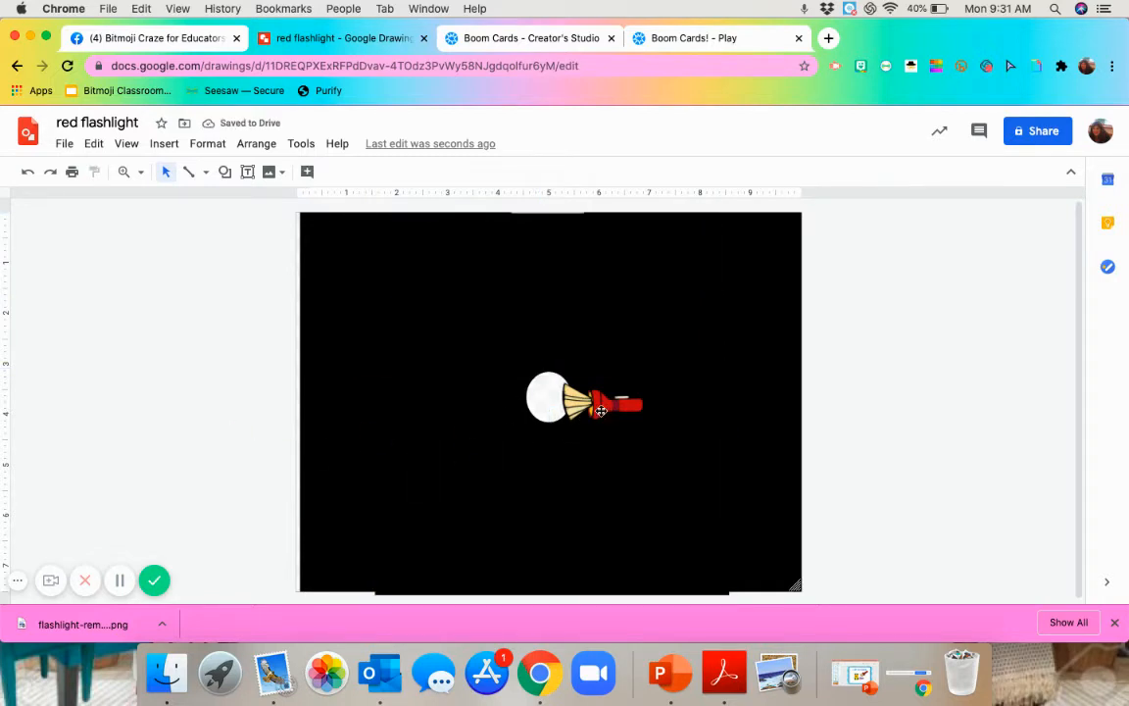
left_click(584, 396)
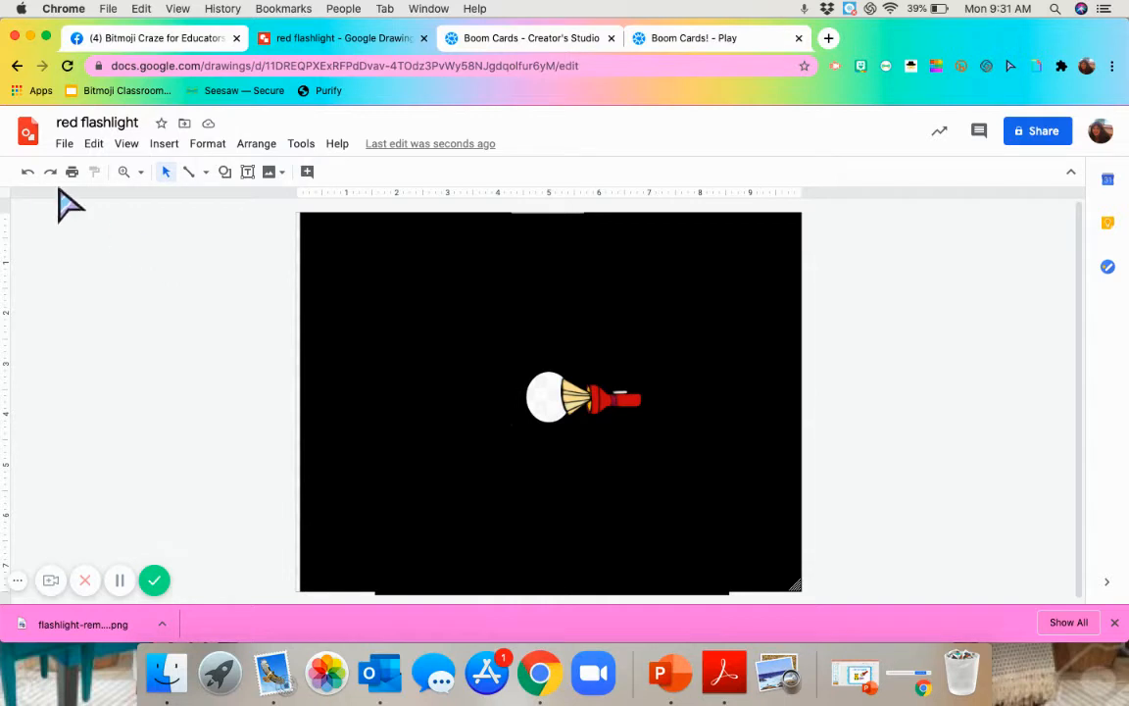
Step: Download the red flashlight drawing as a PNG image via File > Download
left_click(63, 143)
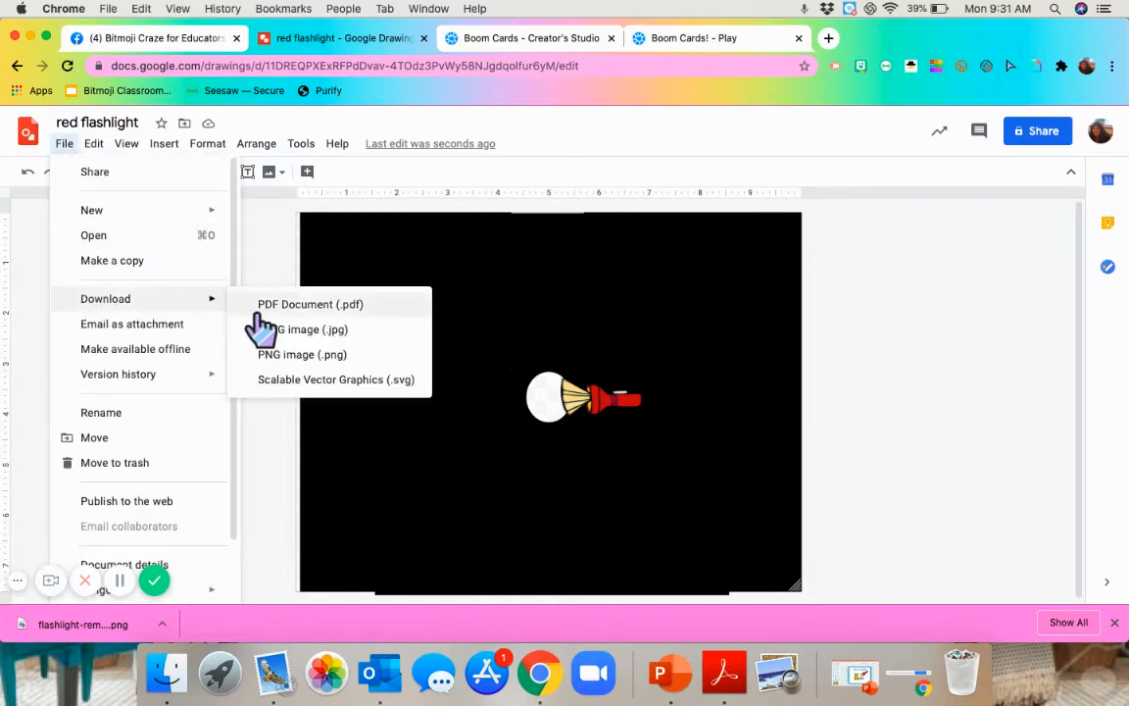
mouse_move(278, 372)
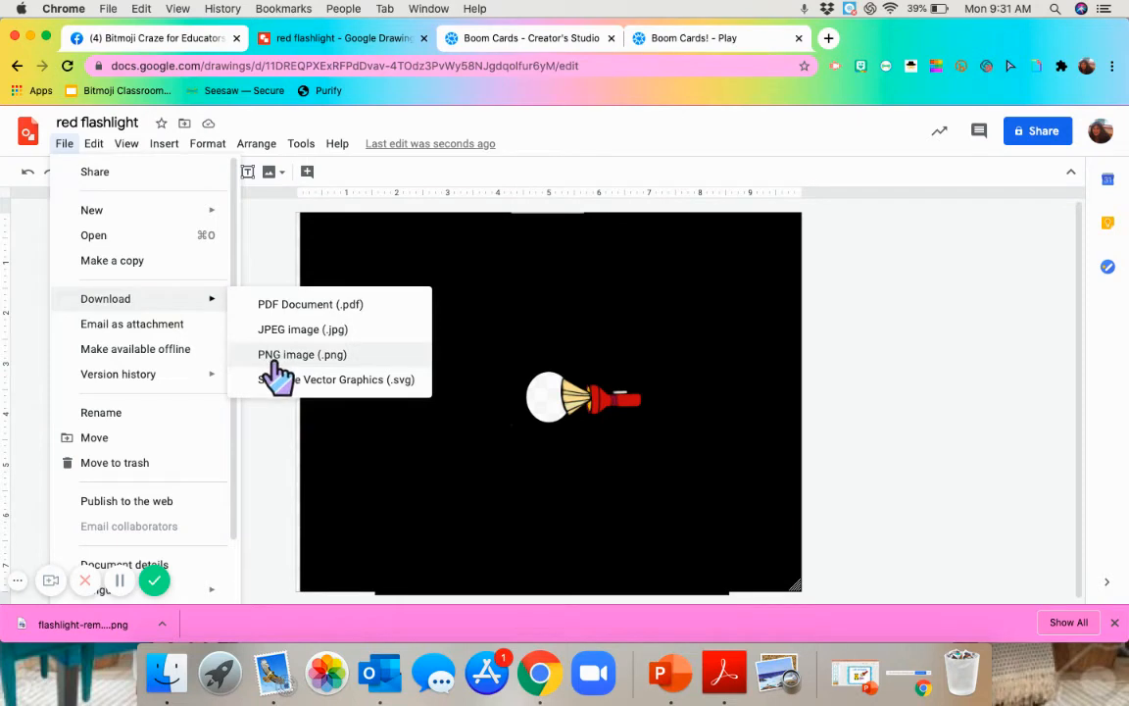
left_click(302, 353)
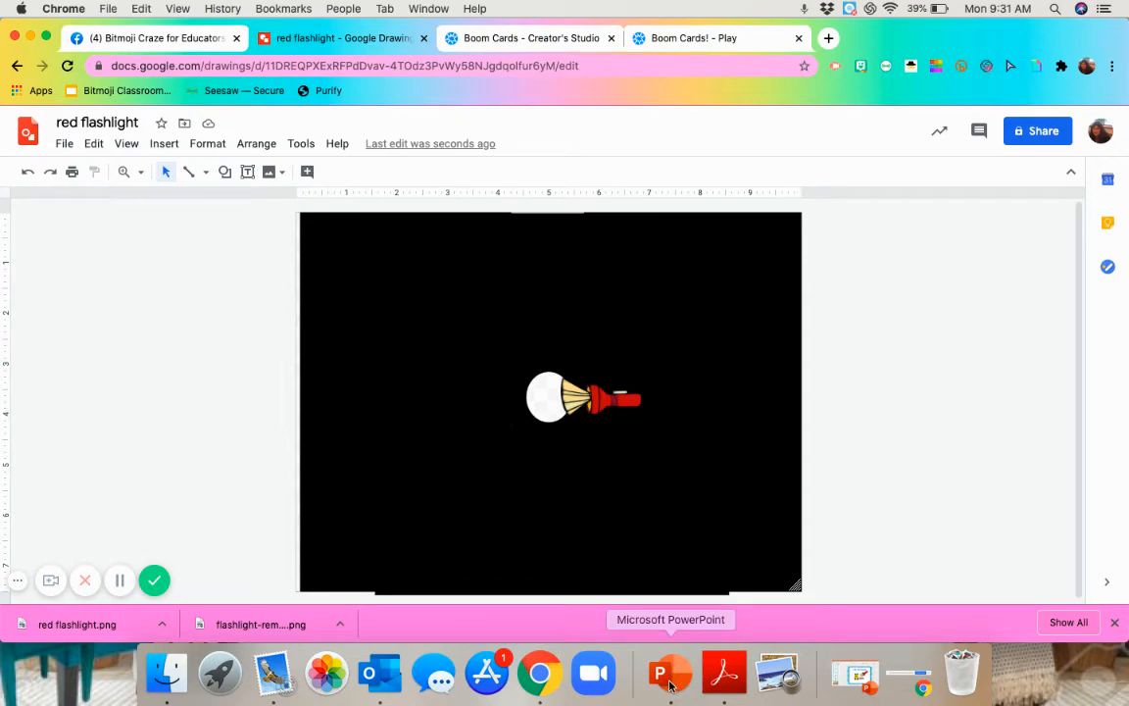
Step: Switch to PowerPoint and browse the slide thumbnails down to the final Great Job slide 12
left_click(694, 672)
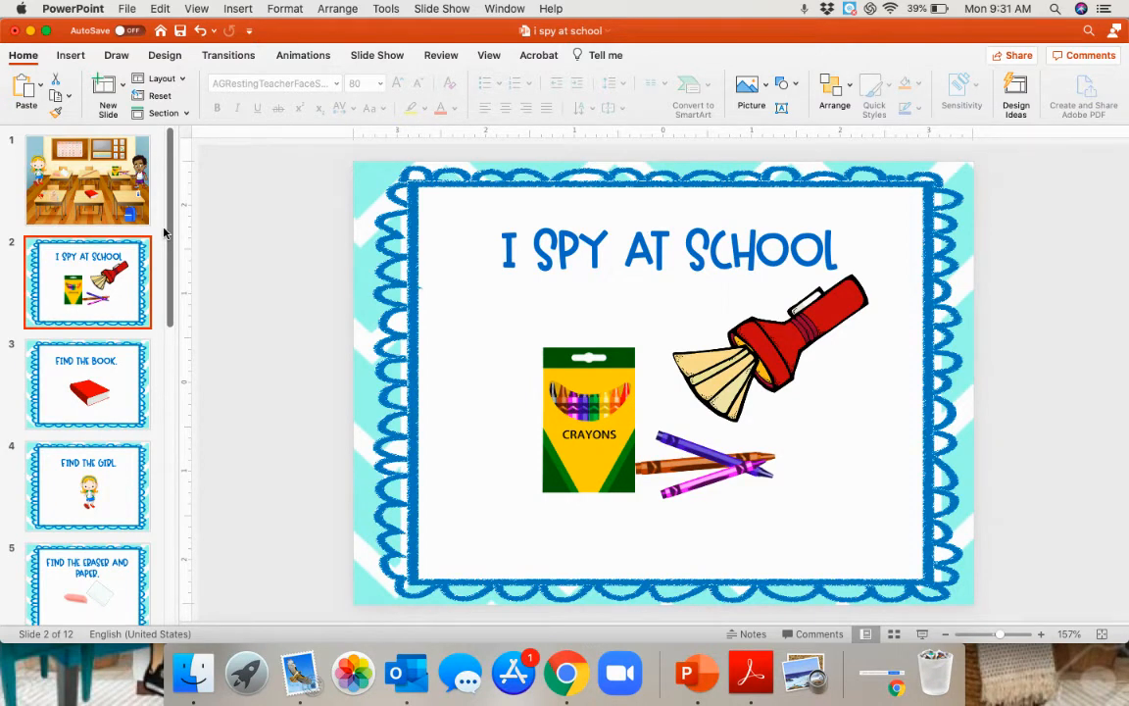
left_click(86, 179)
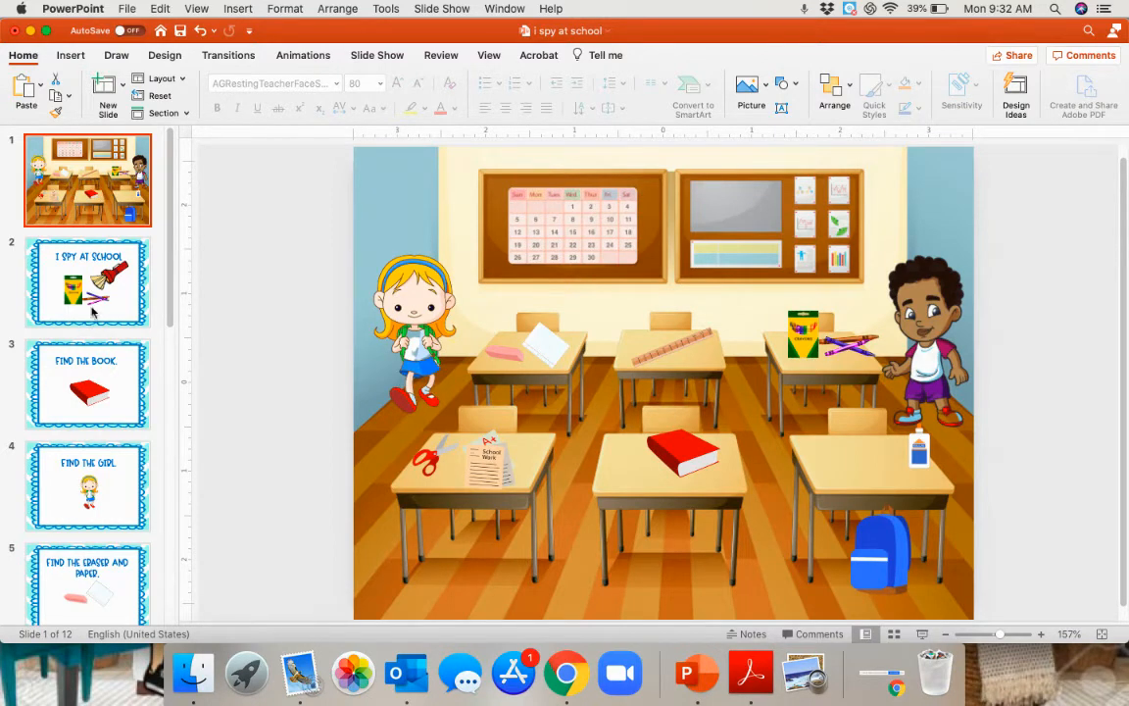
left_click(86, 283)
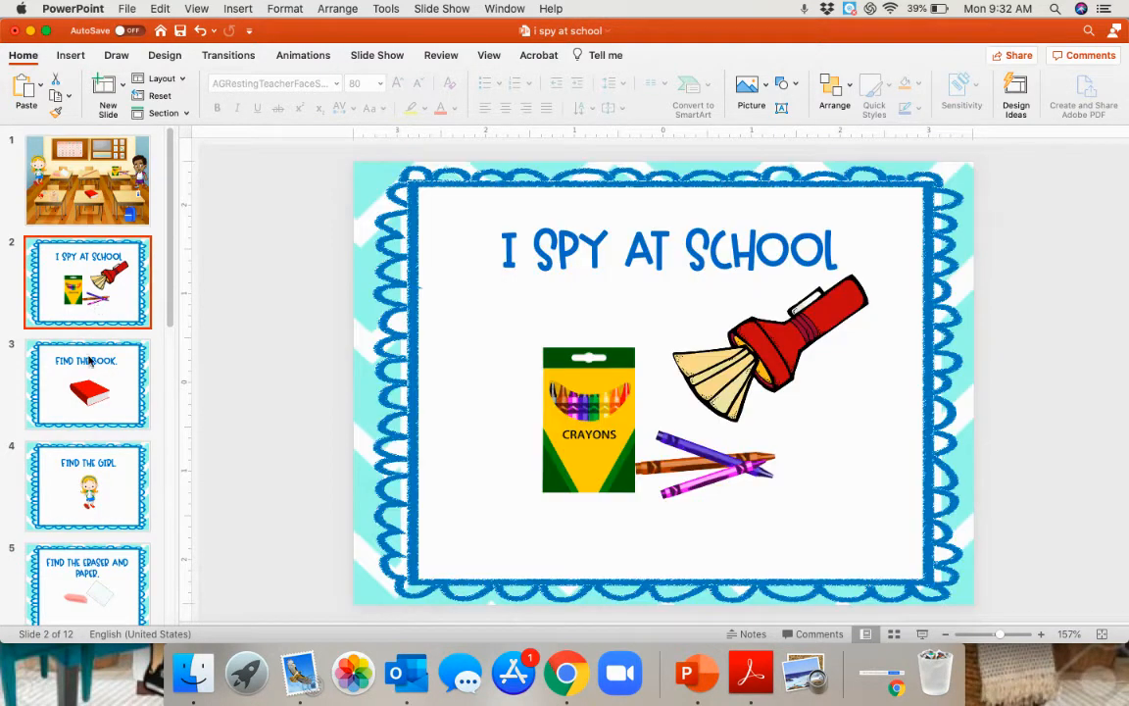
left_click(86, 487)
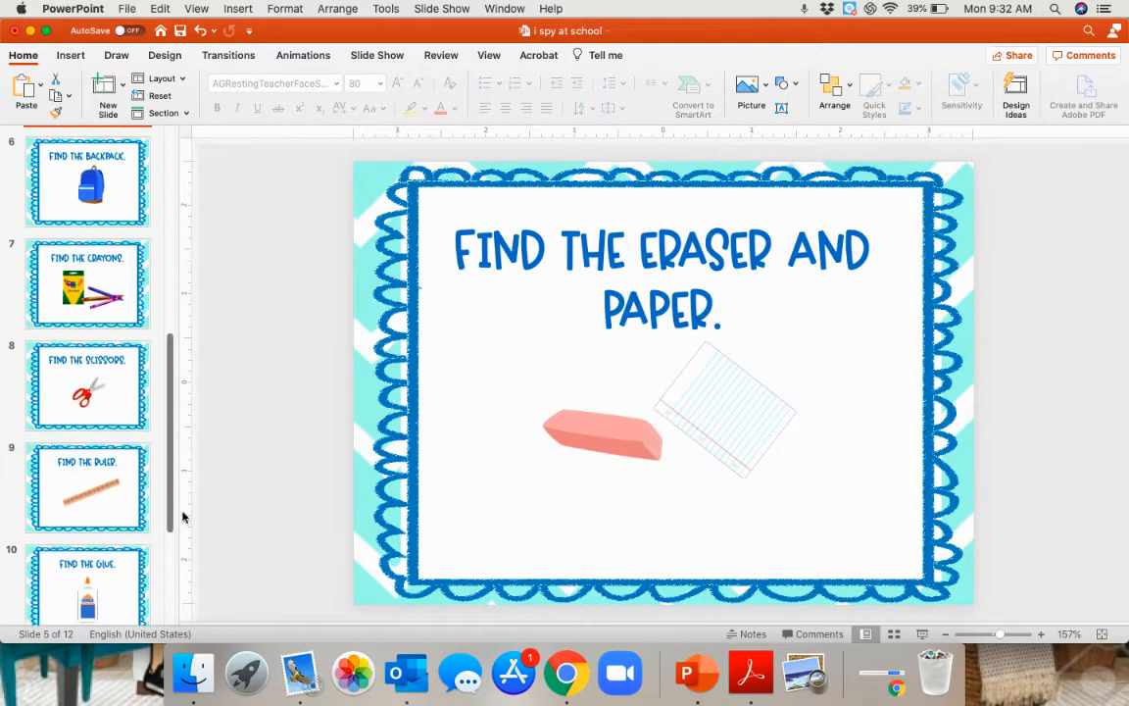
scroll("down", 3)
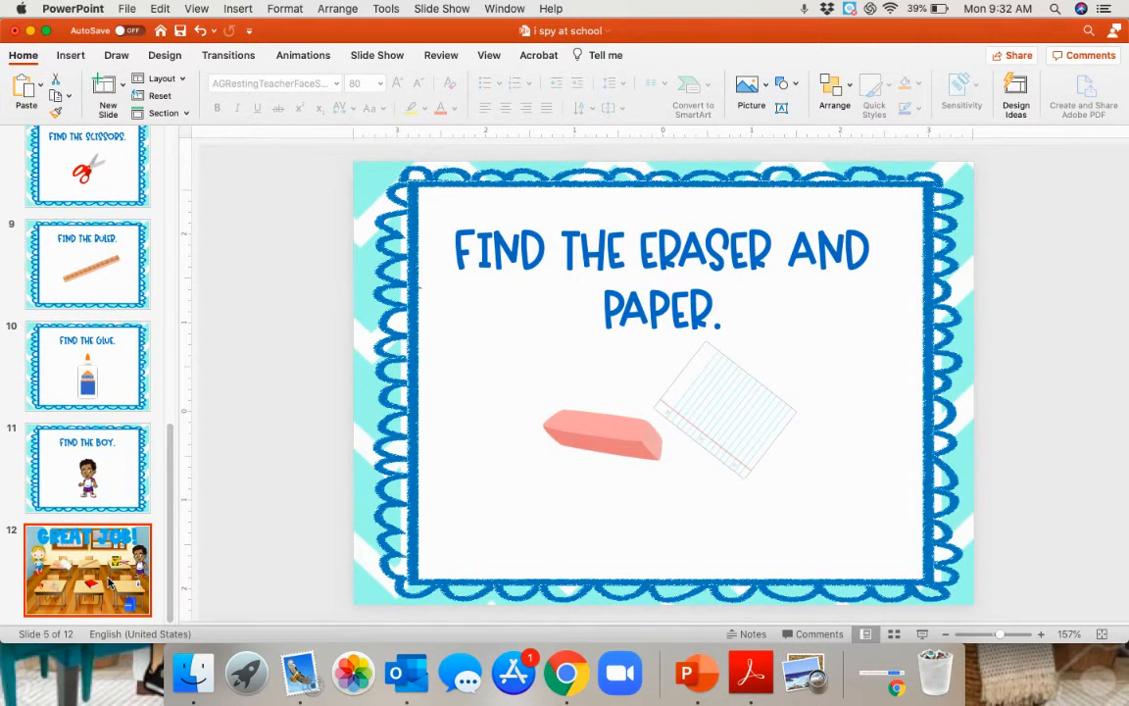
left_click(87, 570)
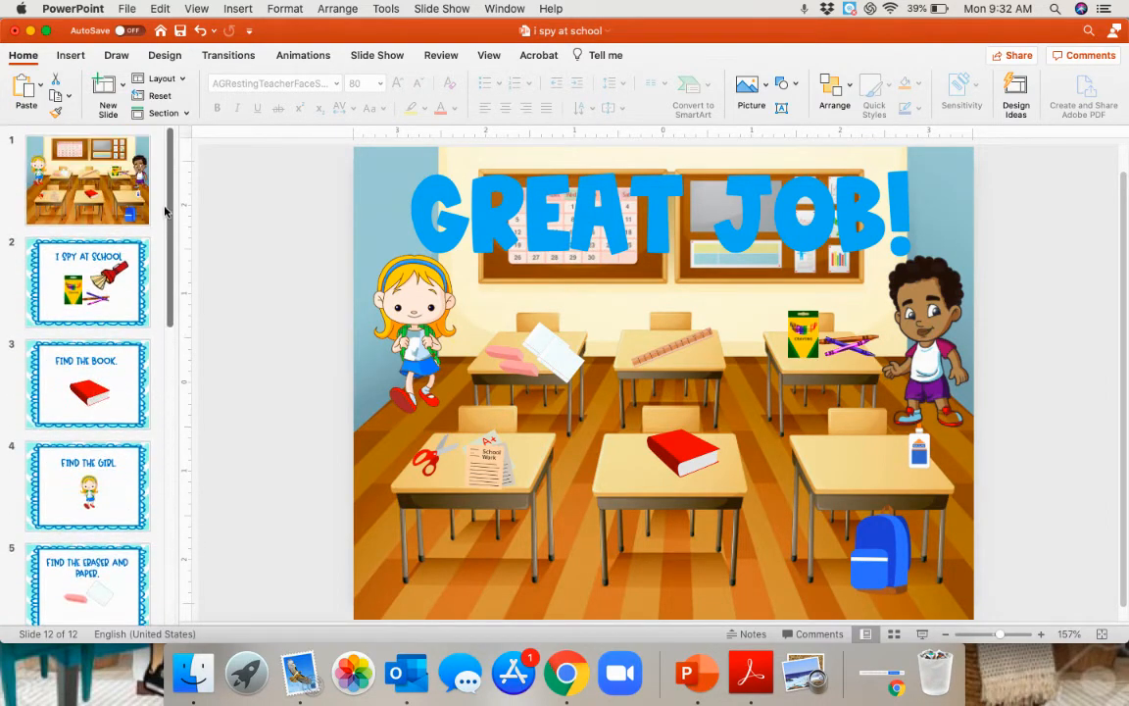
Step: Export every slide as a separate JPEG into the i spy at school folder and dismiss the confirmation
left_click(125, 8)
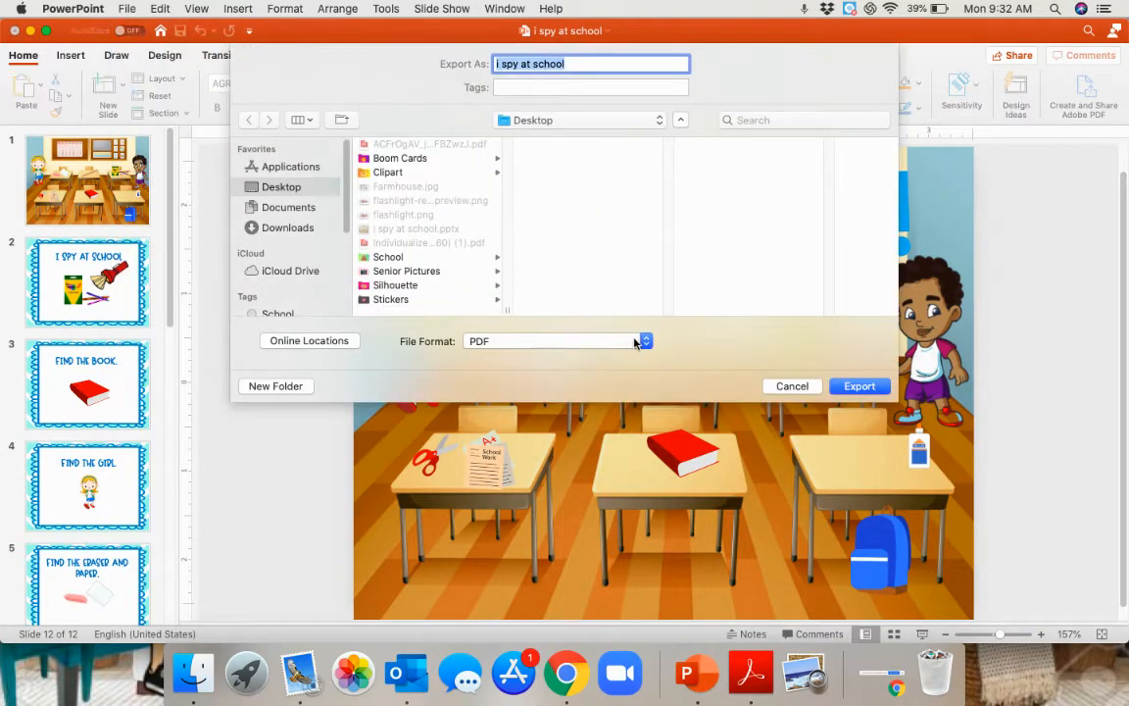
left_click(645, 341)
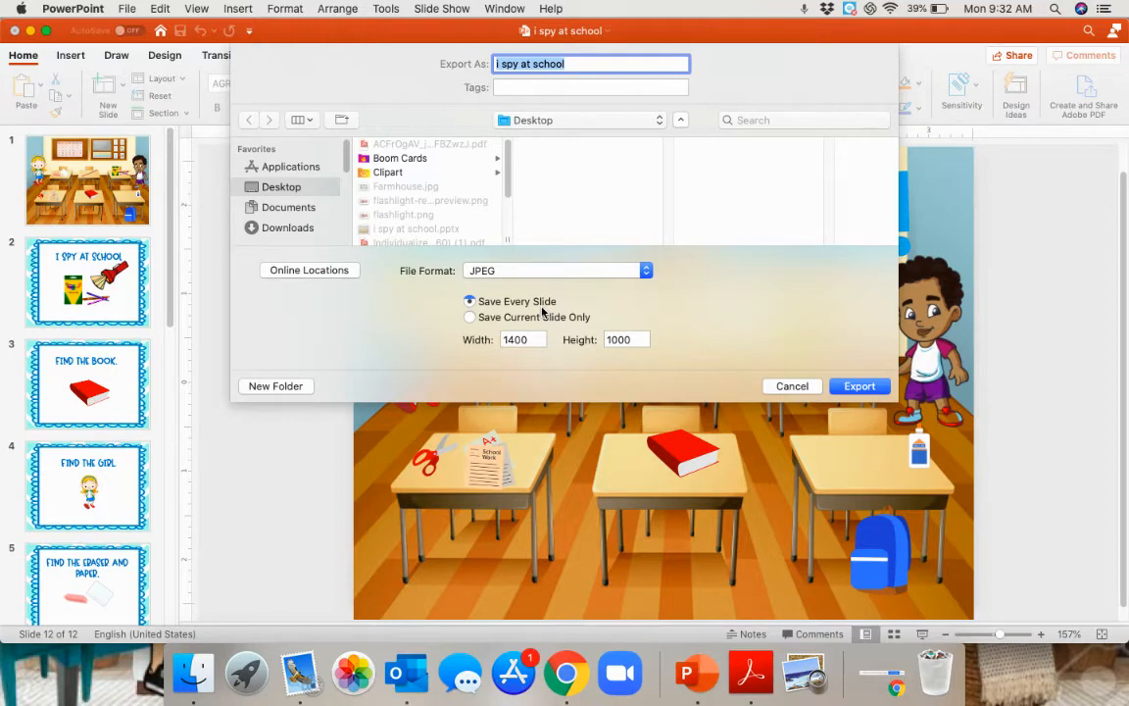
mouse_move(545, 343)
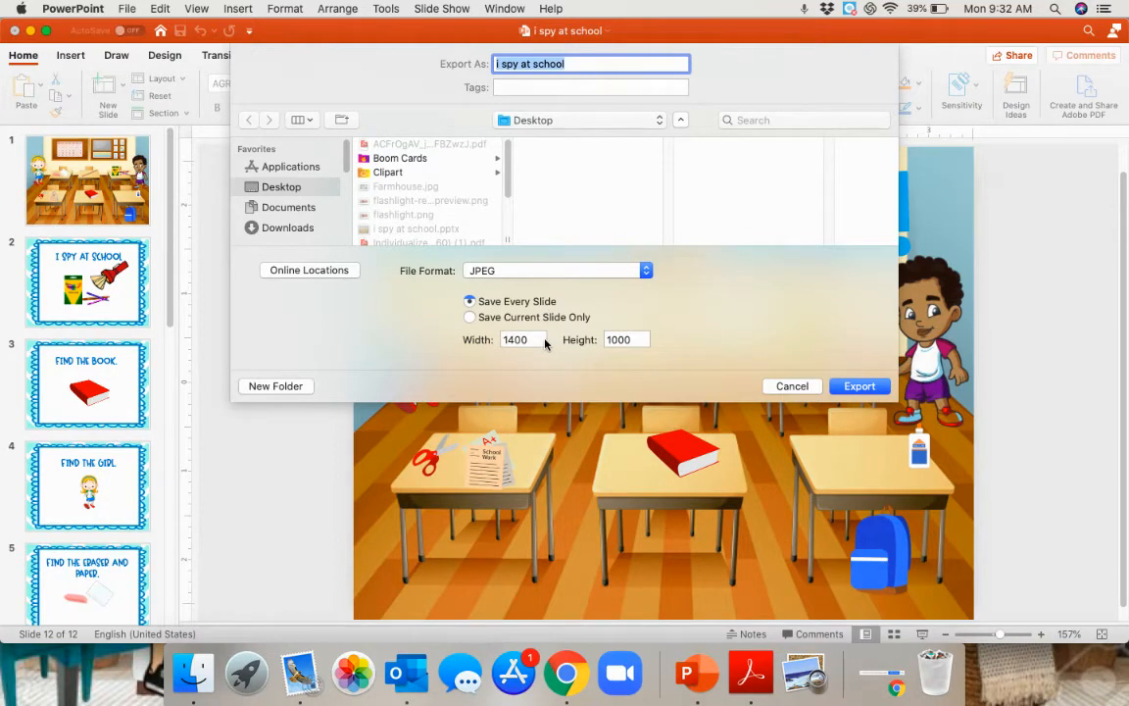
mouse_move(917, 396)
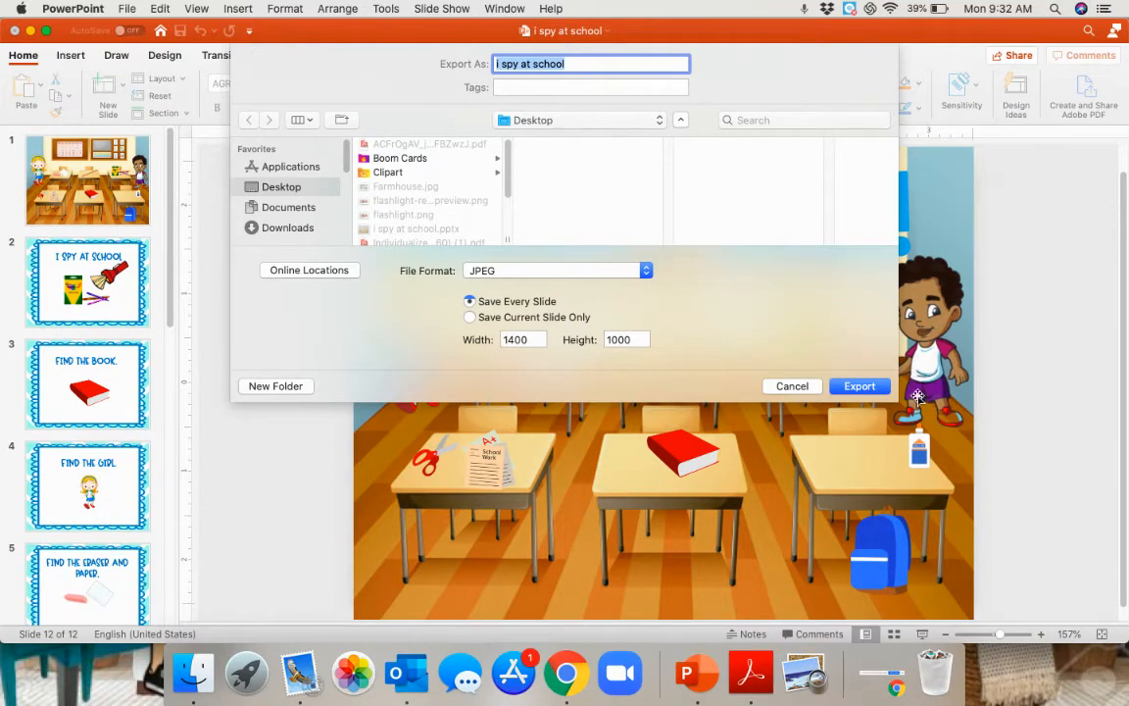
mouse_move(764, 306)
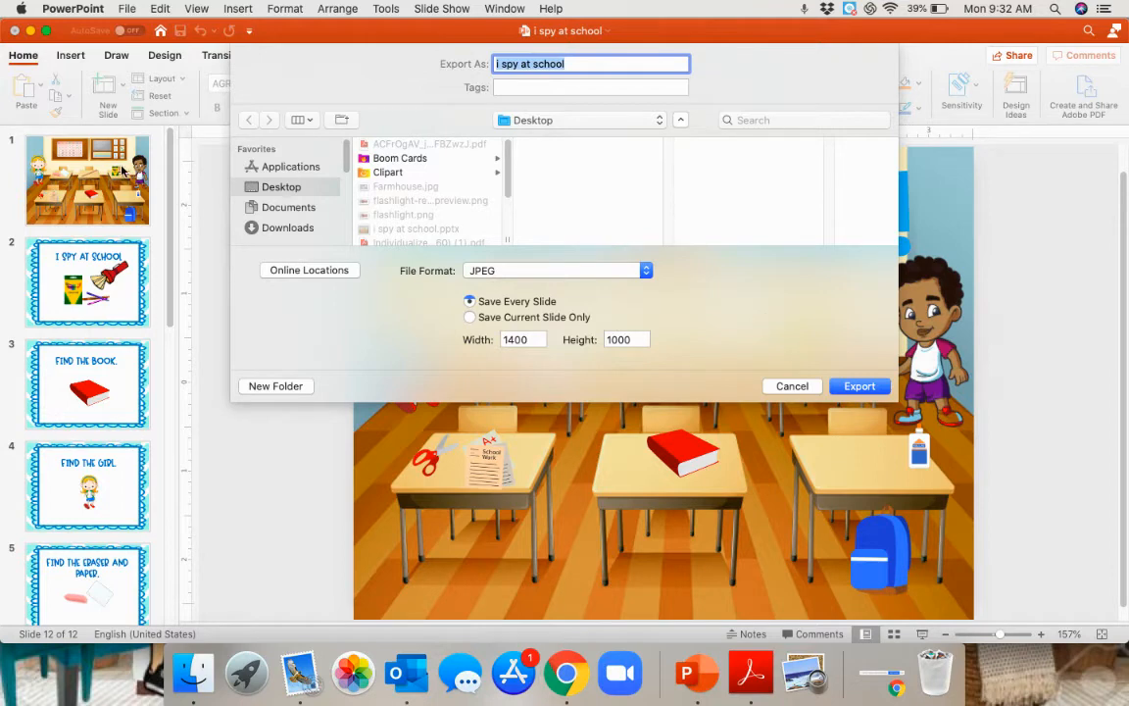
mouse_move(71, 235)
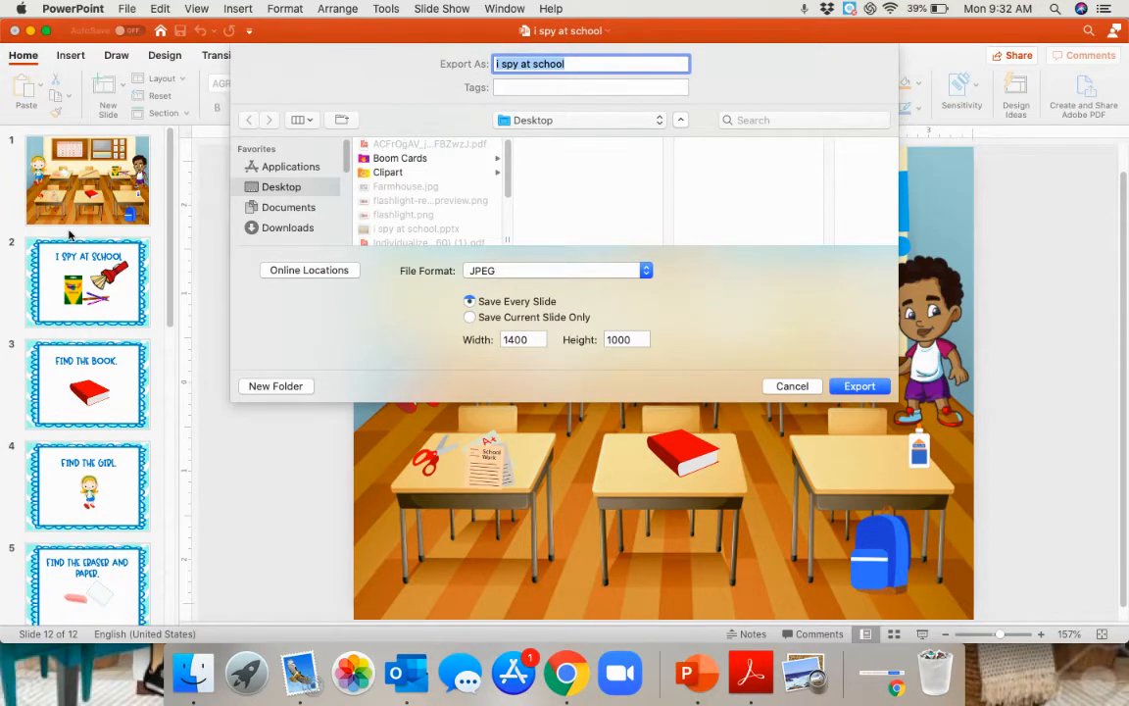
mouse_move(90, 204)
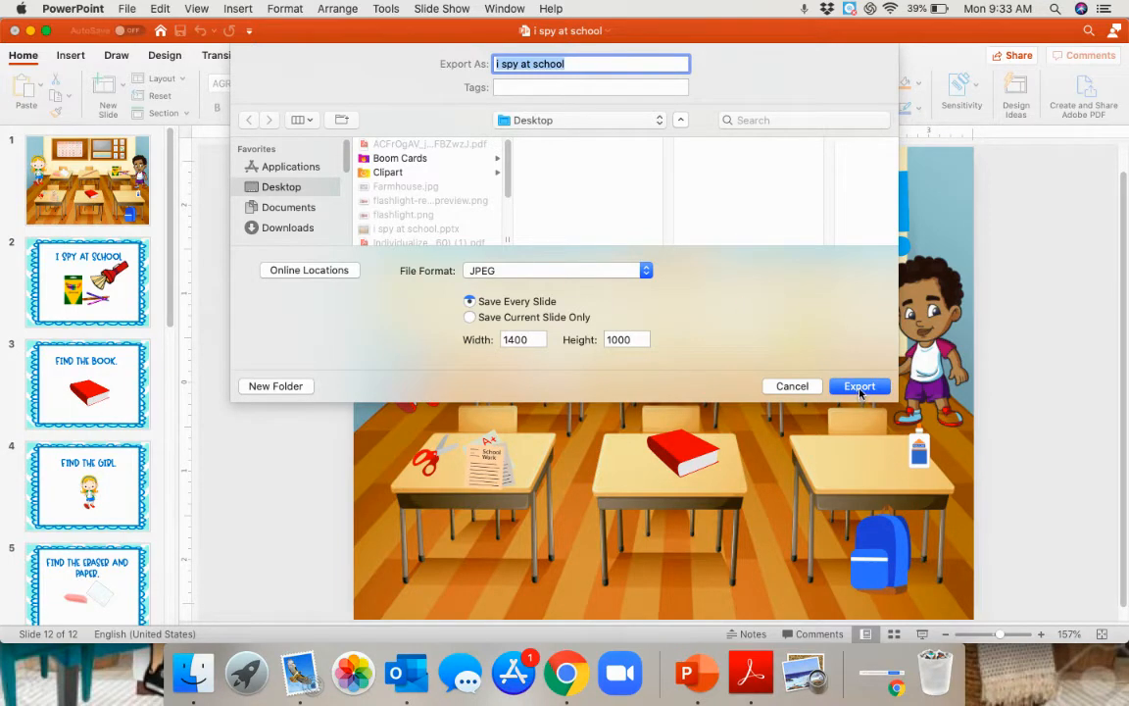
left_click(859, 384)
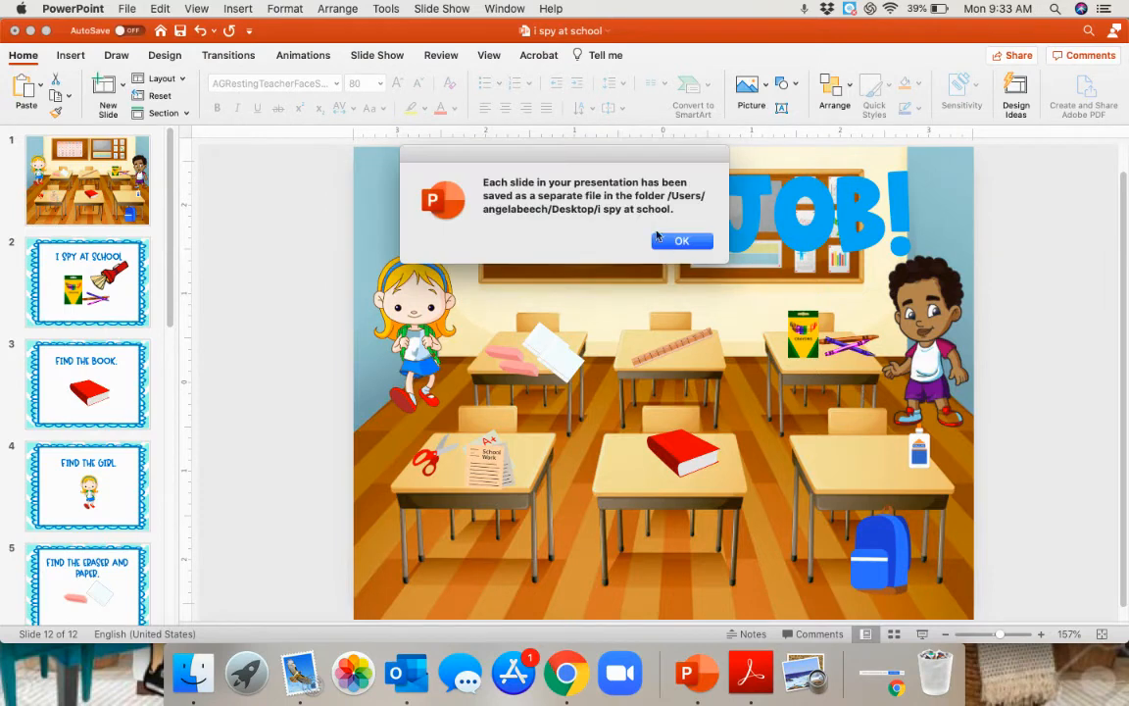
mouse_move(586, 212)
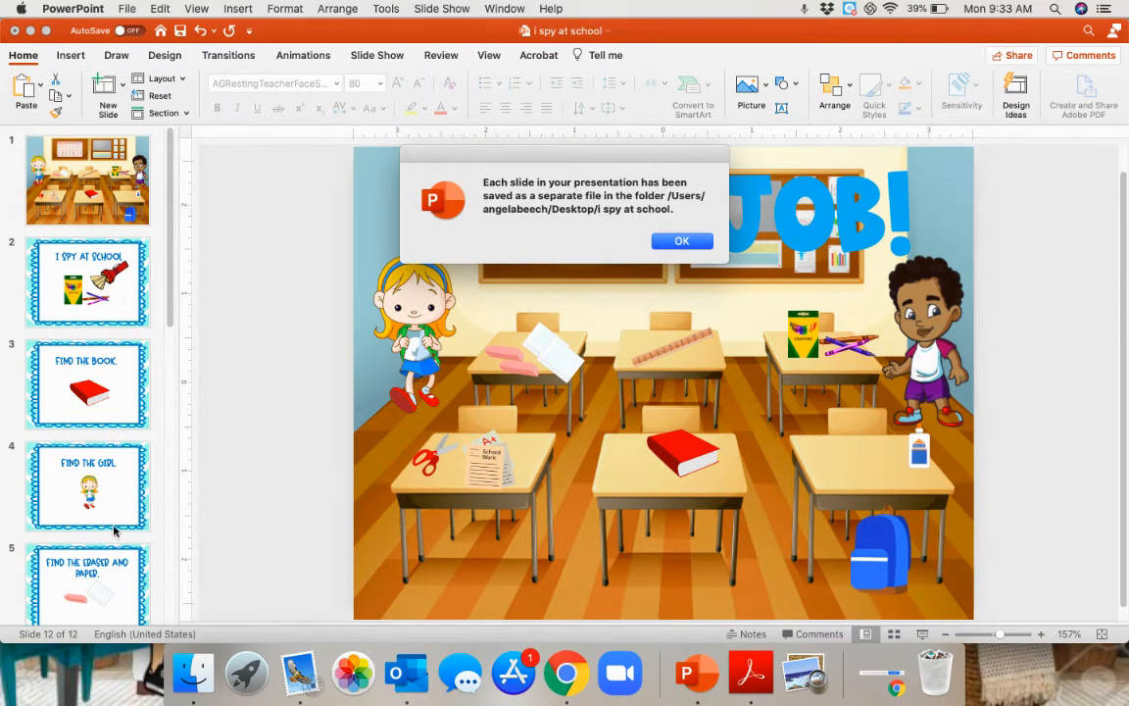
mouse_move(603, 227)
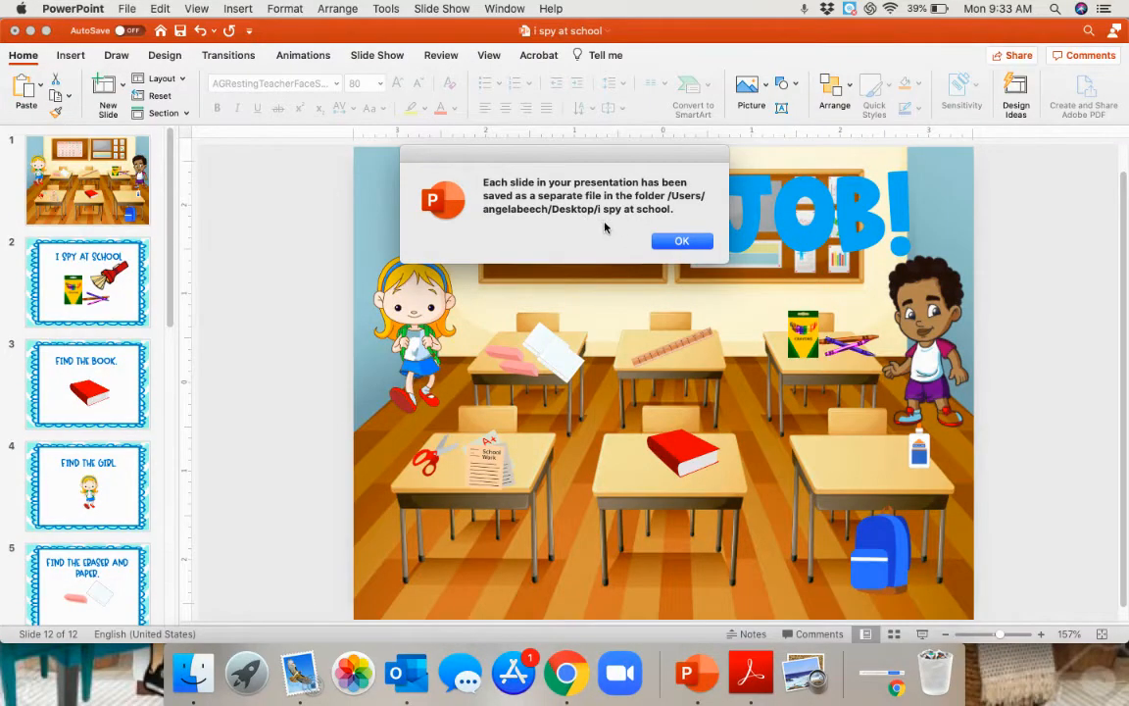
left_click(682, 241)
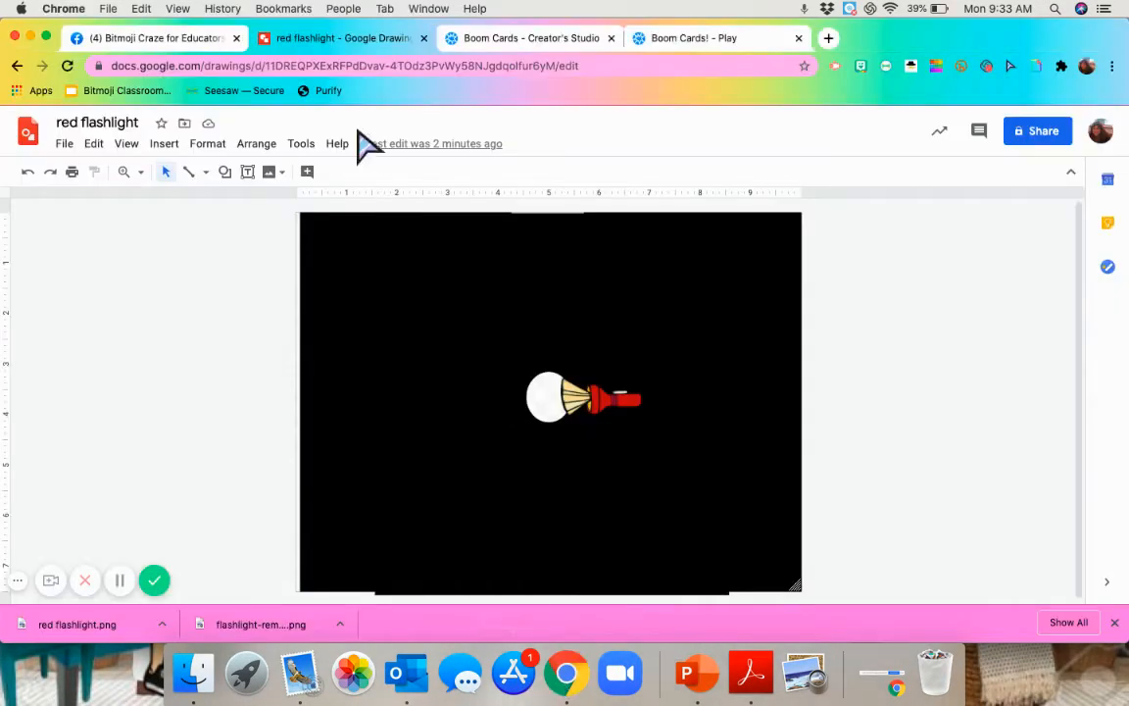
Step: Bring the Boom Cards Creator's Studio tab forward in Chrome
left_click(529, 37)
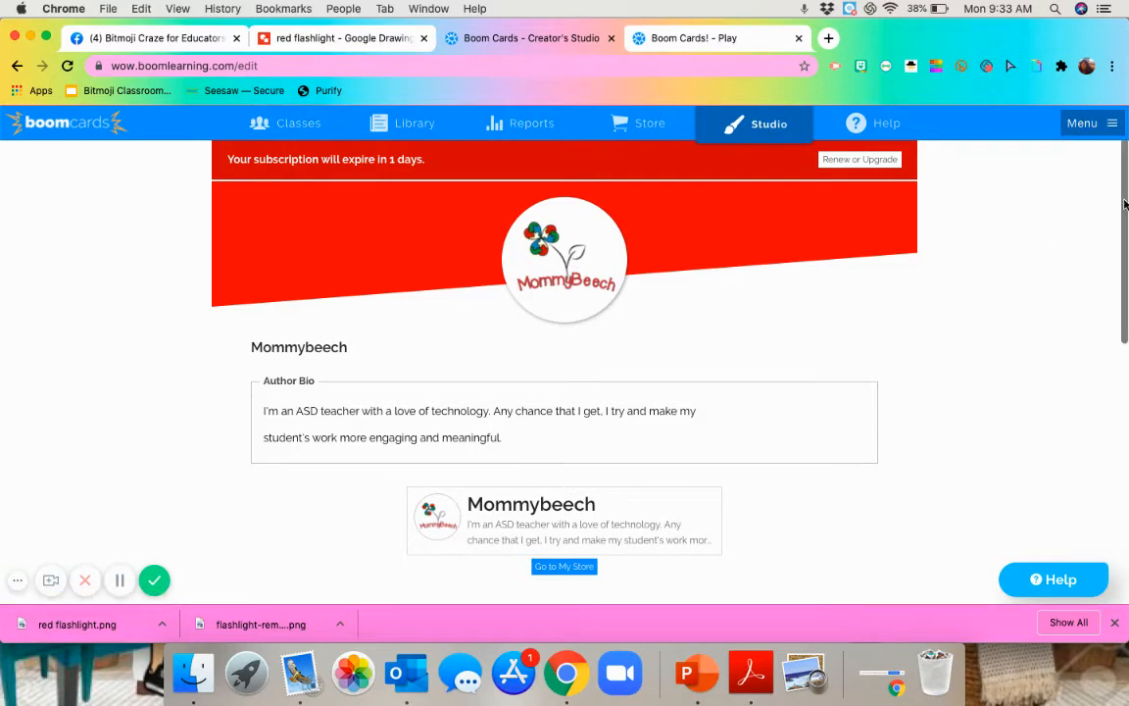
Step: Enter the Make Decks area from the Studio page's Asset Managers section
scroll("down", 3)
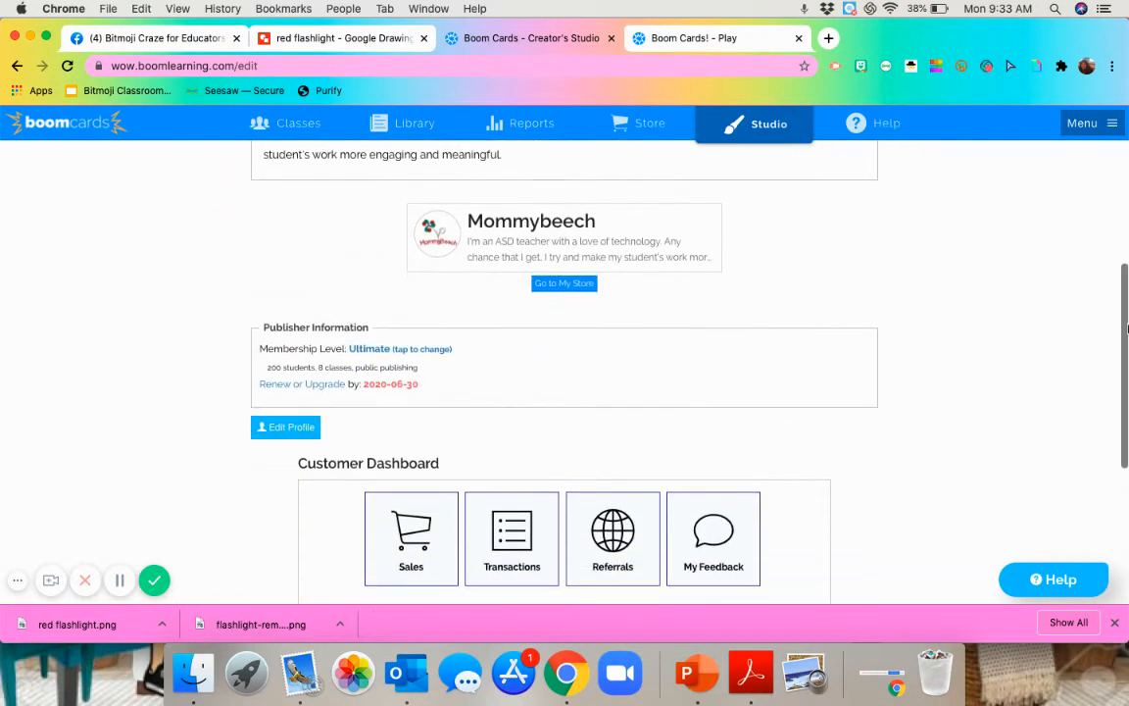
scroll("down", 3)
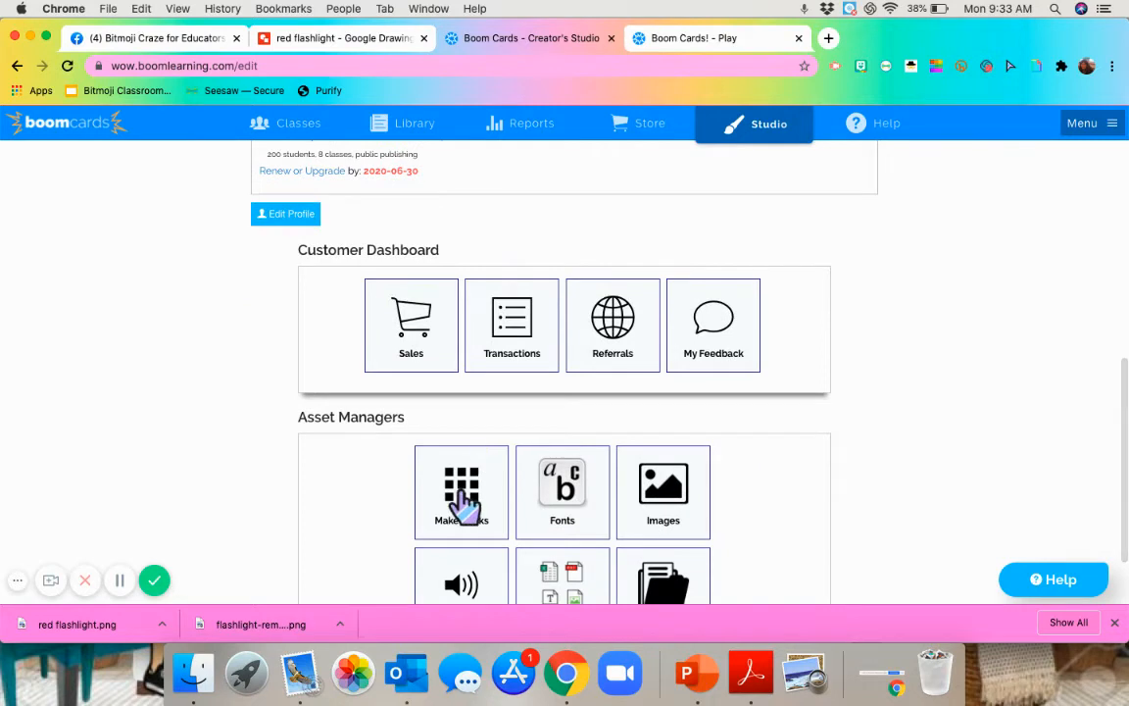
left_click(463, 490)
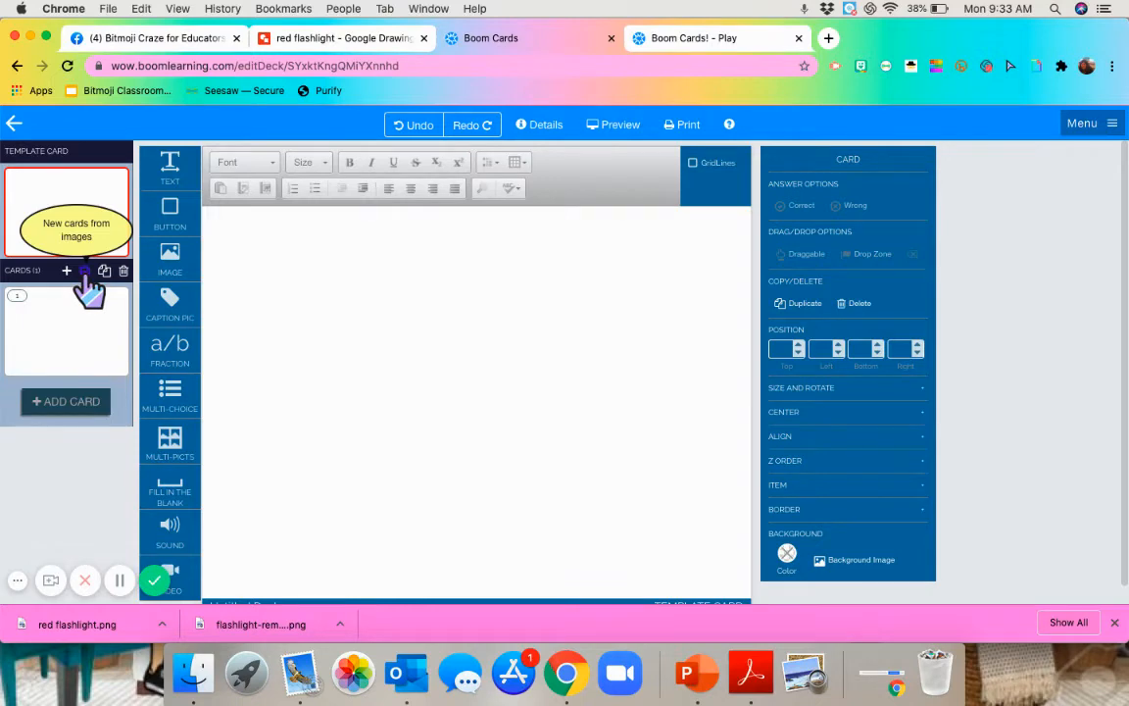
Step: Create new cards from images, uploading the slide JPEGs from Desktop > i spy at school
left_click(86, 270)
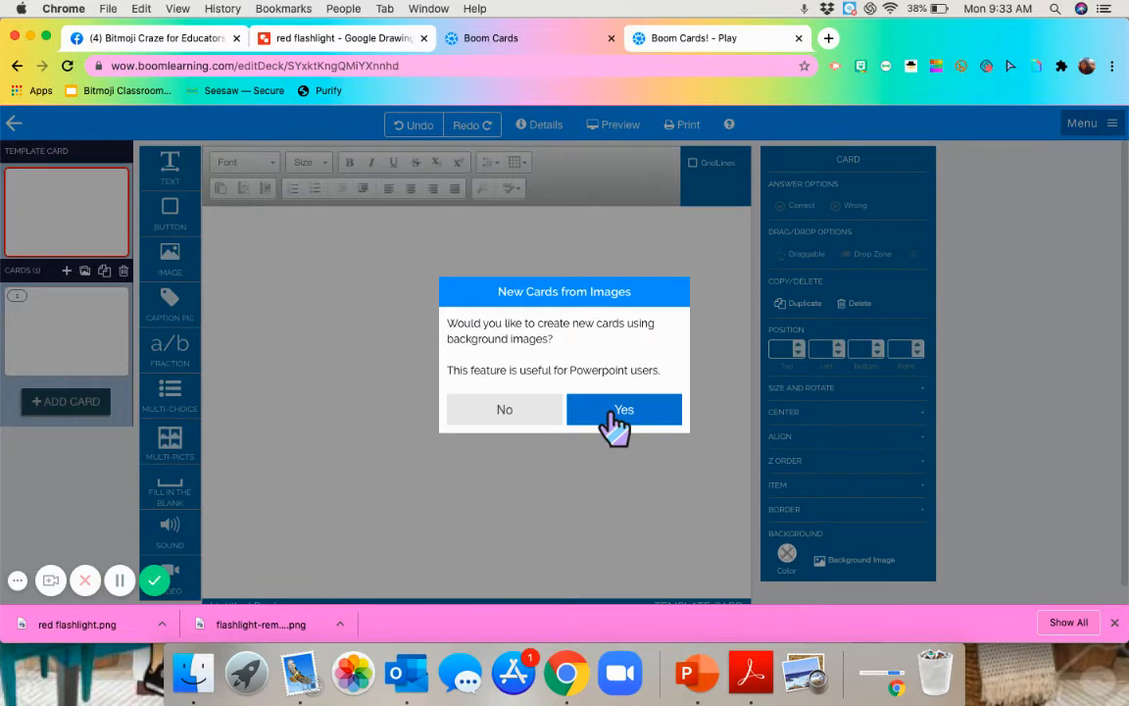
left_click(623, 410)
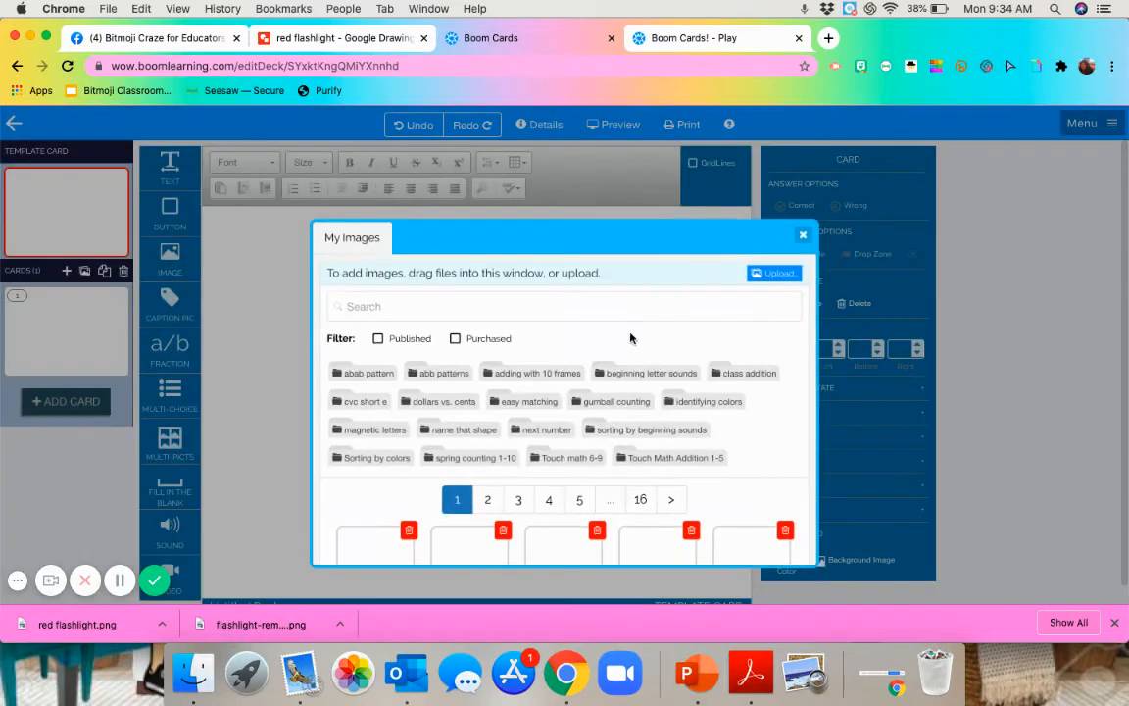
left_click(773, 273)
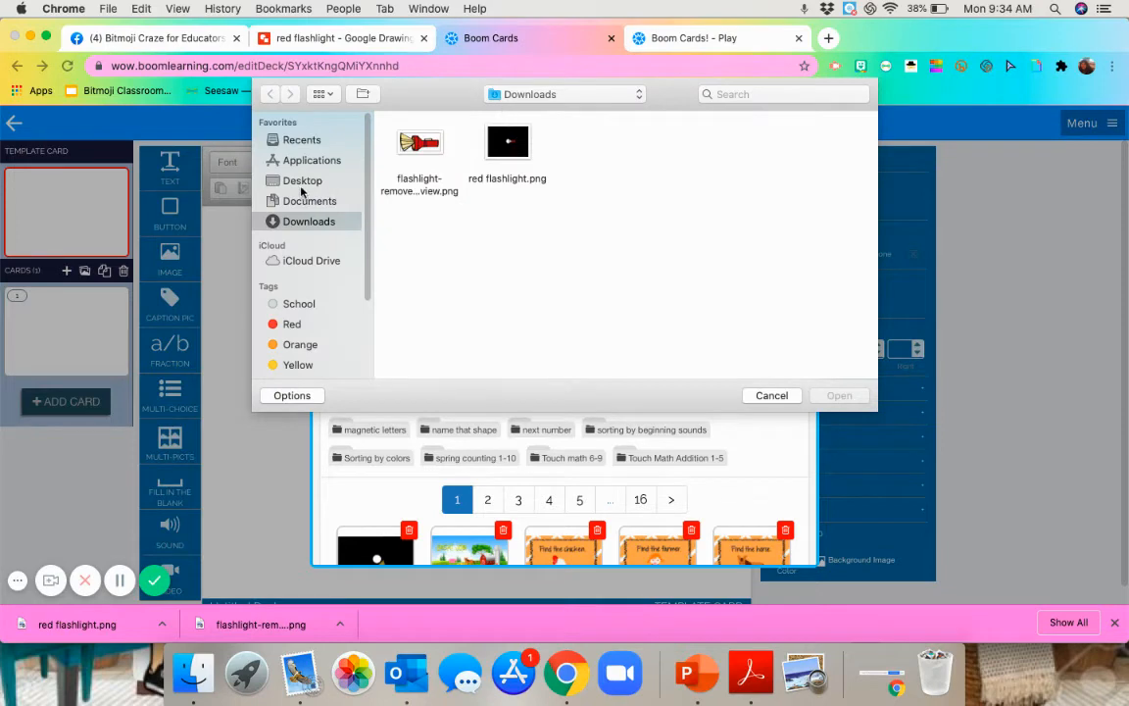
left_click(302, 180)
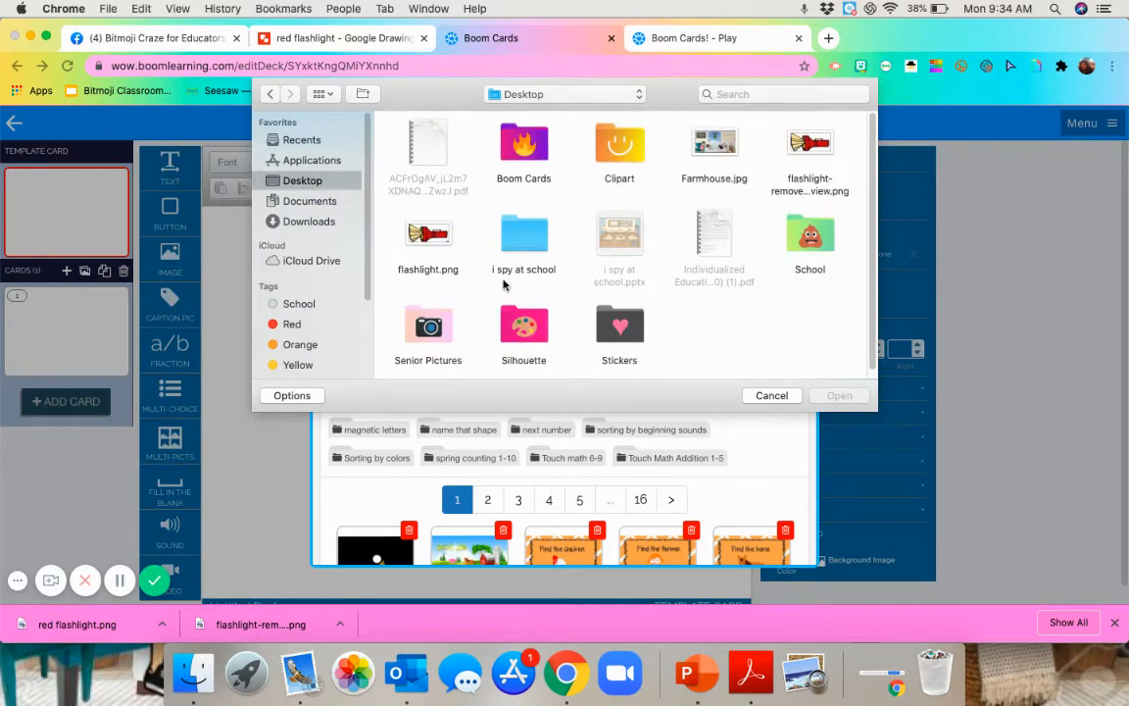
mouse_move(486, 278)
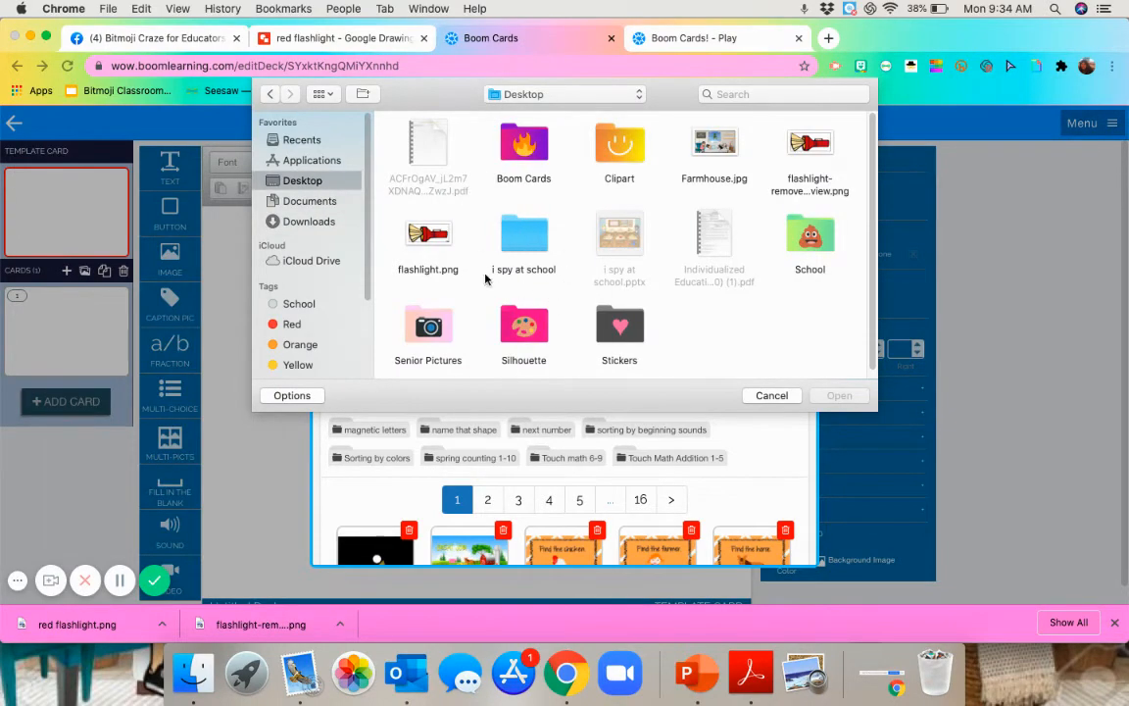
double_click(523, 233)
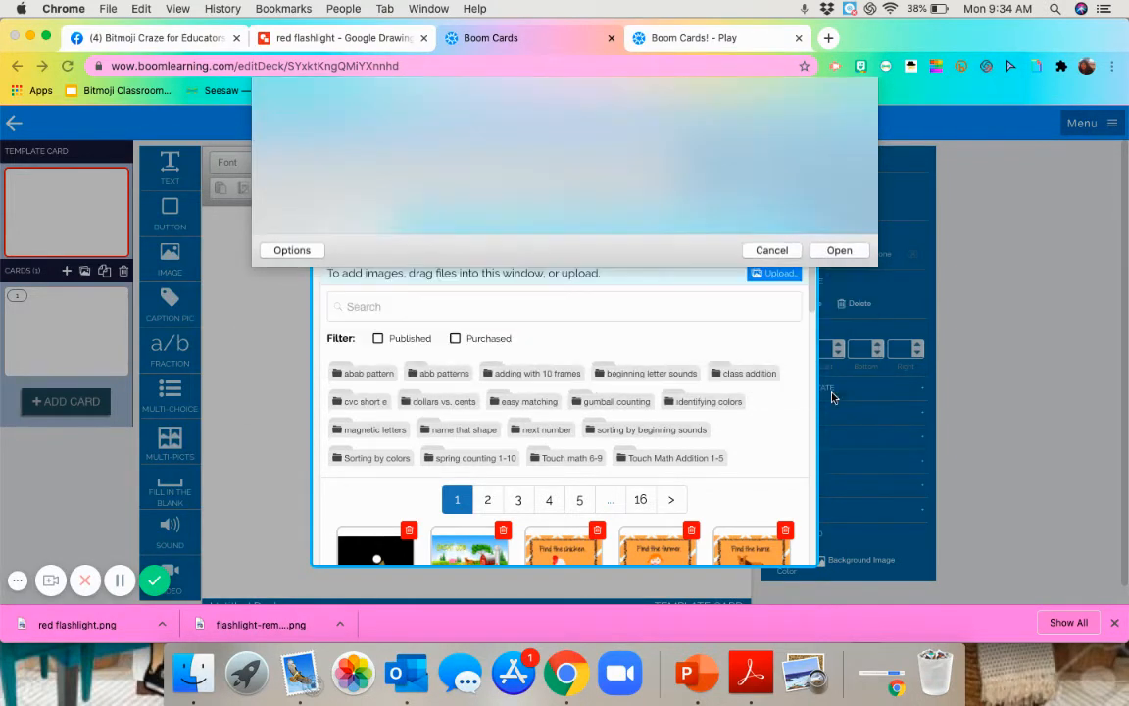
left_click(839, 251)
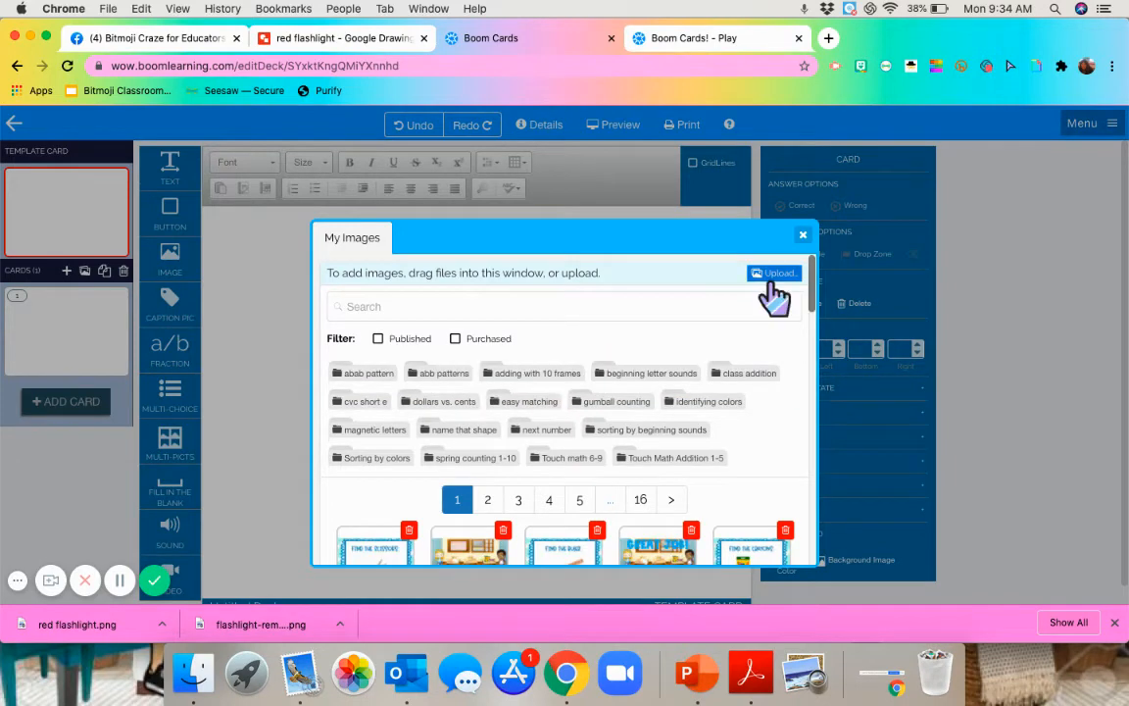
Step: Upload red flashlight.png from Downloads and create the cards from the uploaded images
left_click(775, 272)
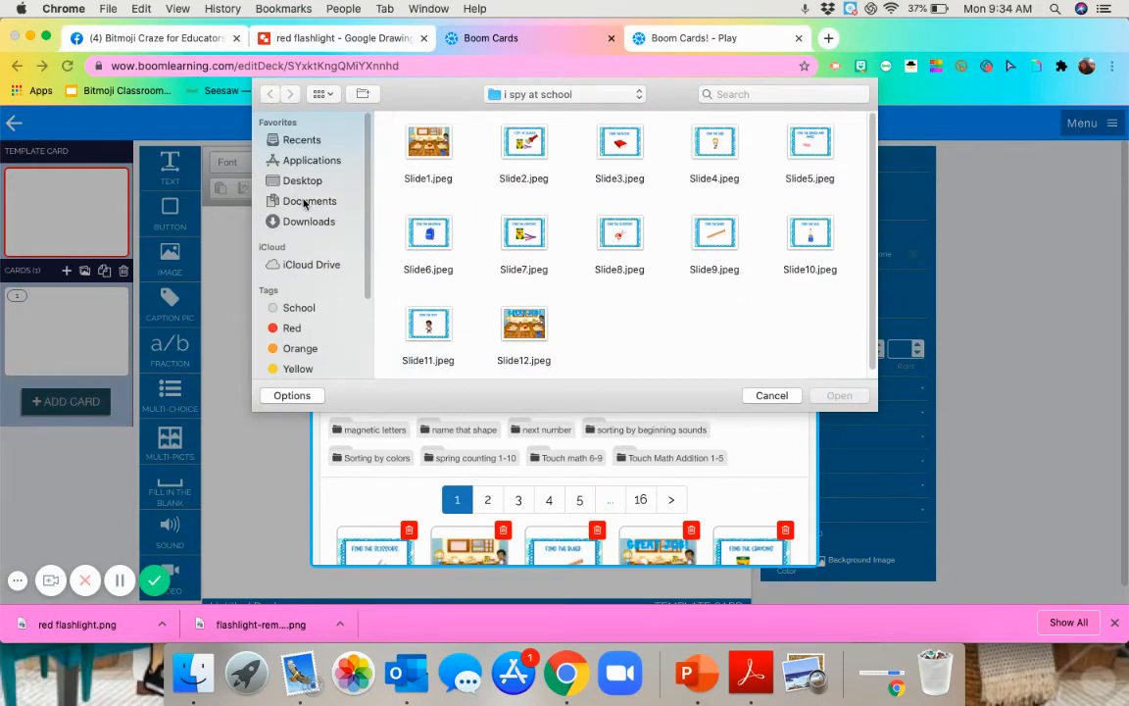
left_click(310, 220)
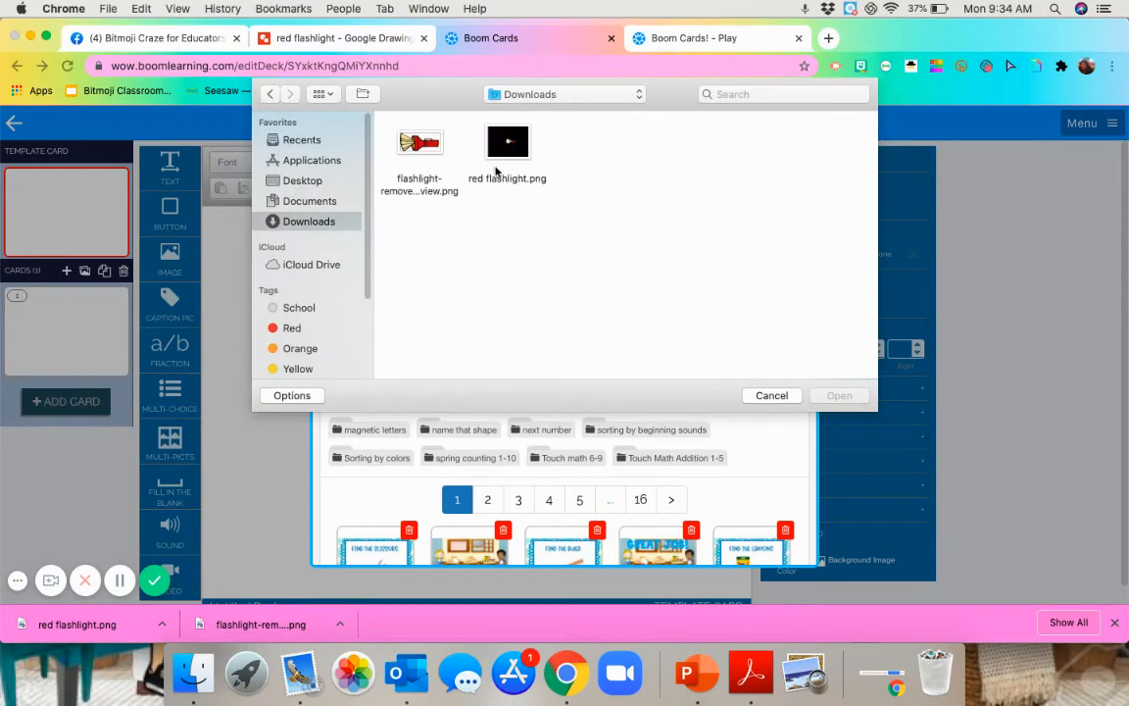
left_click(506, 141)
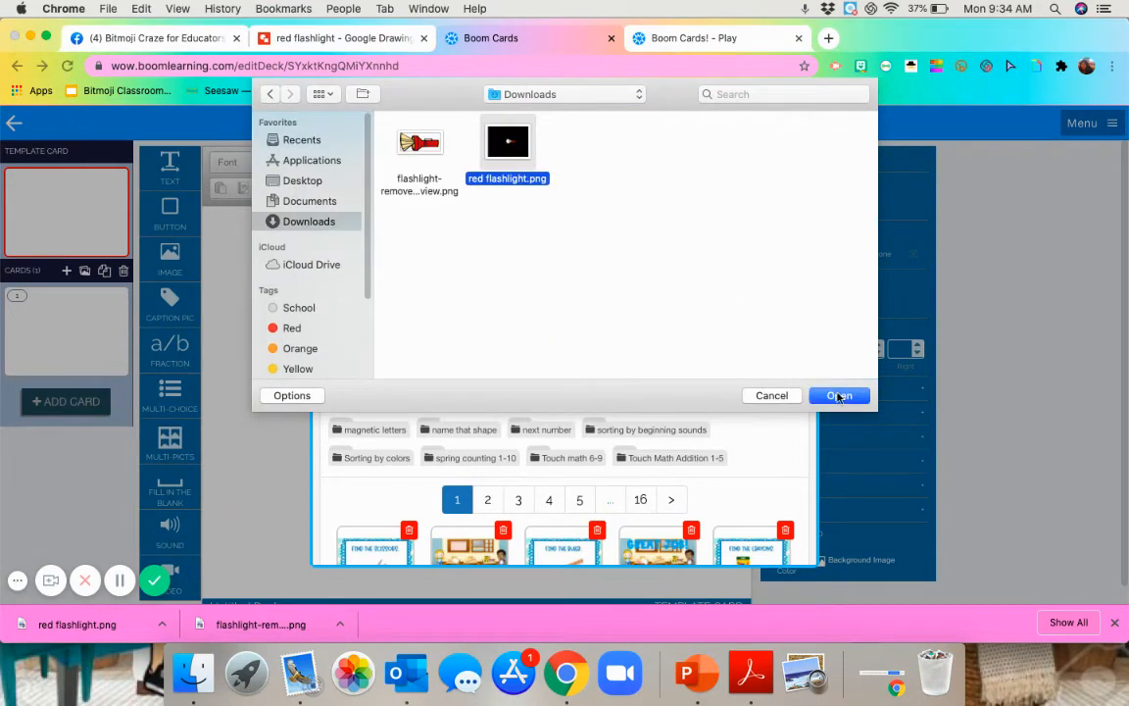
left_click(839, 396)
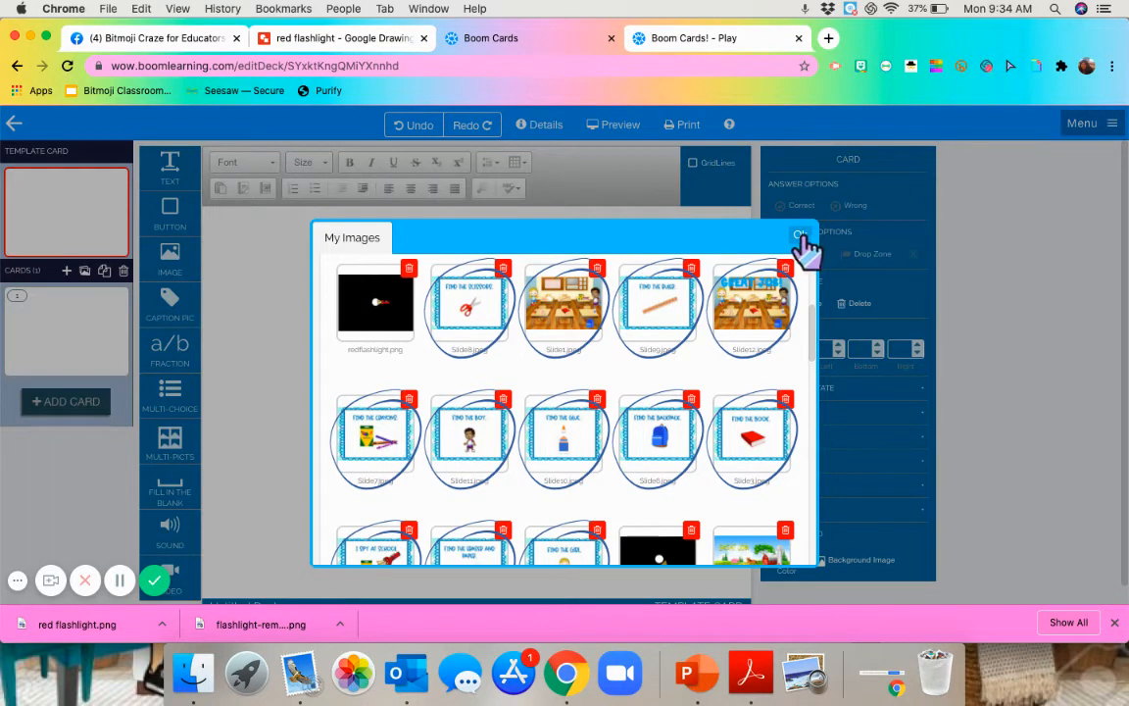
left_click(802, 233)
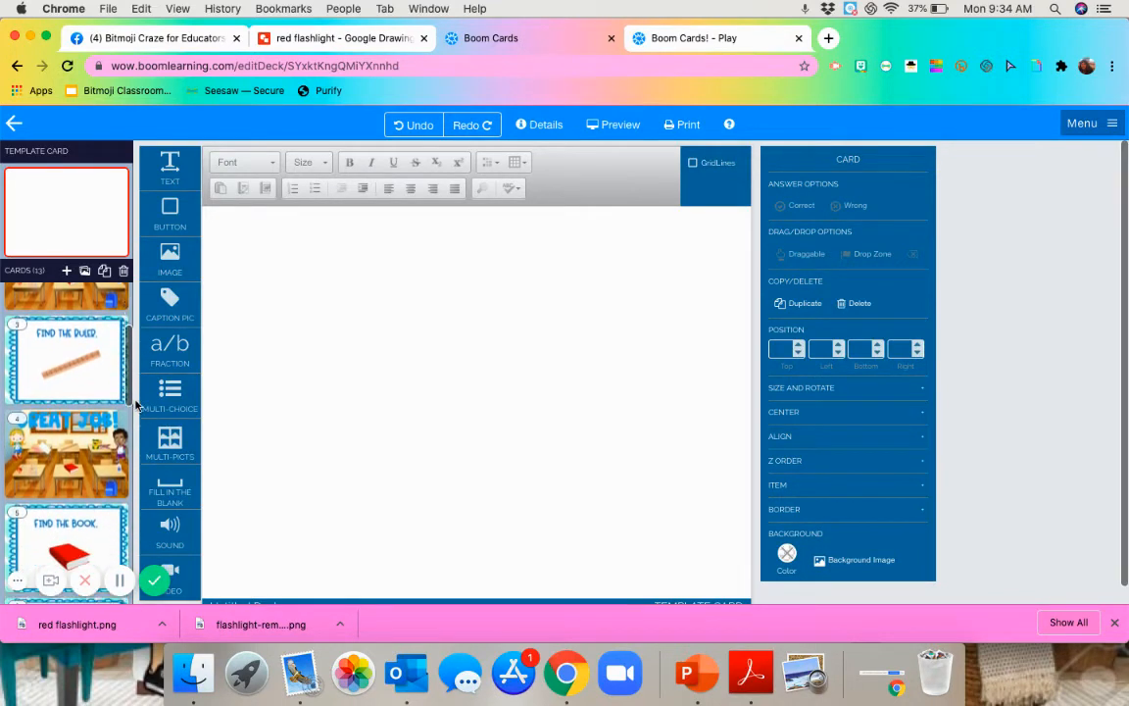
Step: Scroll down through the deck's card list toward the Great Job classroom card
scroll("down", 3)
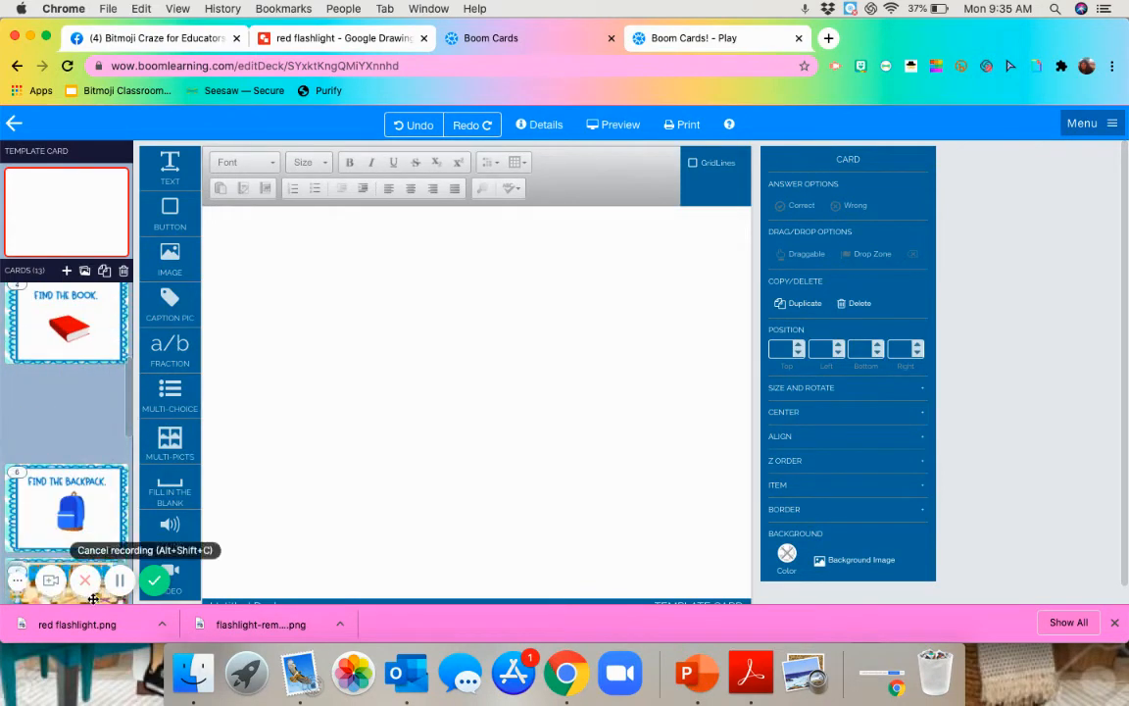
scroll("down", 3)
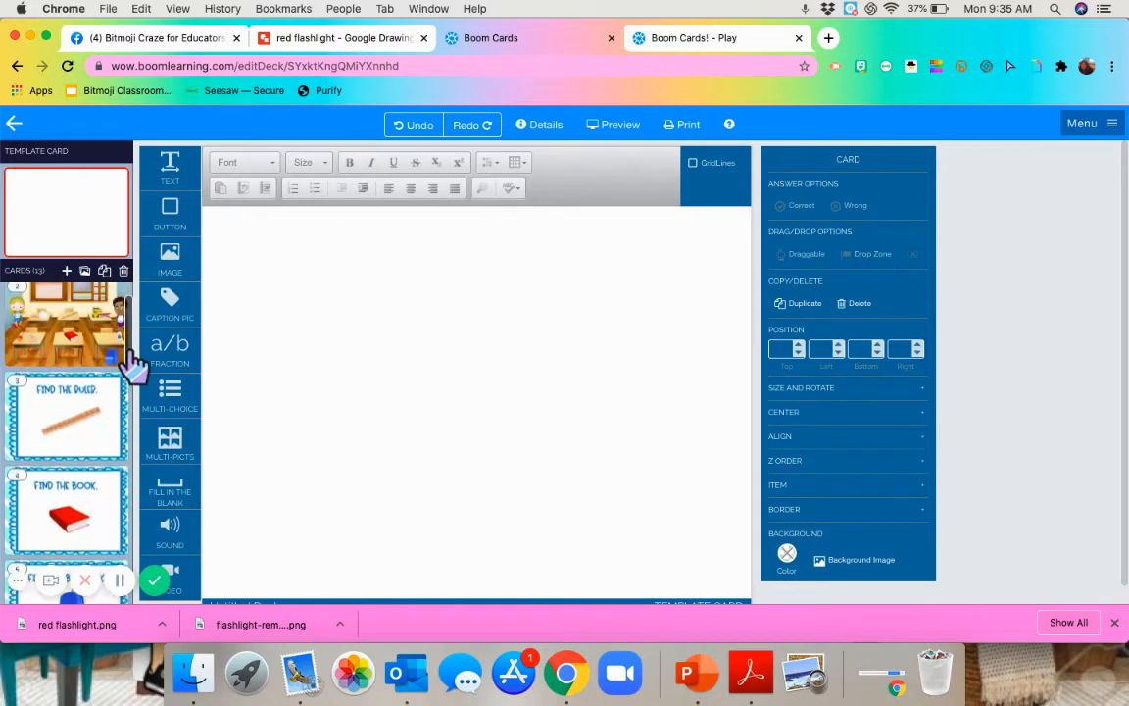
scroll("down", 3)
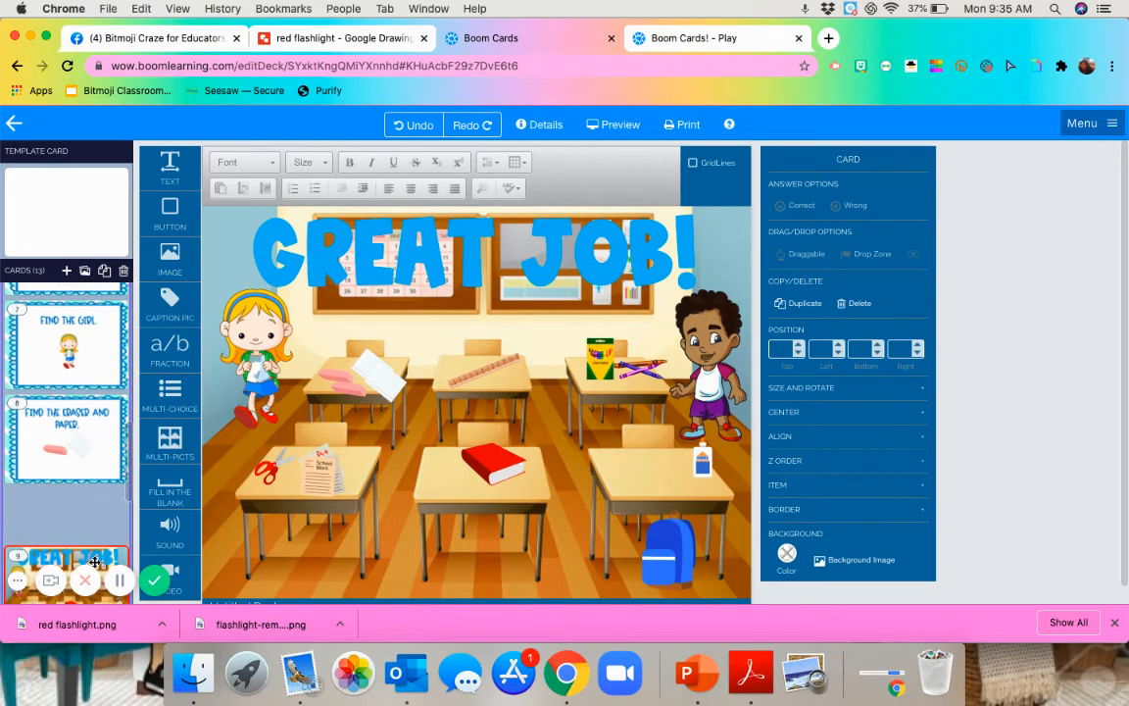
scroll("down", 3)
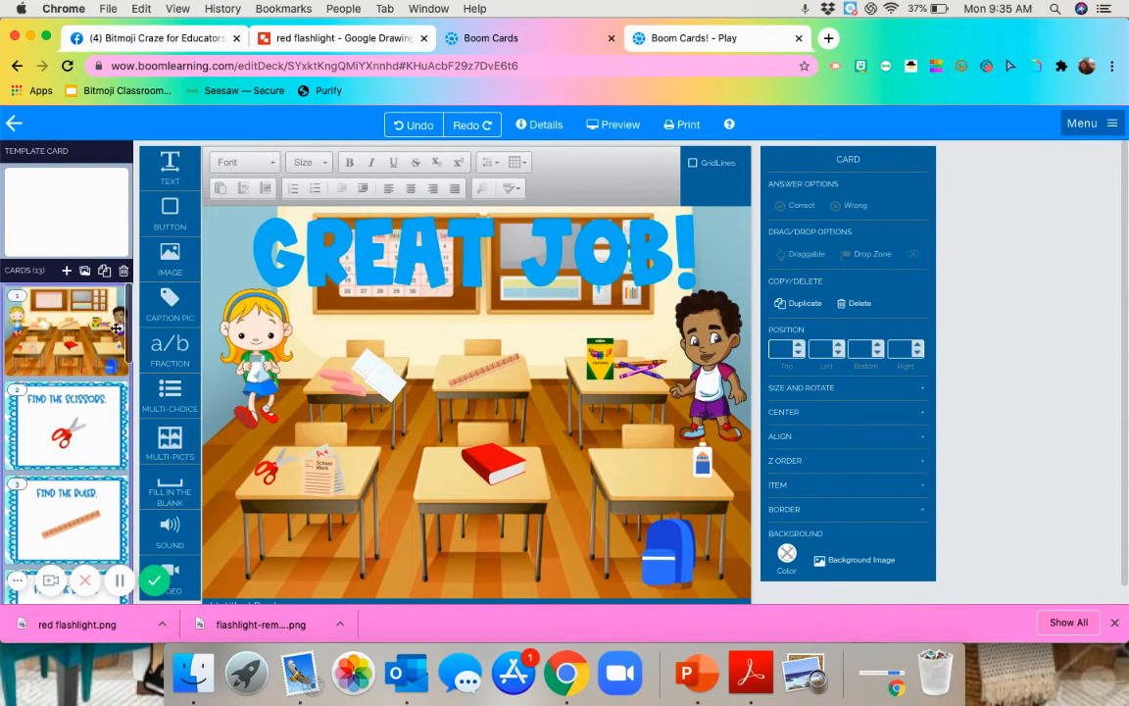
scroll("down", 3)
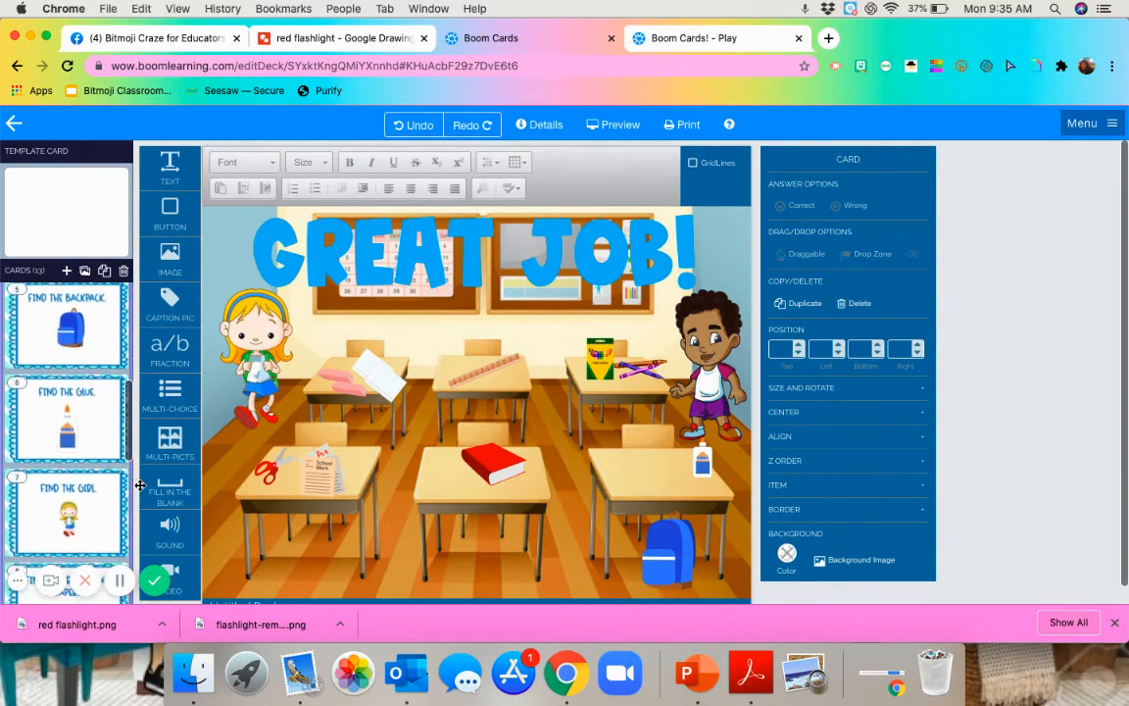
scroll("down", 3)
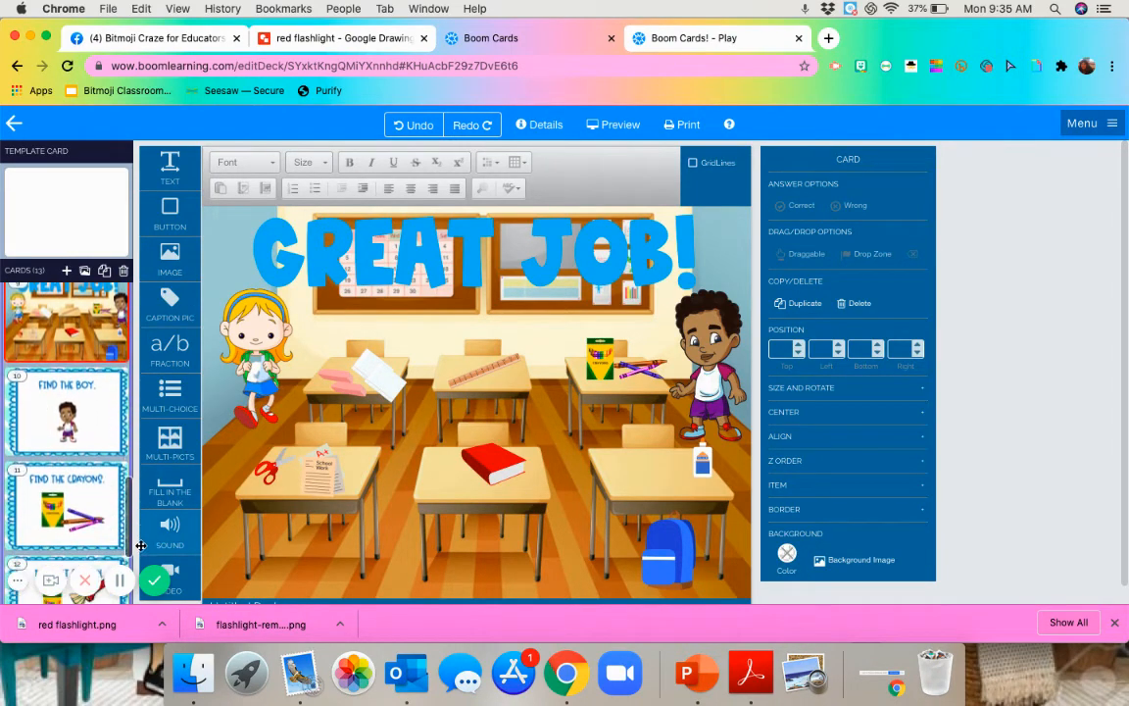
scroll("down", 3)
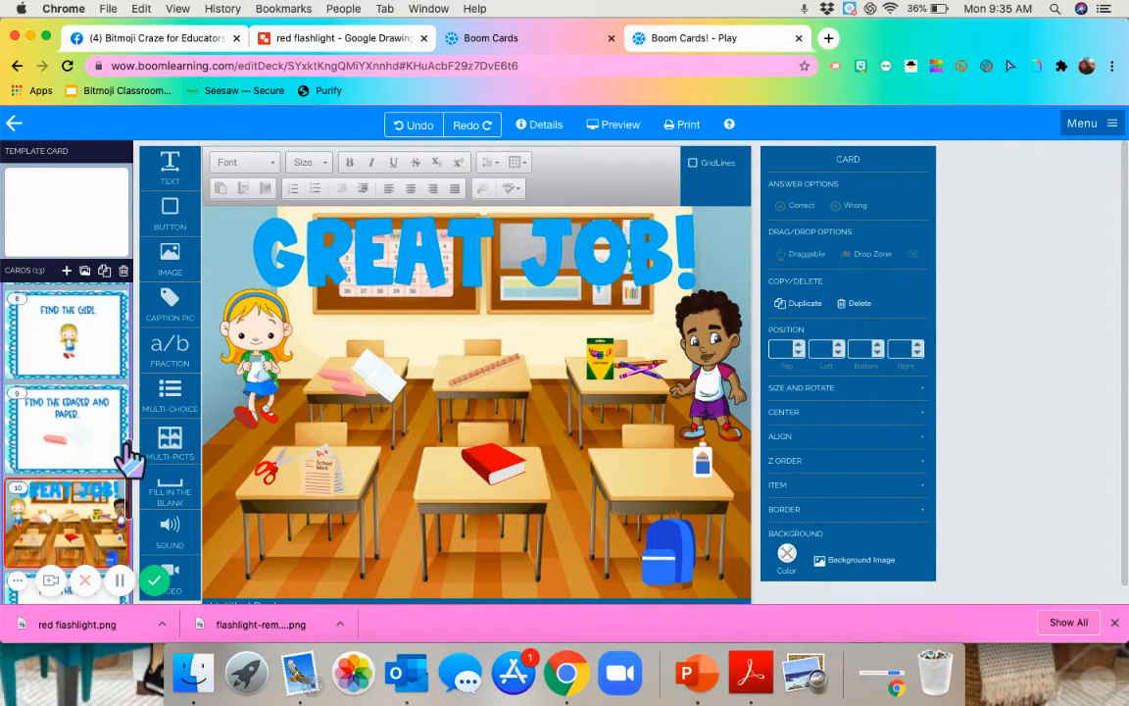
scroll("down", 3)
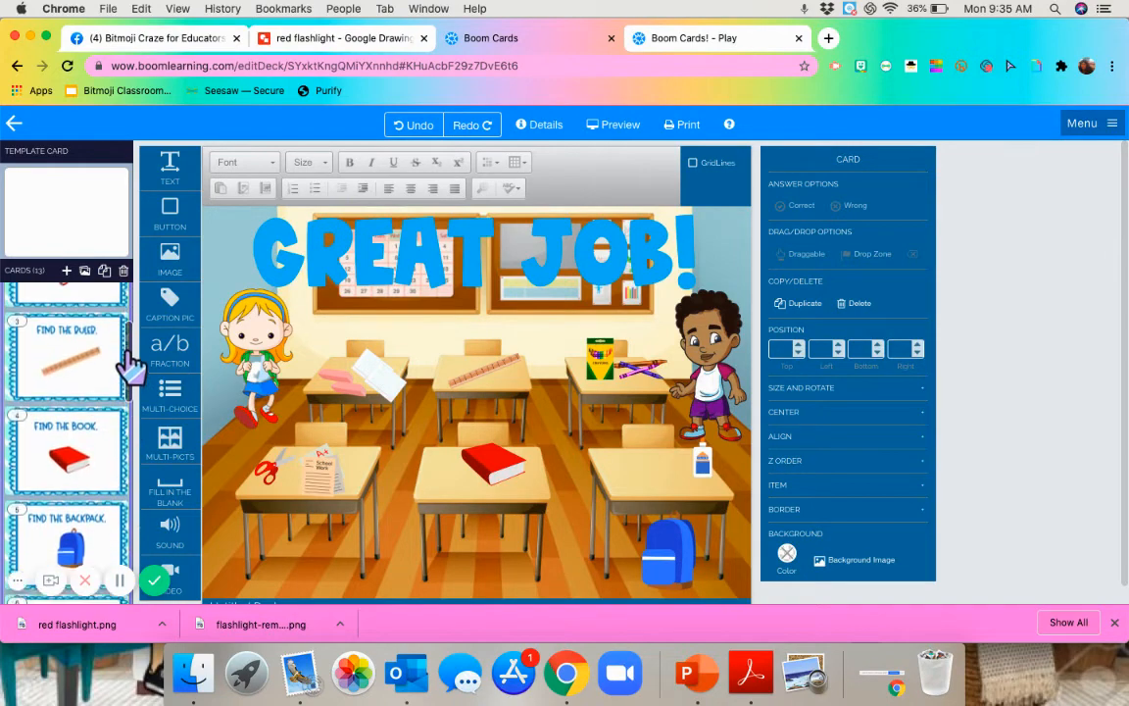
scroll("down", 3)
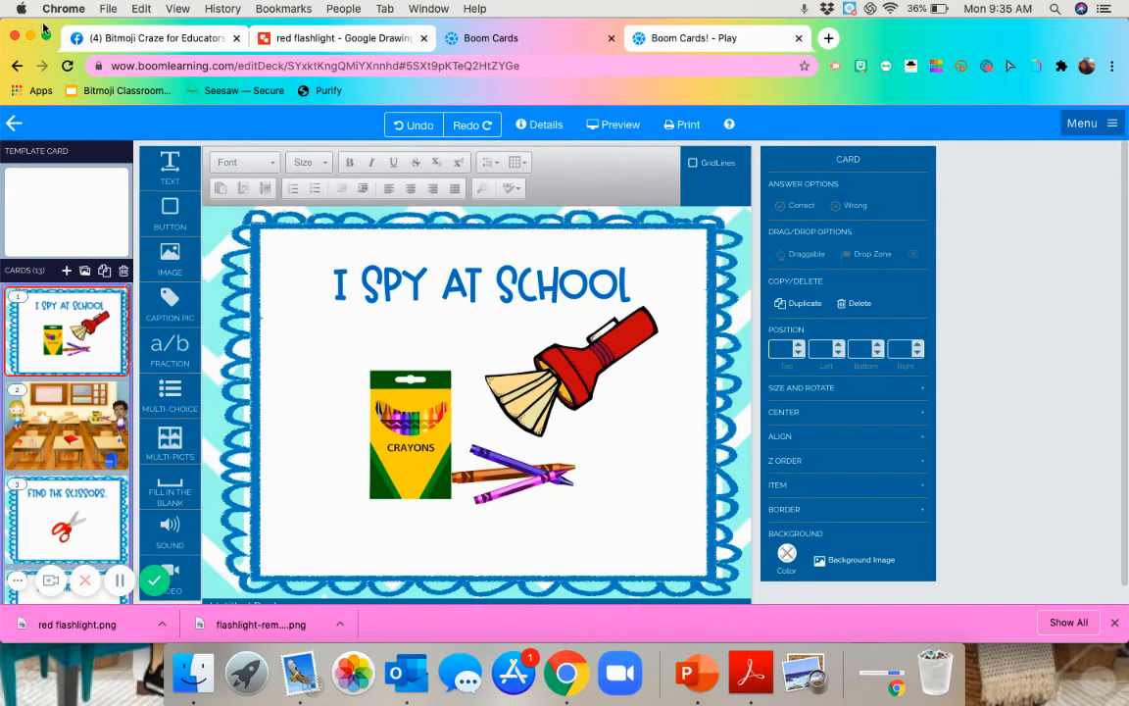
Step: Make the browser full screen and select card 2, the plain classroom scene
left_click(47, 37)
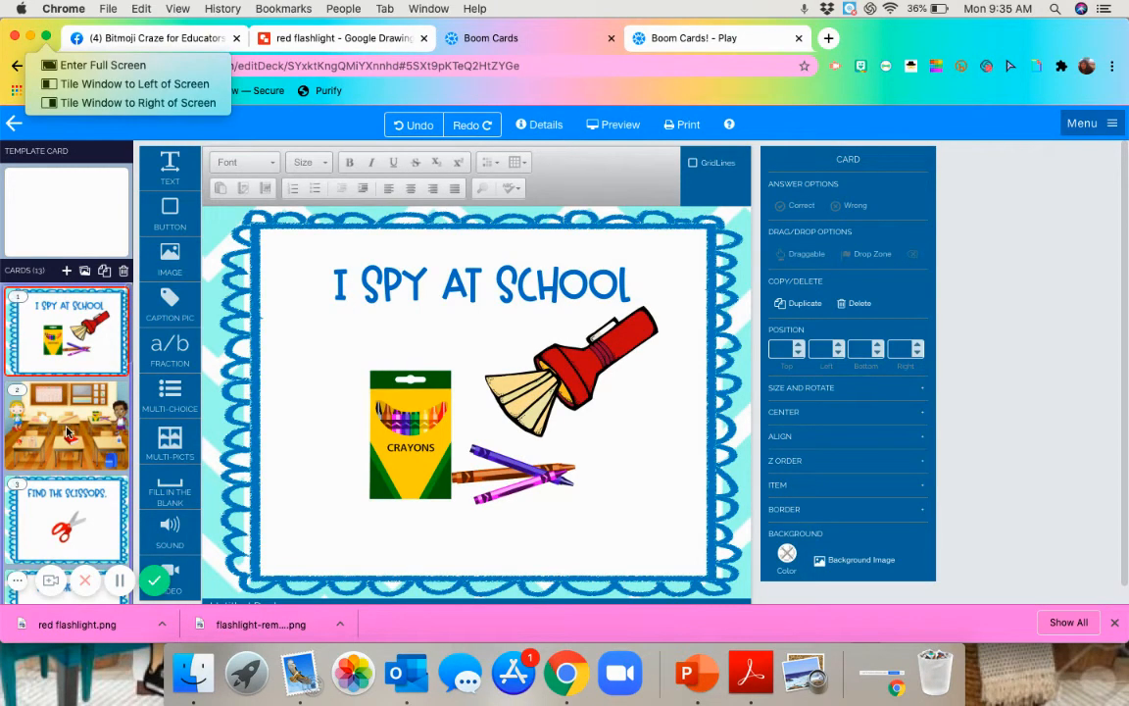
mouse_move(128, 82)
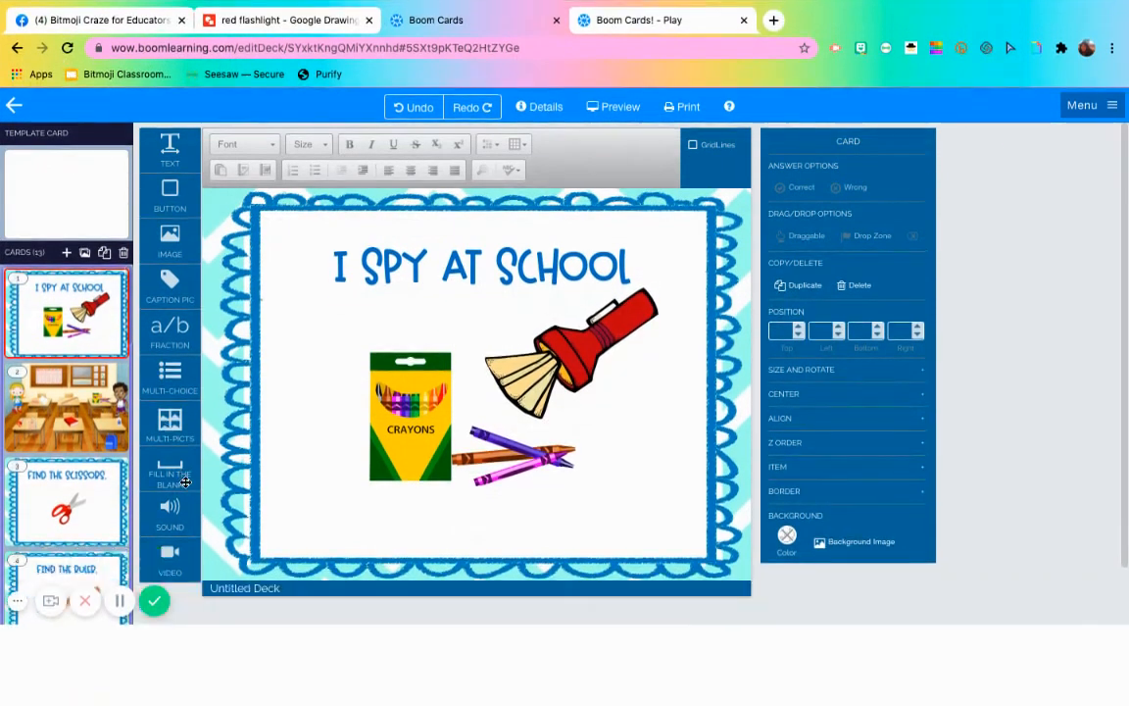
left_click(67, 406)
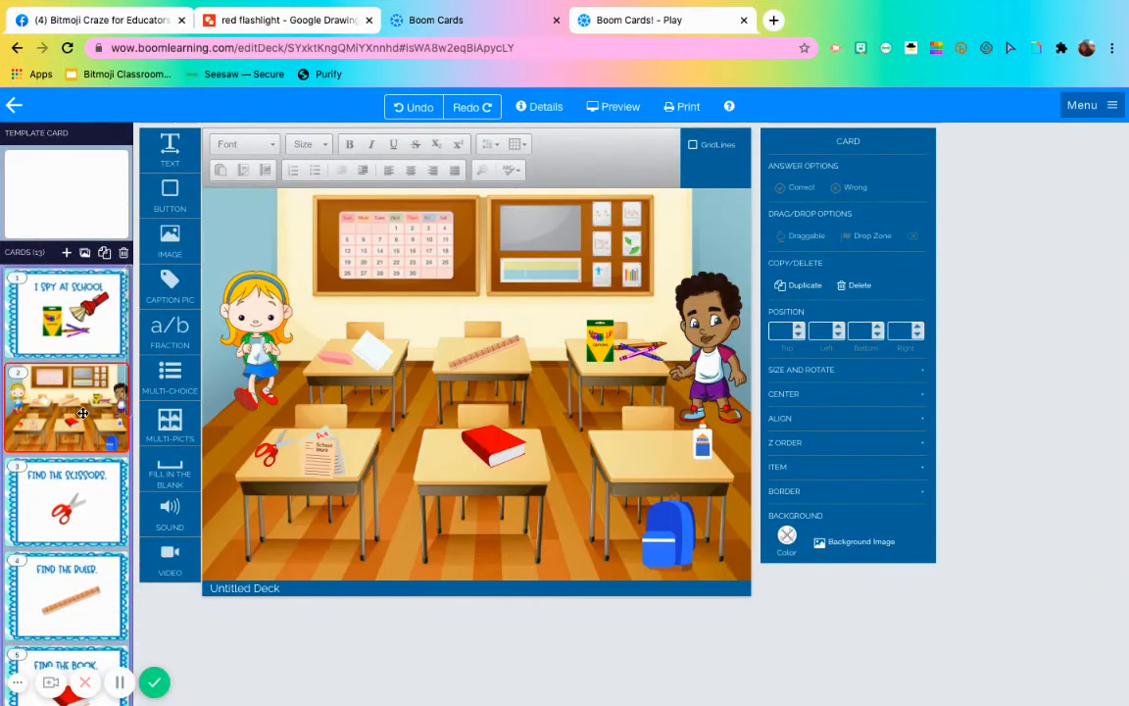
mouse_move(223, 227)
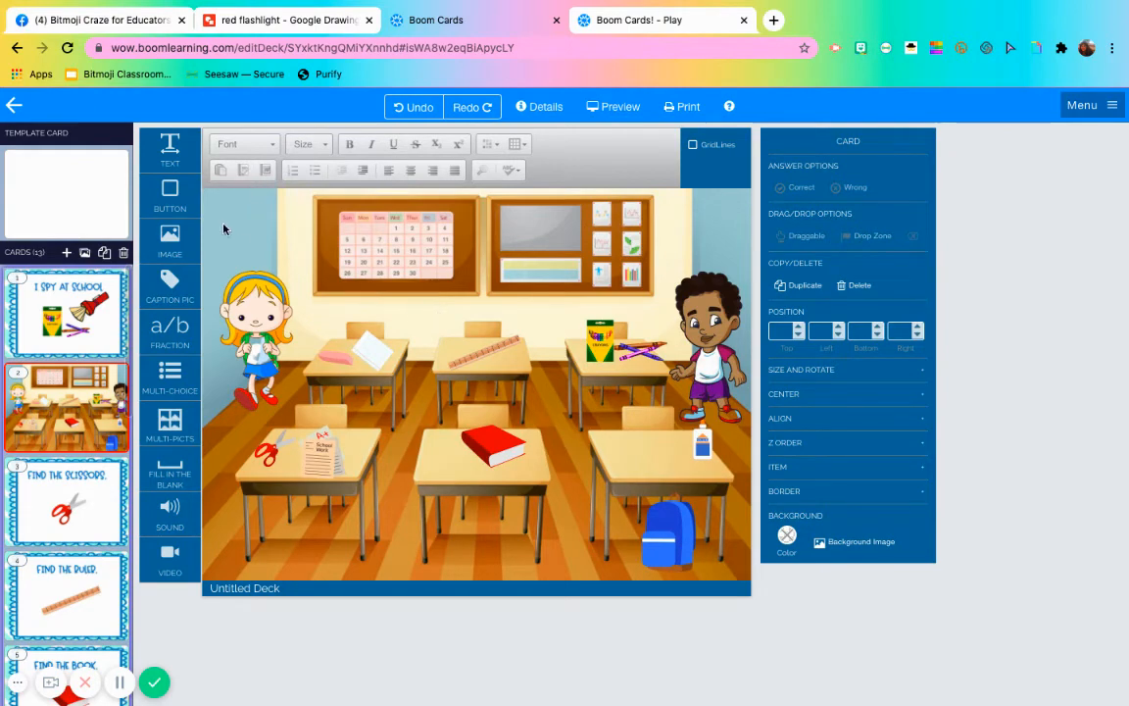
mouse_move(302, 238)
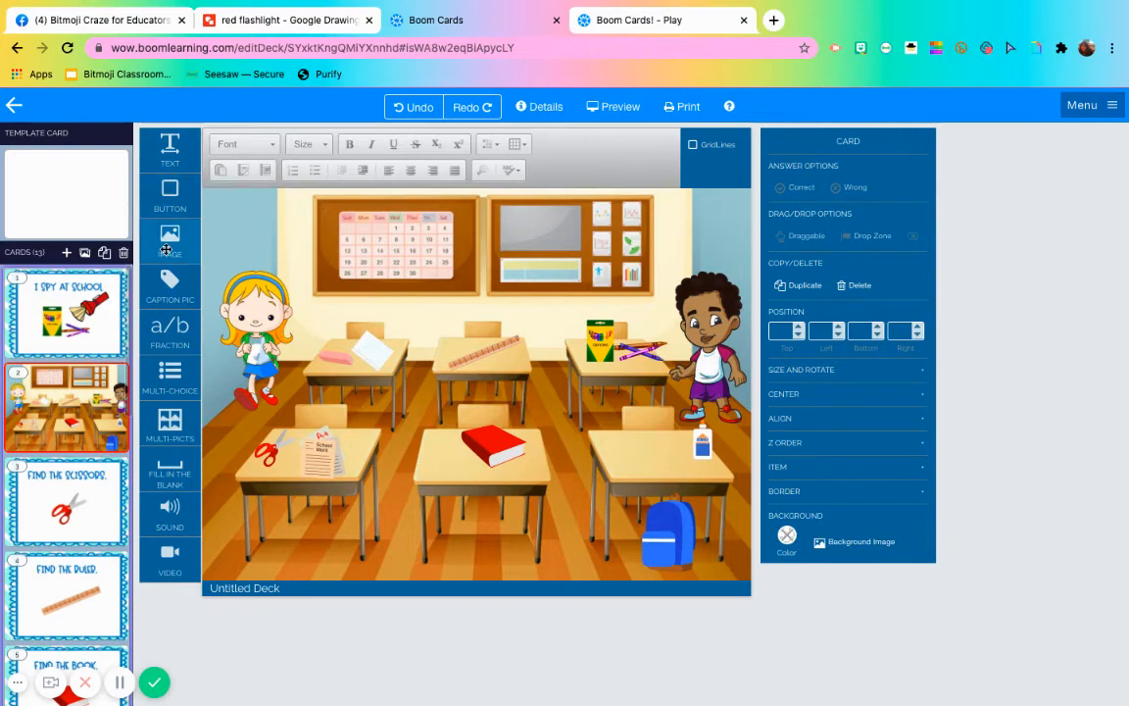
Step: Add the black flashlight overlay from My Images, enlarge it to cover the card and centre the light beam
left_click(169, 239)
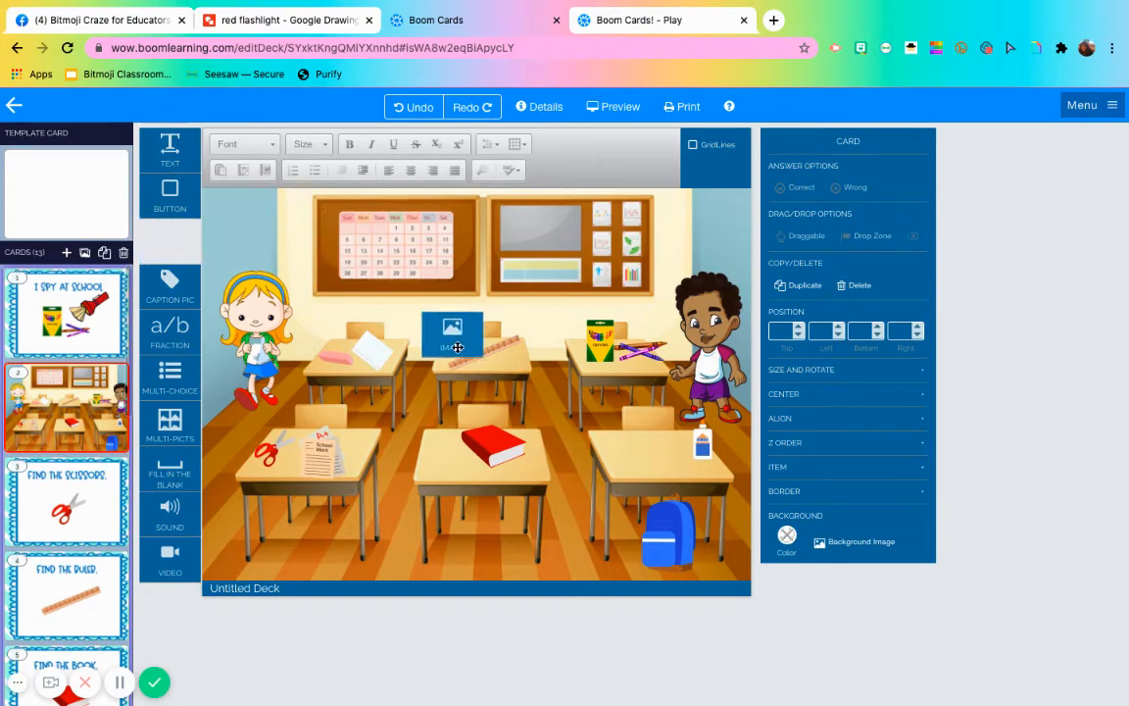
left_click(451, 330)
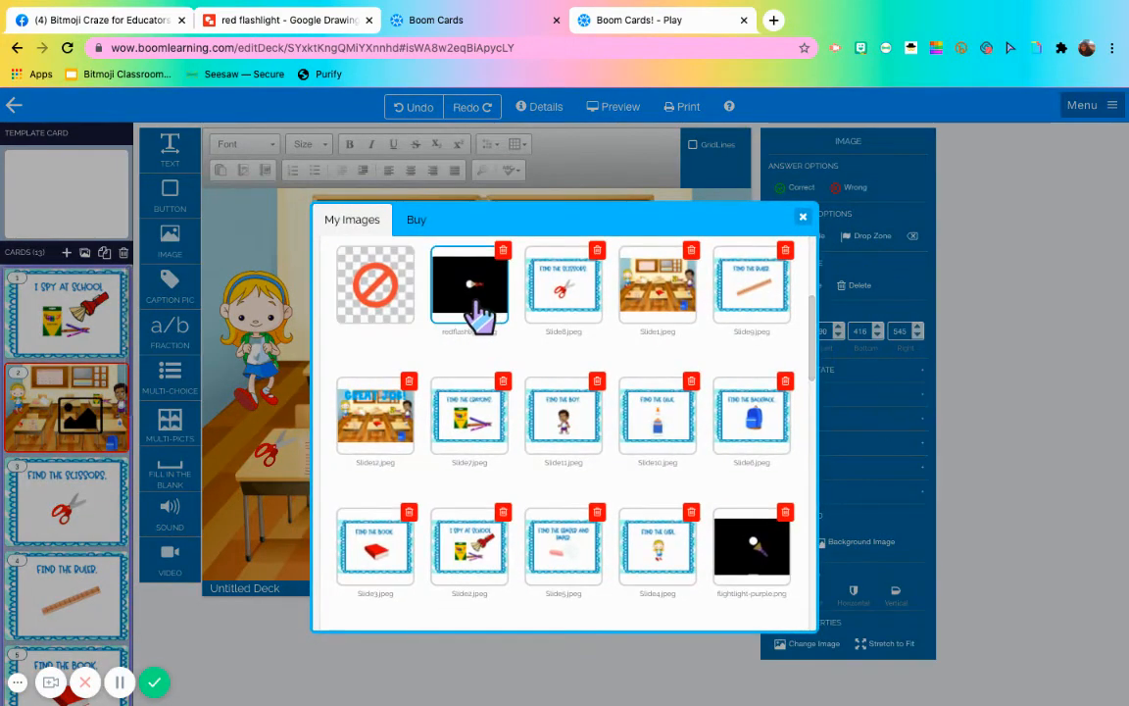
left_click(470, 286)
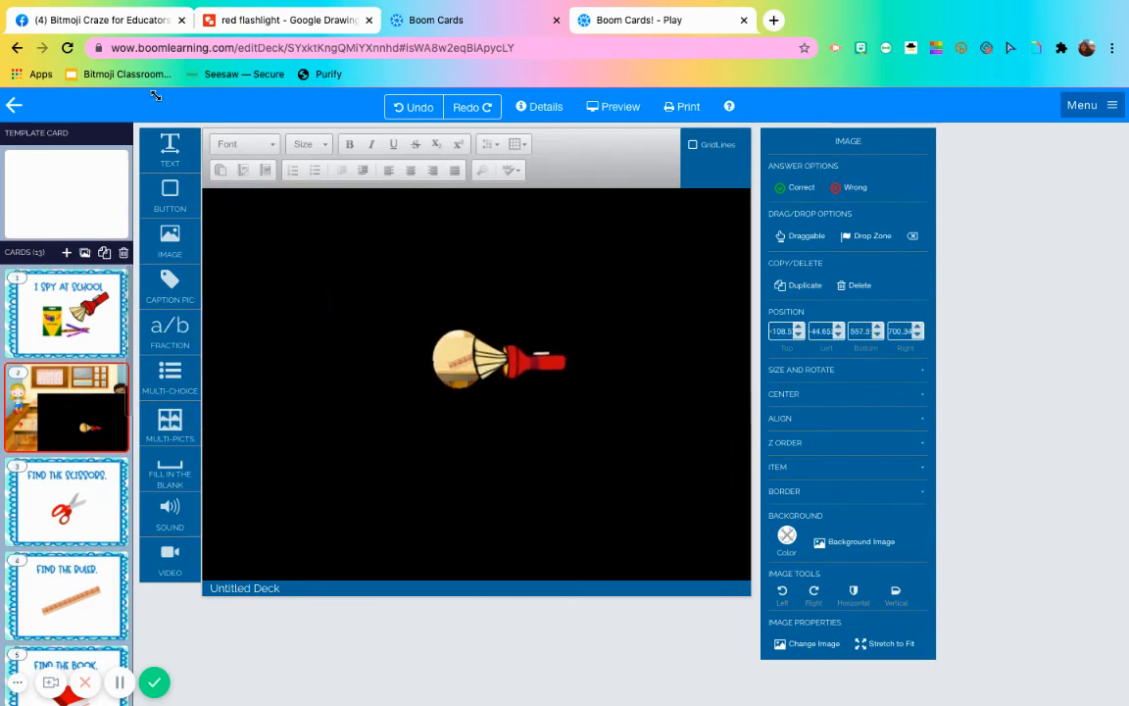
left_click_drag(500, 357, 428, 310)
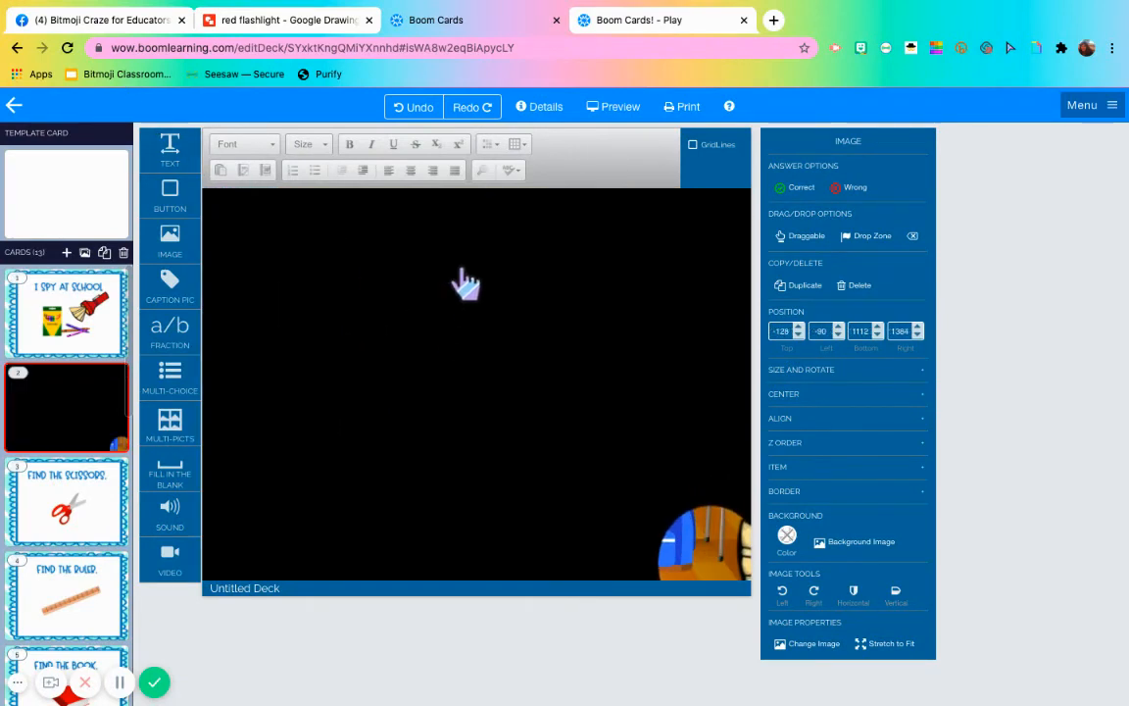
left_click_drag(705, 539, 643, 491)
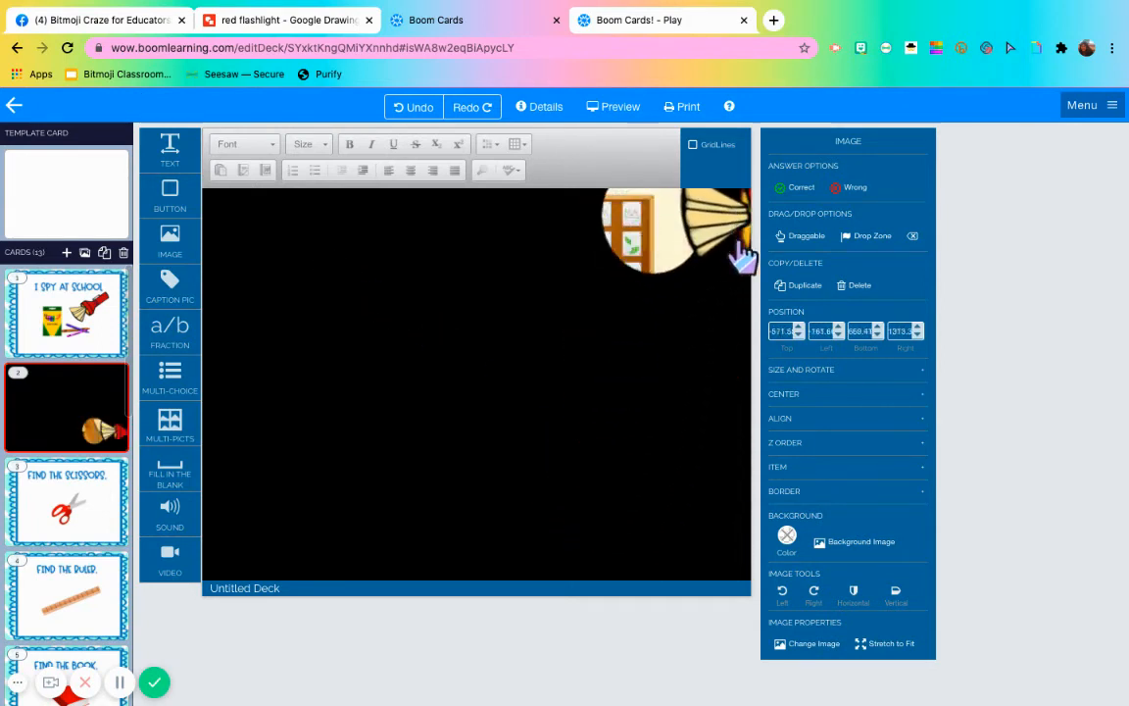
left_click_drag(686, 235, 294, 235)
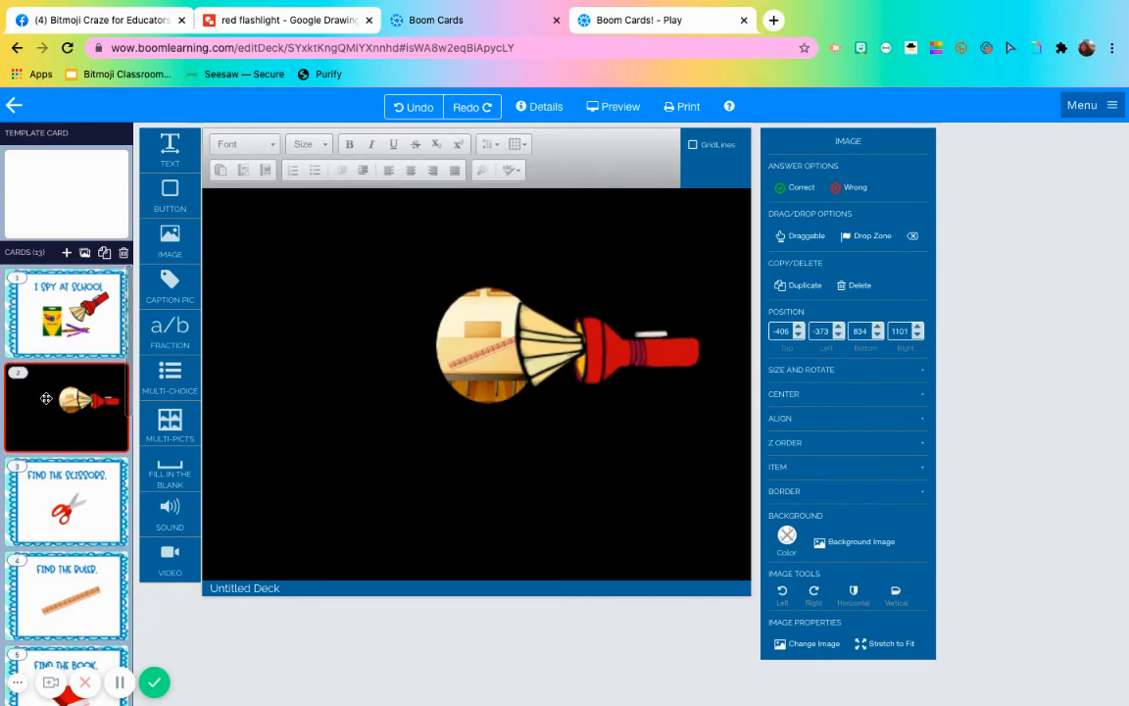
Step: Duplicate the flashlight card repeatedly and place a copy after every Find card down the deck
left_click(67, 406)
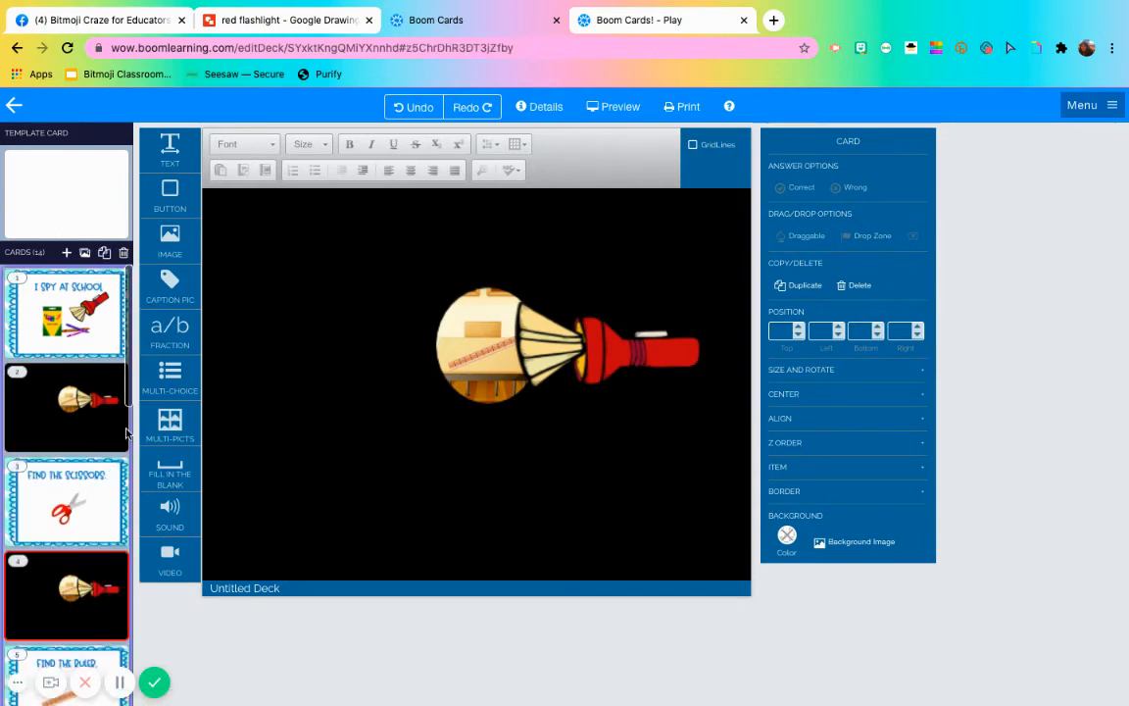
scroll("down", 3)
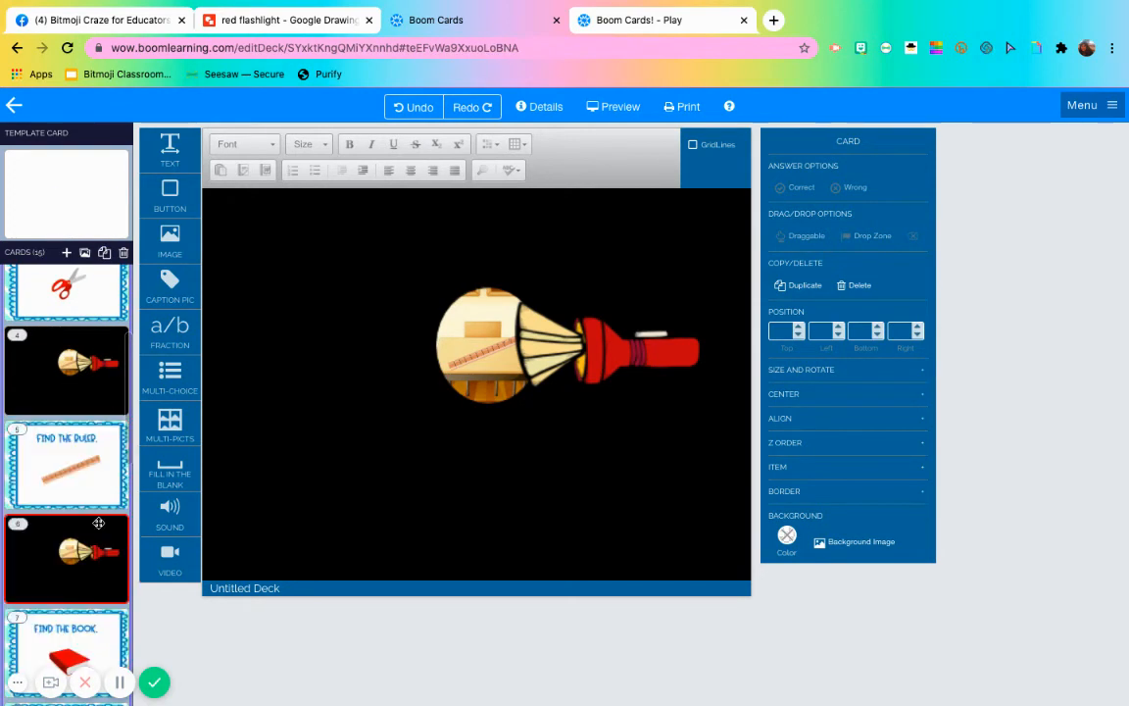
scroll("down", 3)
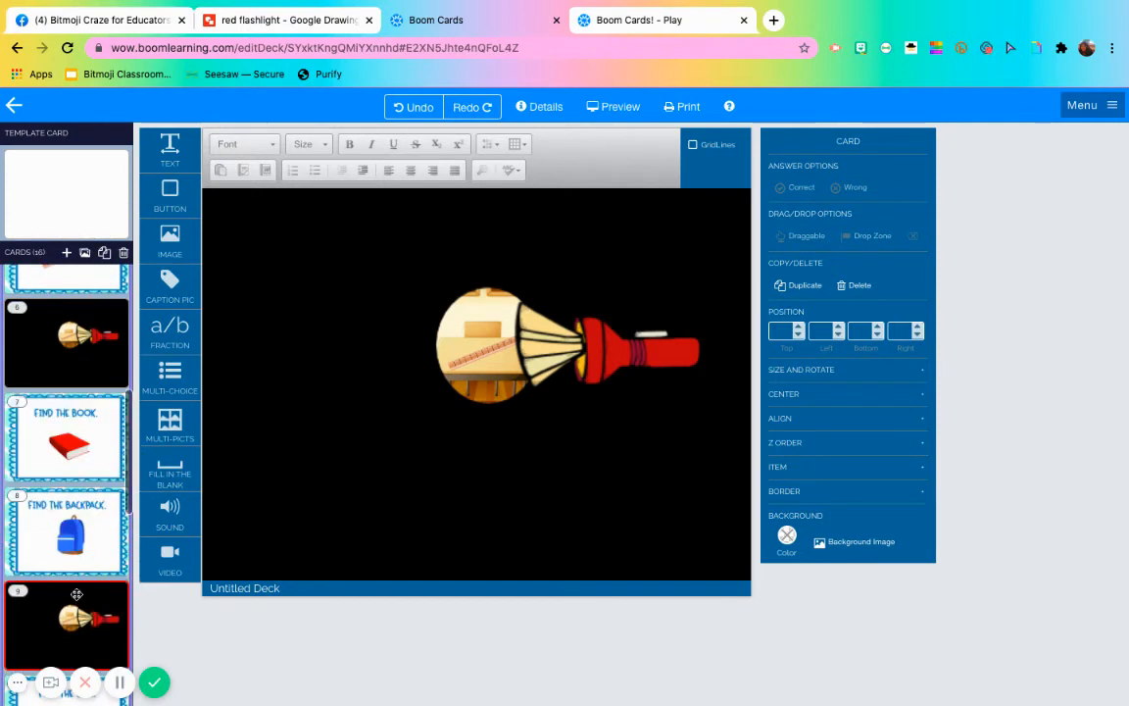
left_click(67, 341)
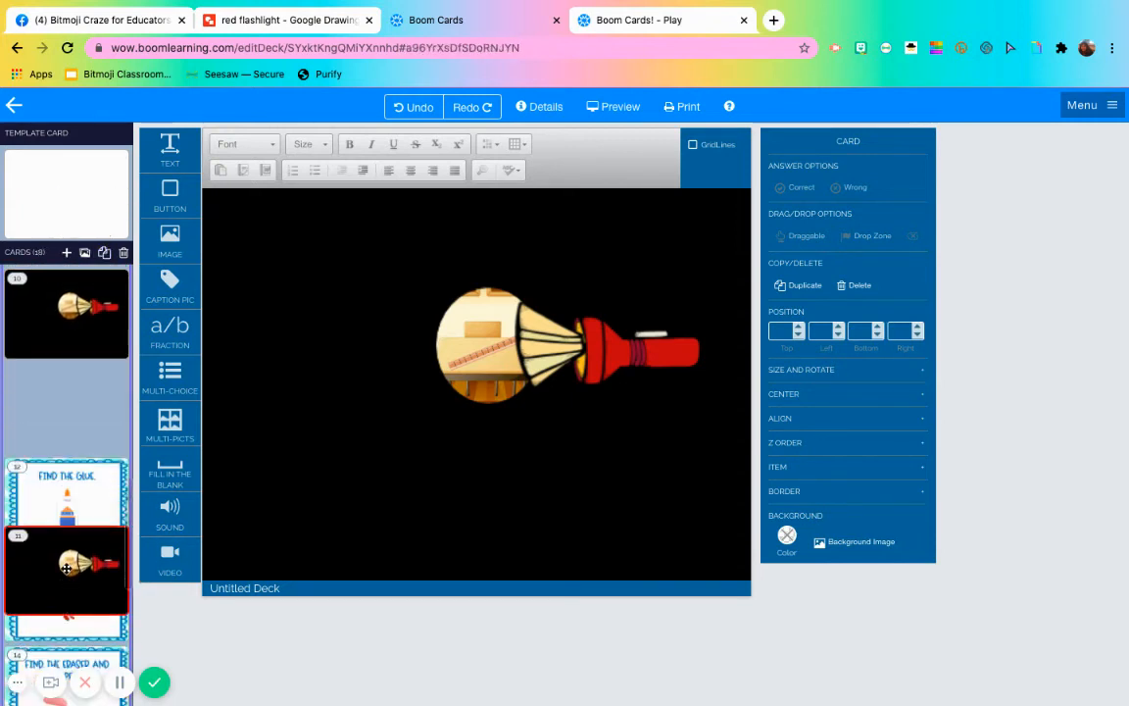
scroll("down", 3)
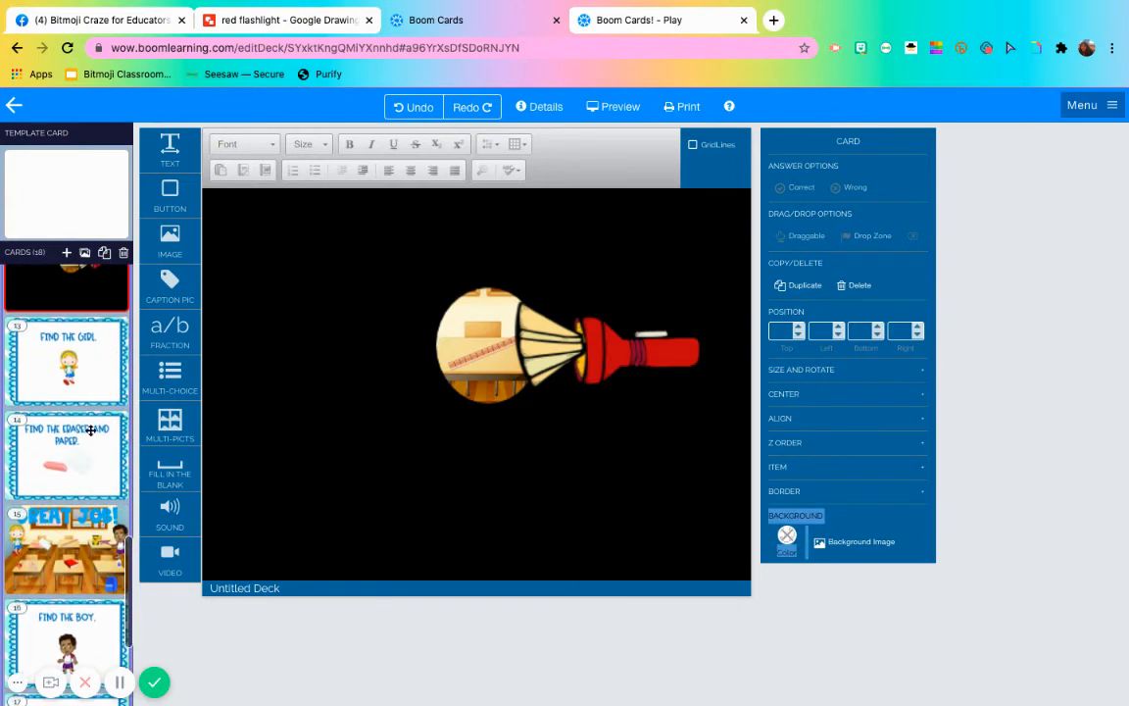
mouse_move(105, 253)
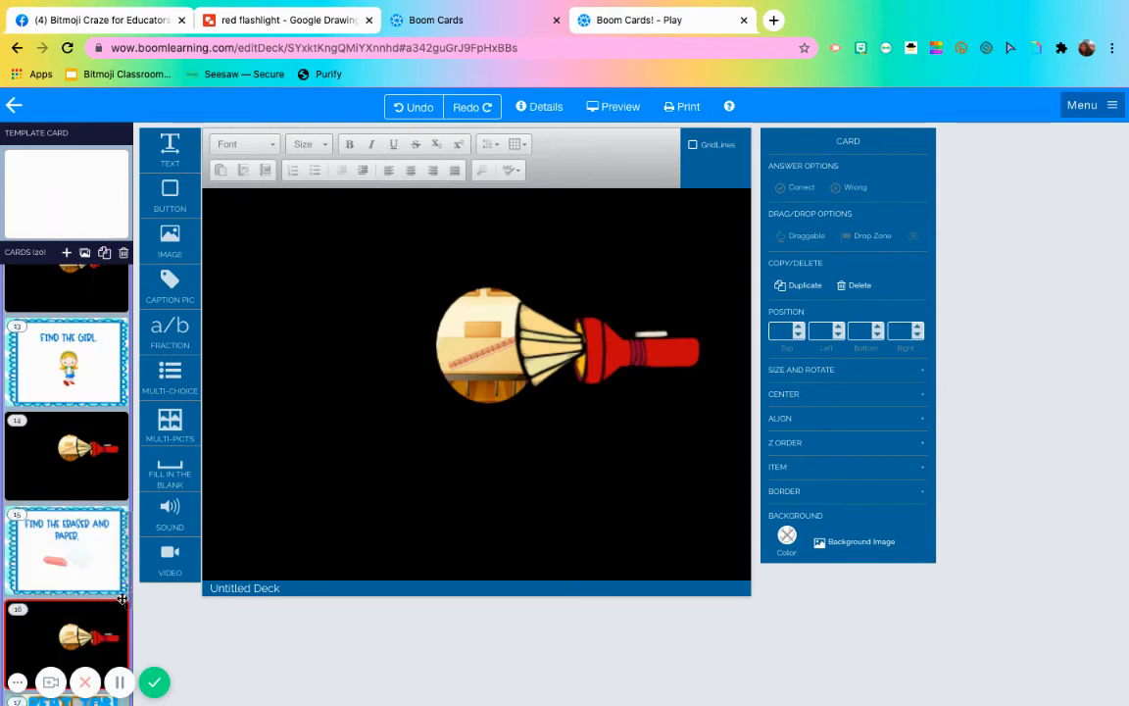
scroll("down", 3)
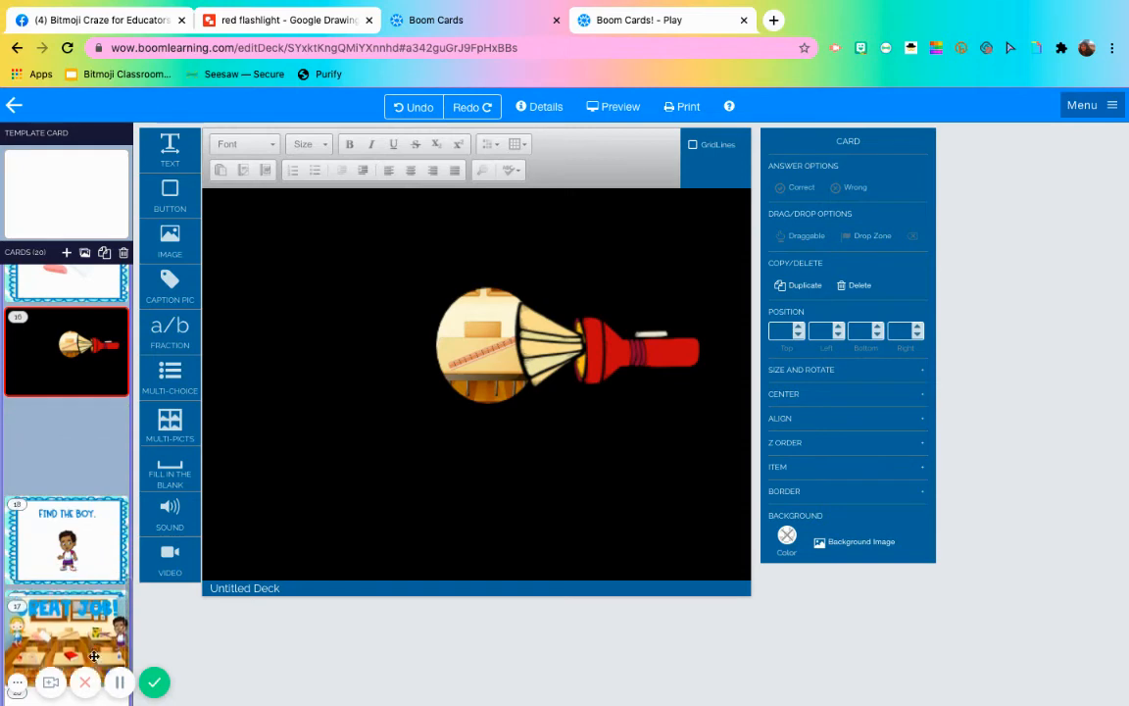
scroll("down", 3)
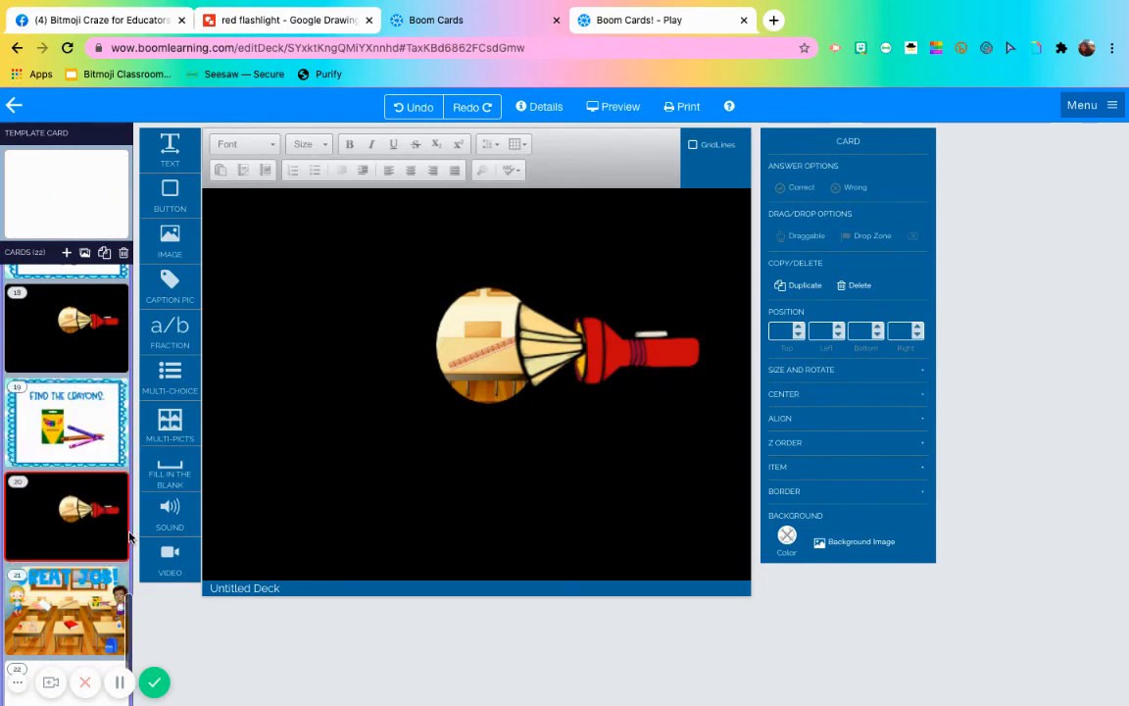
scroll("down", 3)
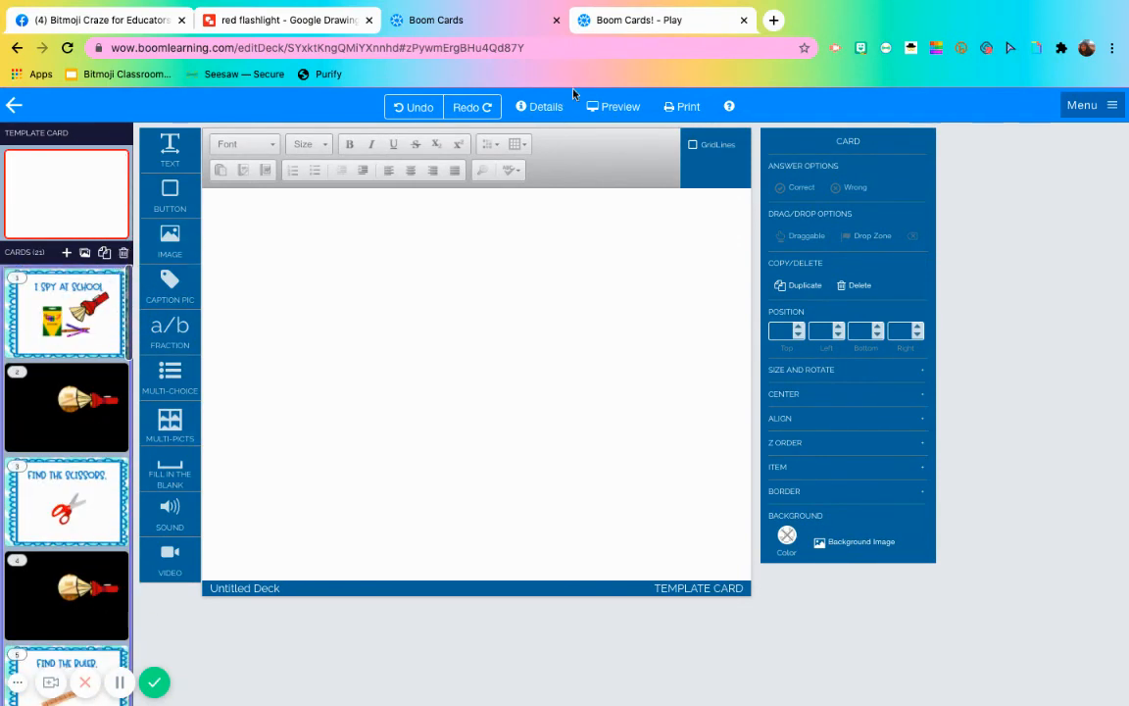
mouse_move(545, 106)
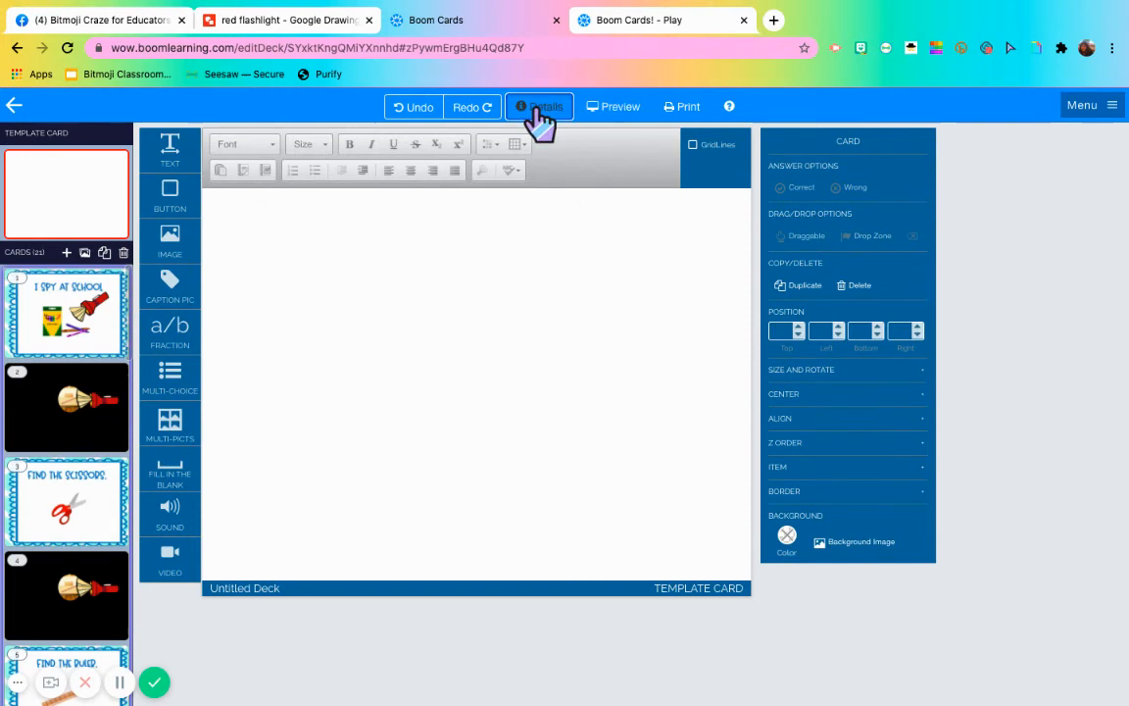
Step: Review the deck's About and Grades details and switch off Randomize Cards
left_click(539, 106)
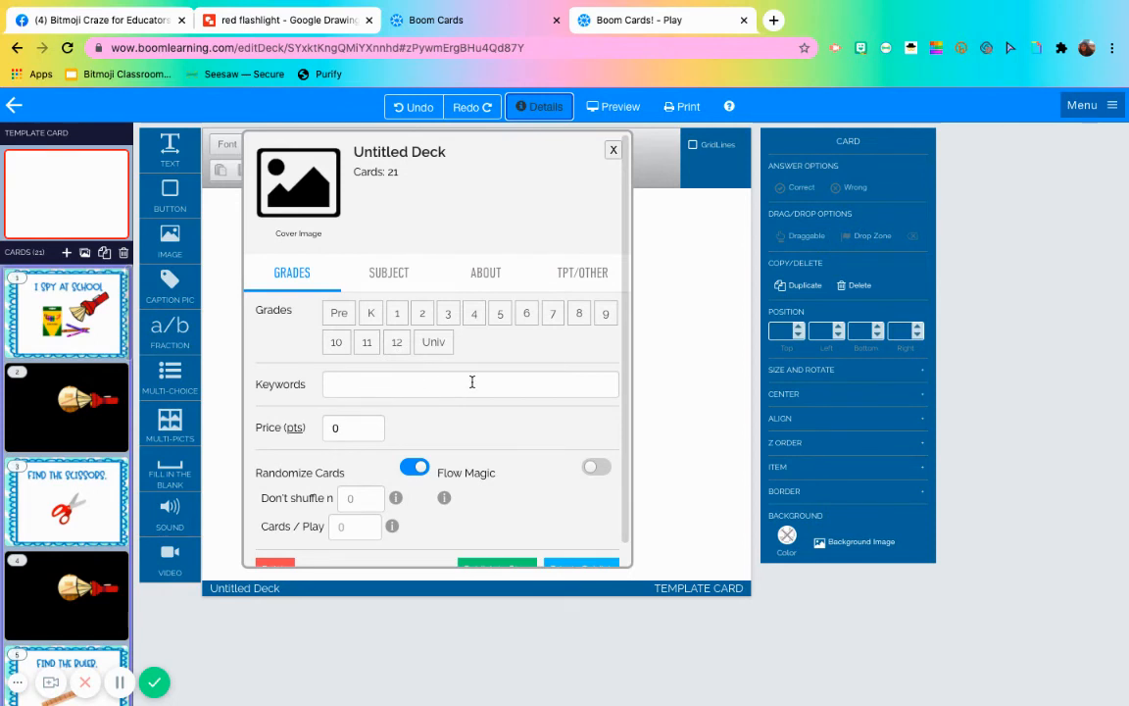
mouse_move(333, 396)
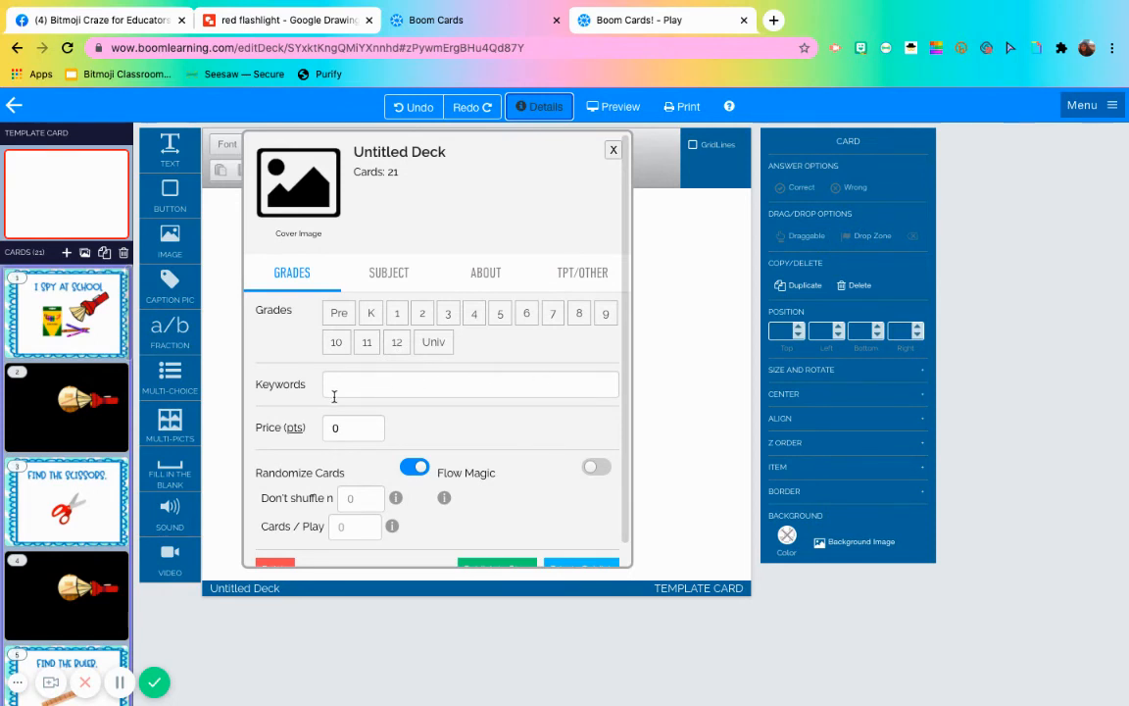
left_click(486, 272)
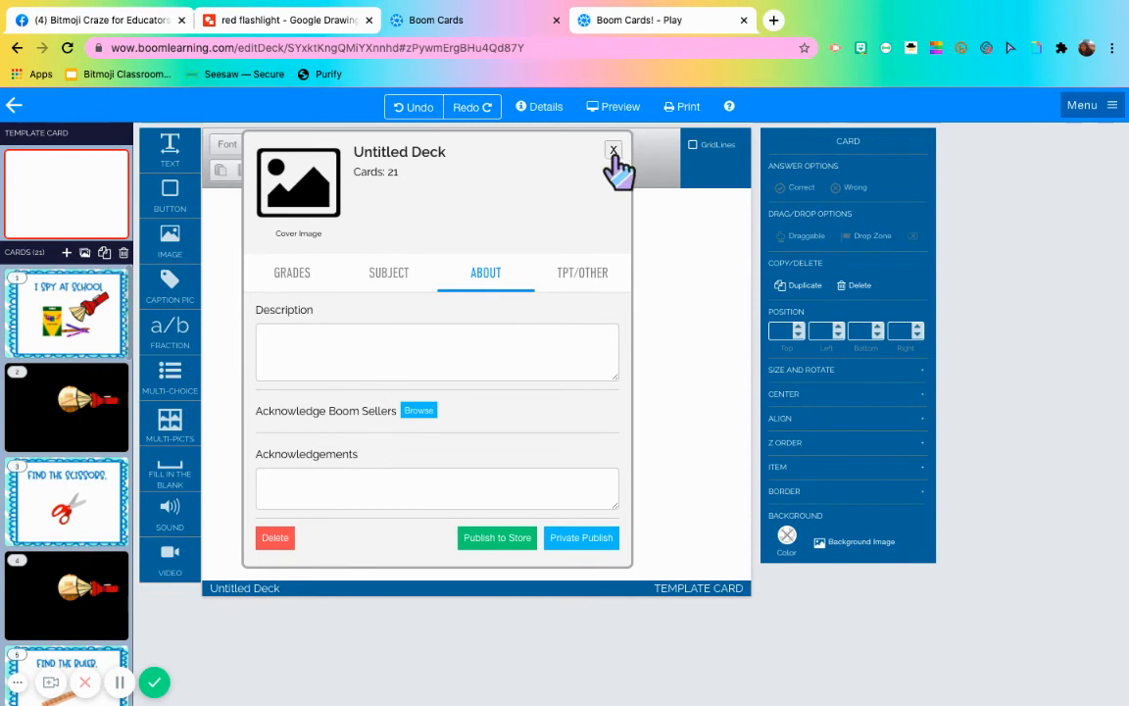
mouse_move(389, 306)
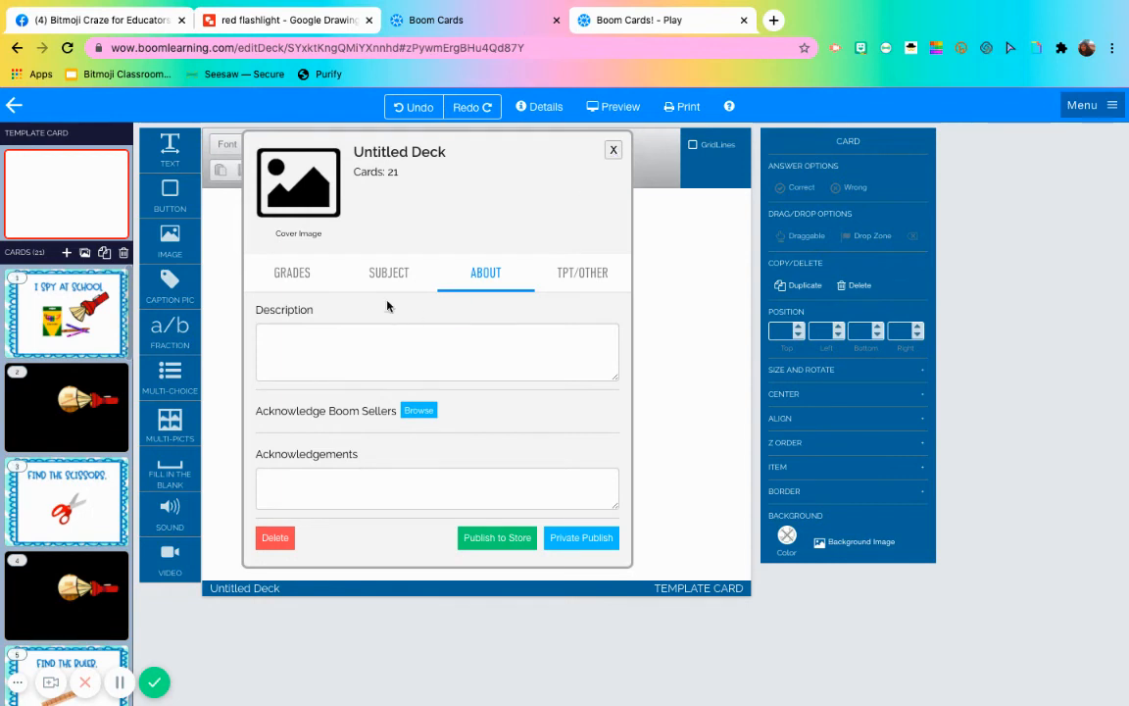
mouse_move(293, 284)
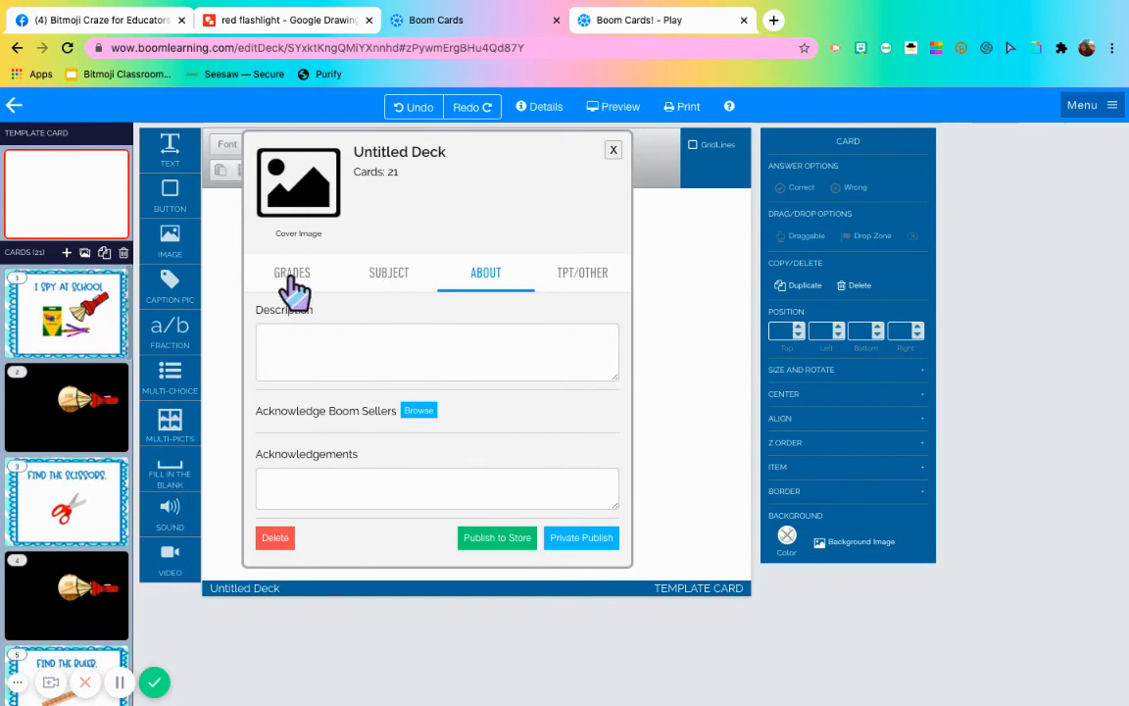
left_click(290, 272)
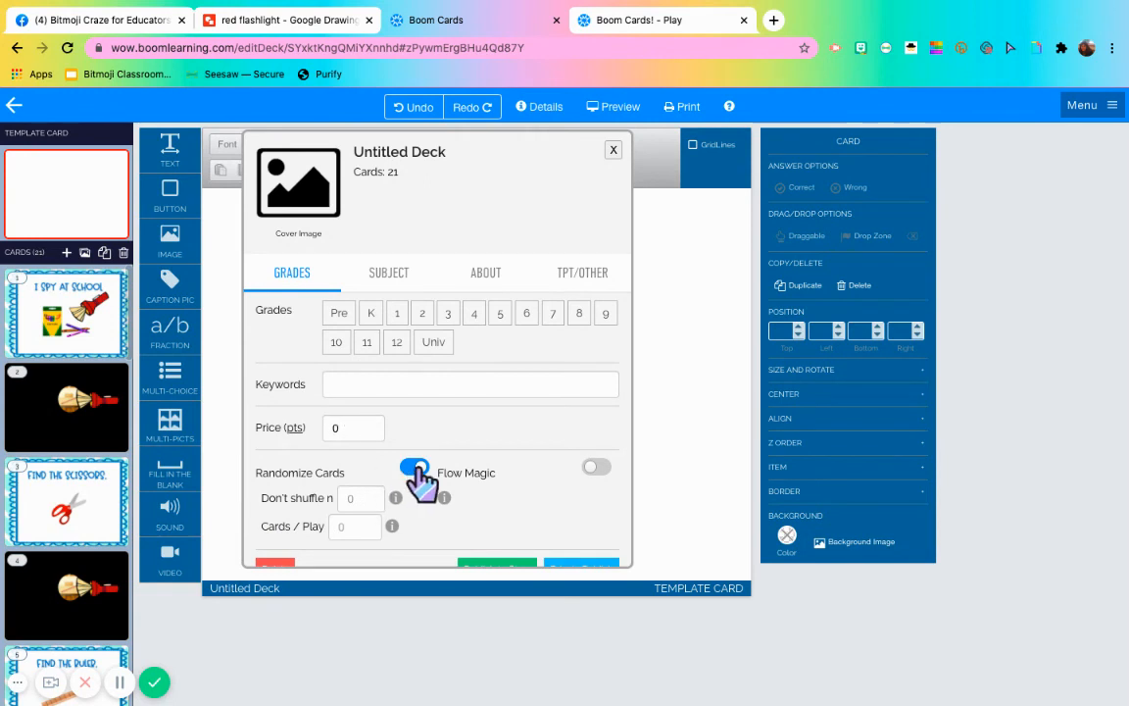
left_click(414, 467)
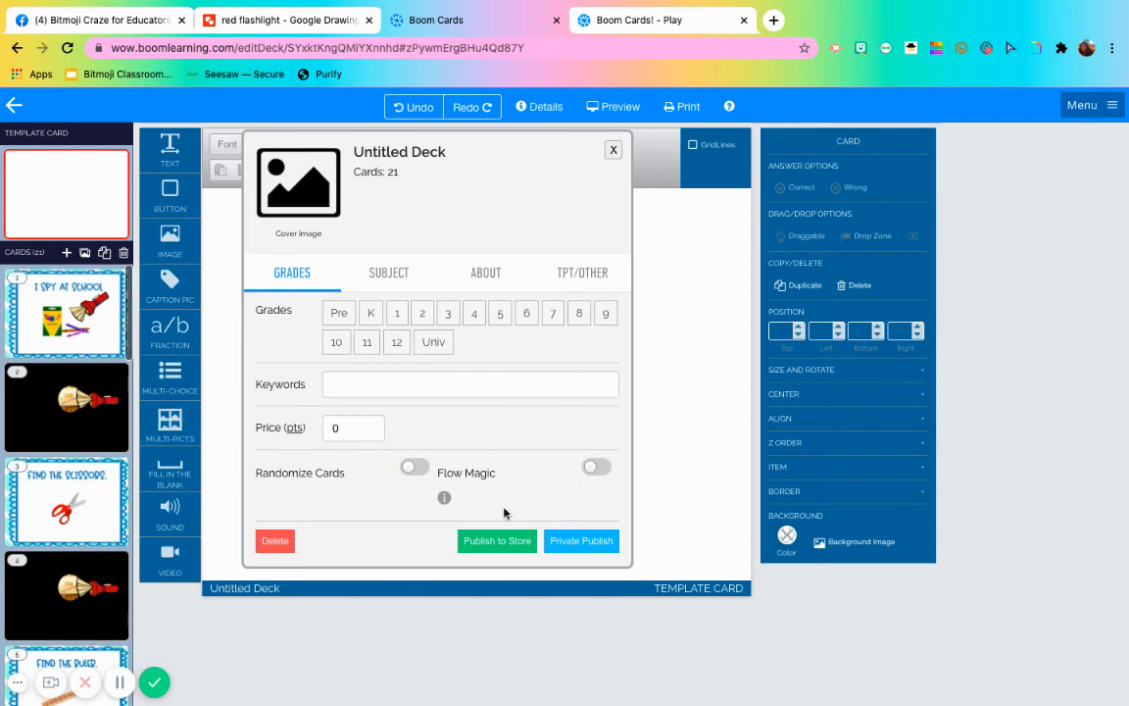
mouse_move(261, 215)
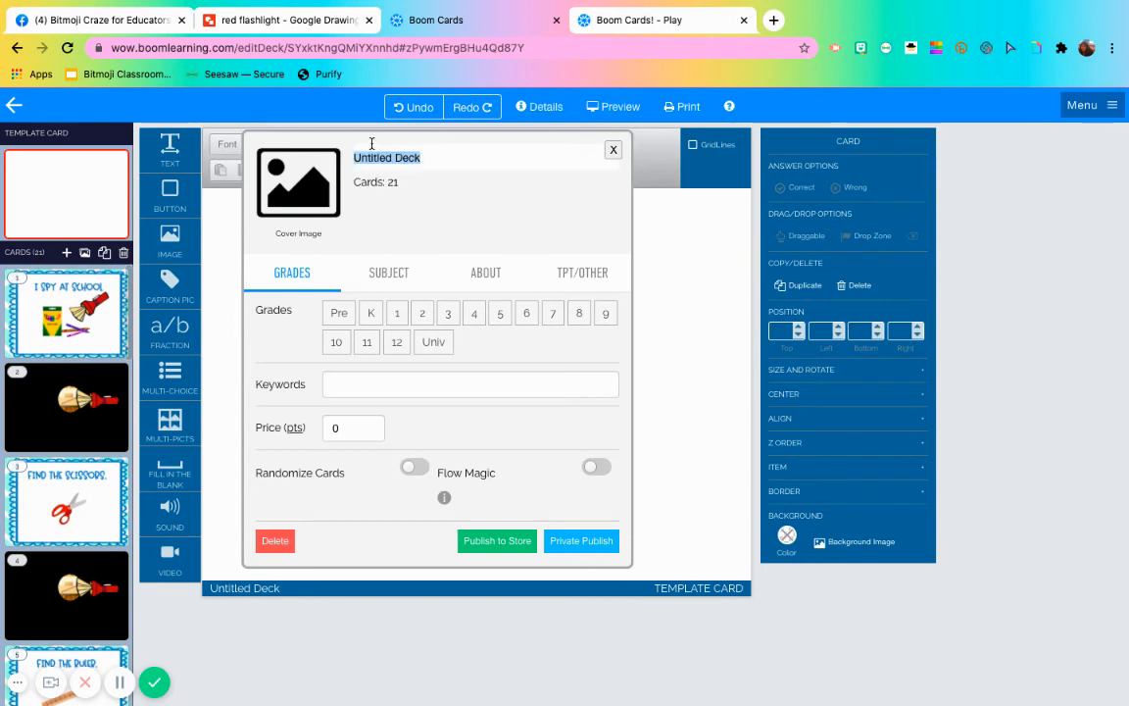
Step: Rename the deck to 'I Spy At School'
type("I Spy")
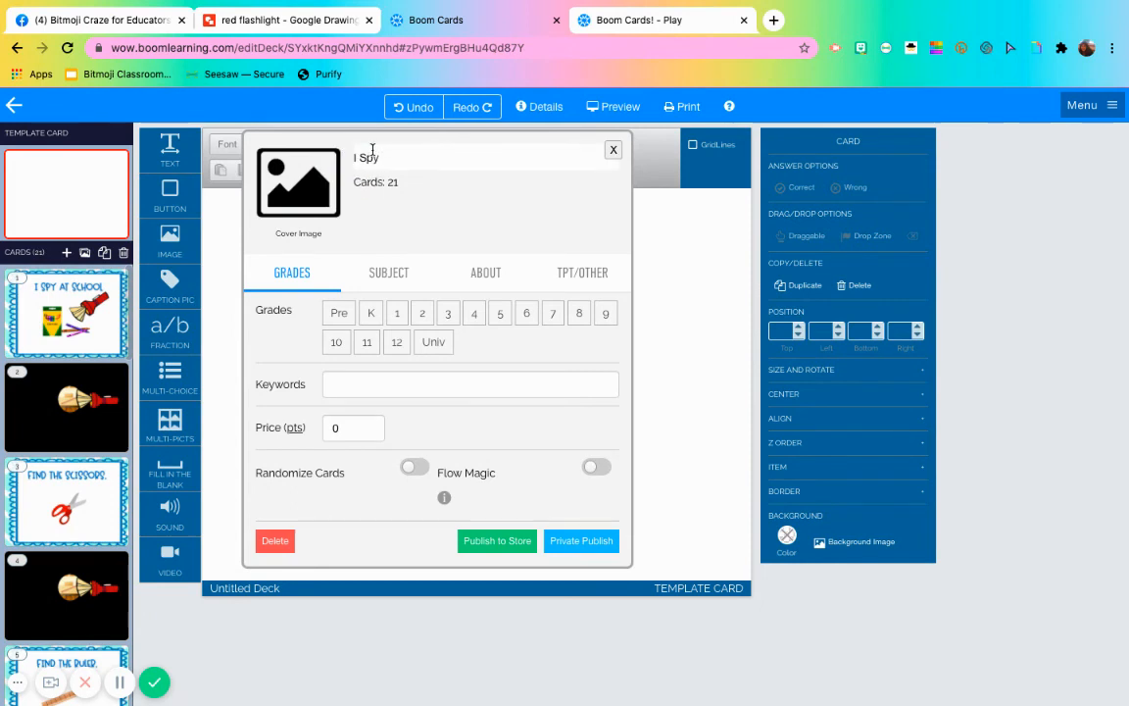
type("At School")
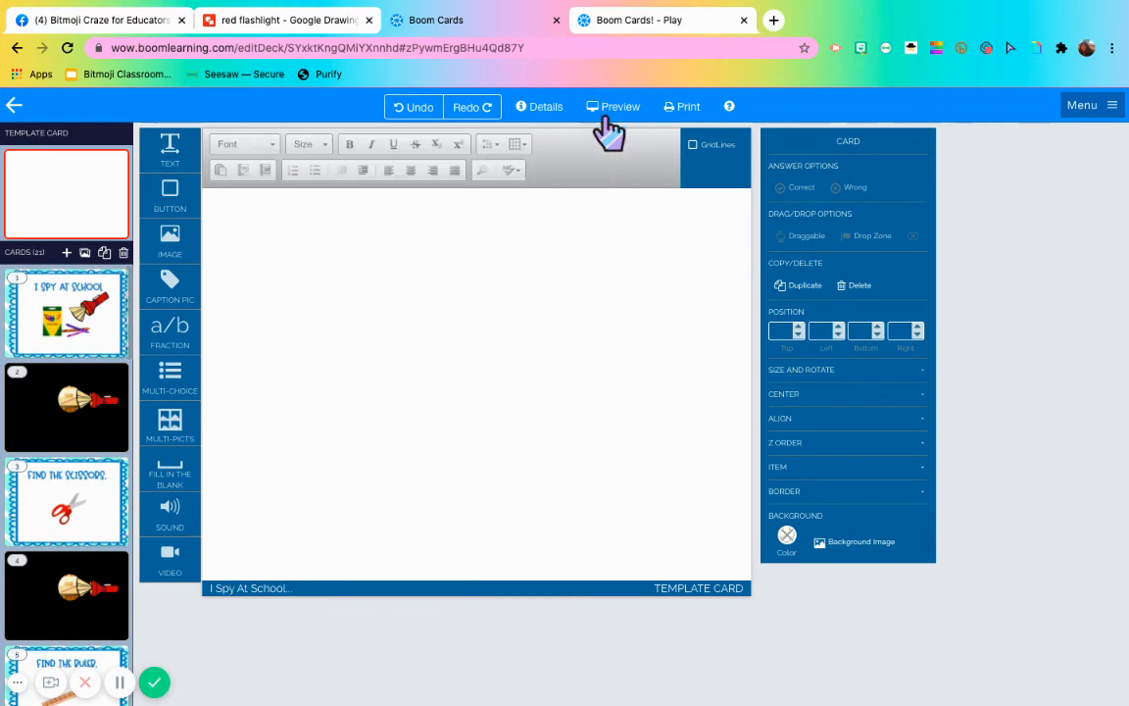
left_click(619, 106)
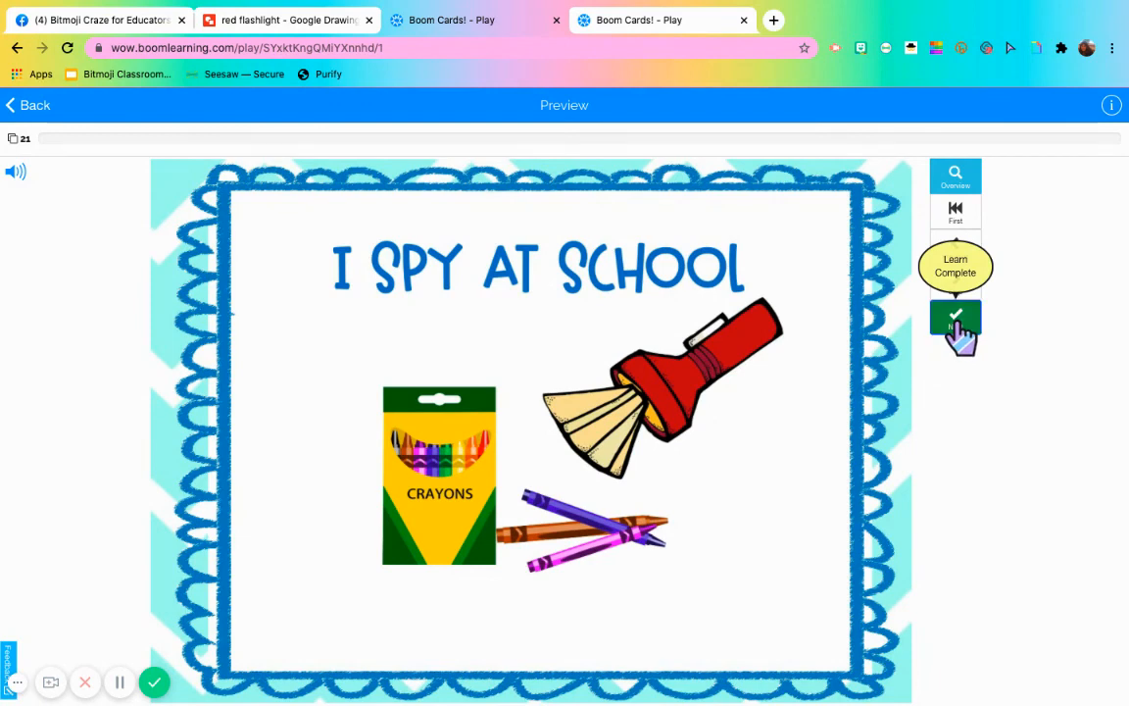
left_click(955, 322)
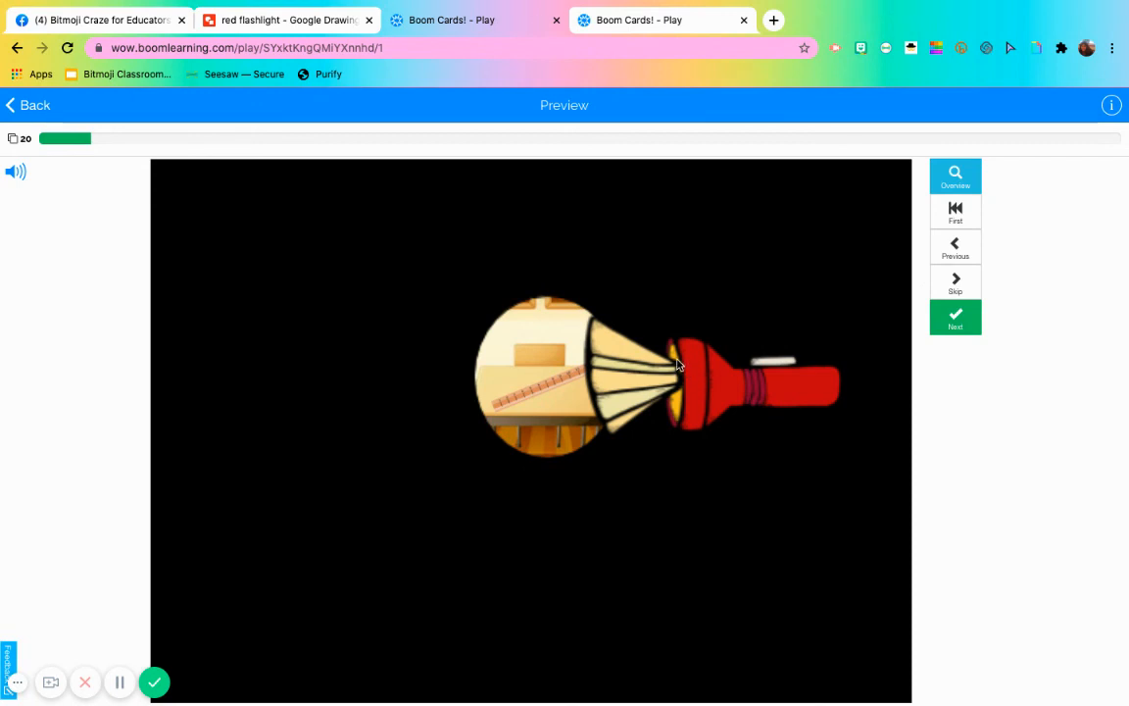
mouse_move(63, 102)
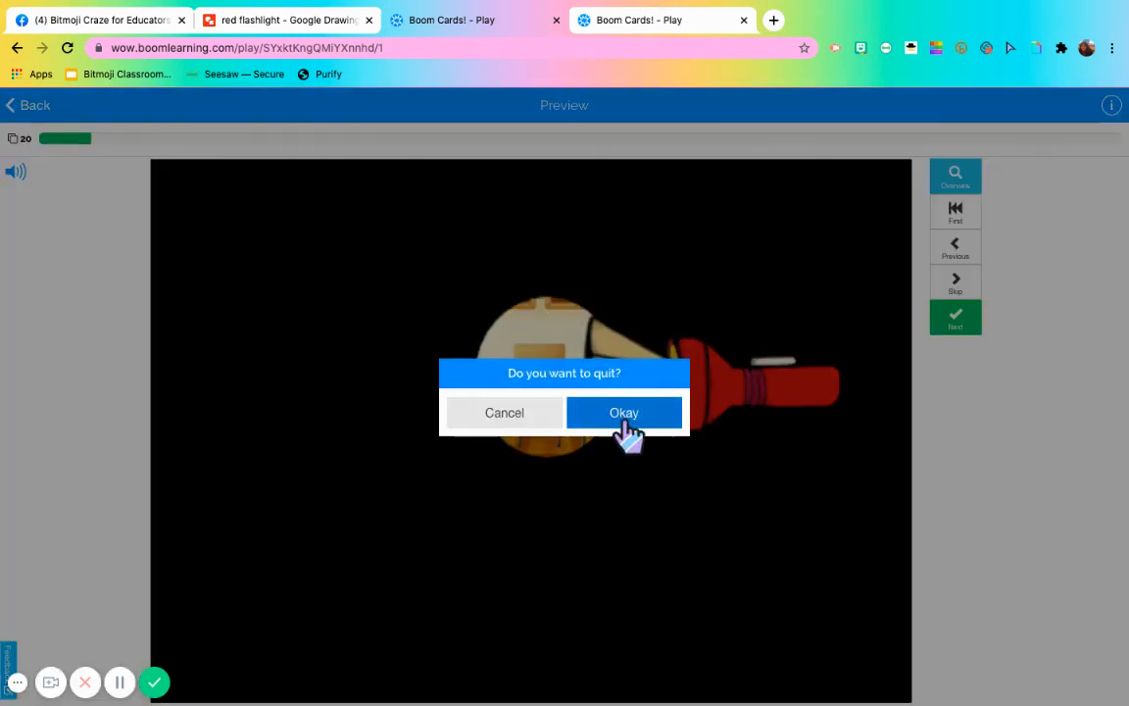
left_click(623, 412)
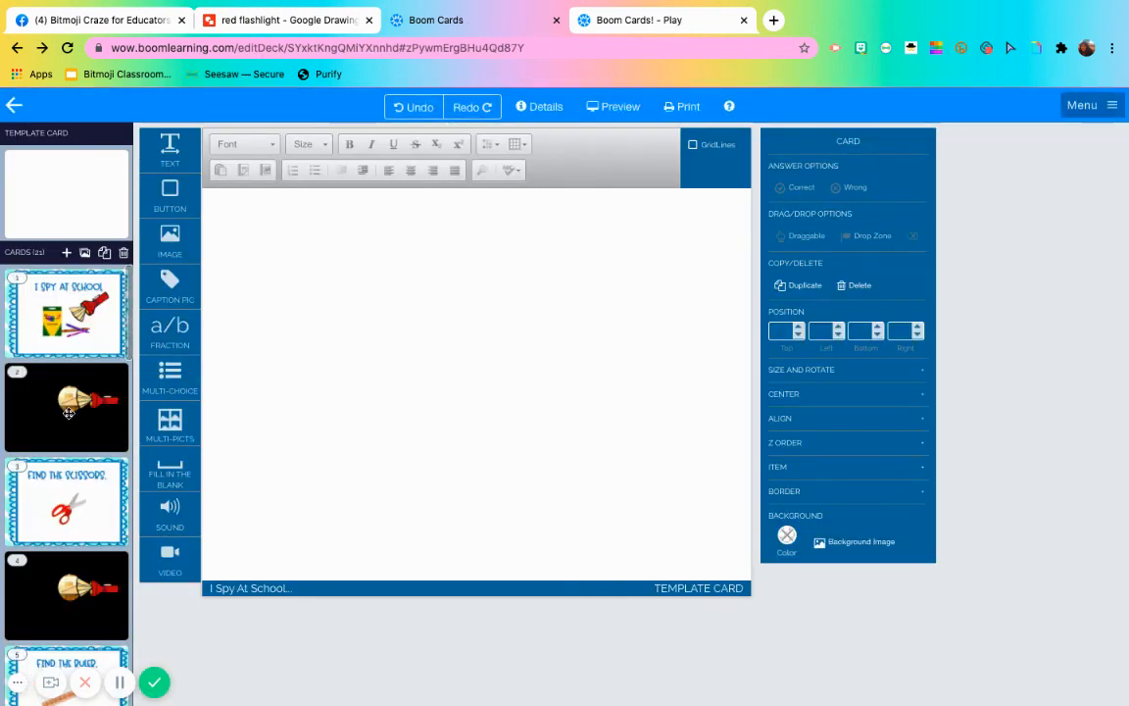
Step: Delete the flashlight card after the title card and confirm the next flashlight image is Draggable
left_click(66, 405)
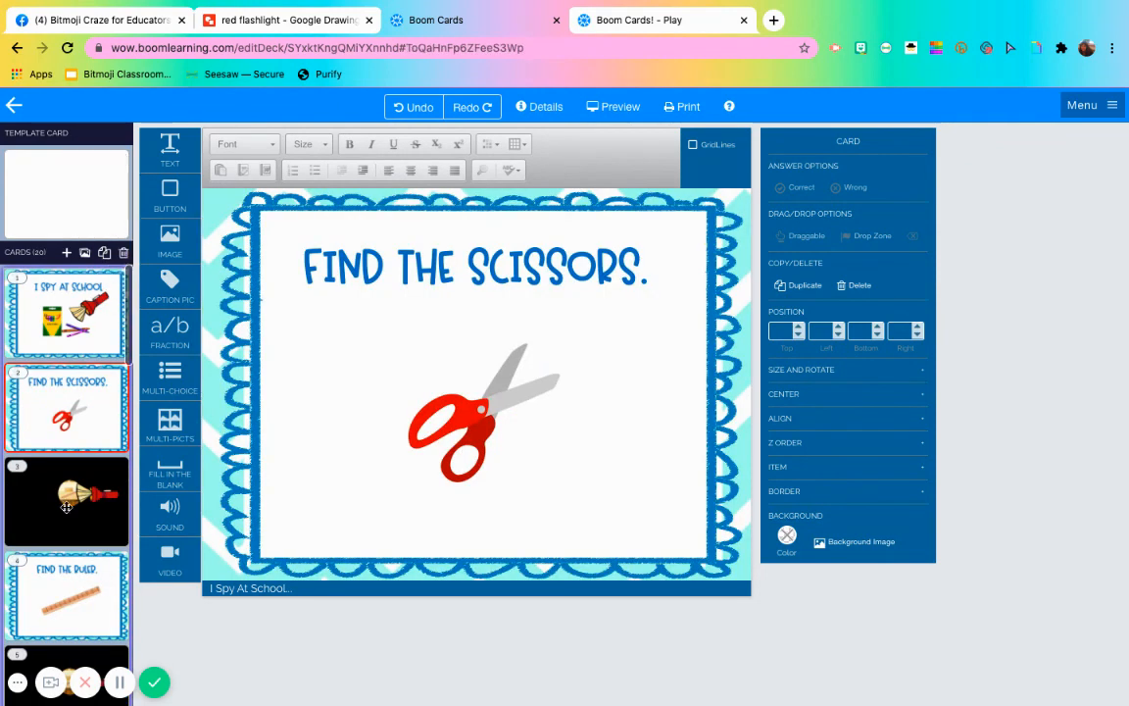
left_click(67, 502)
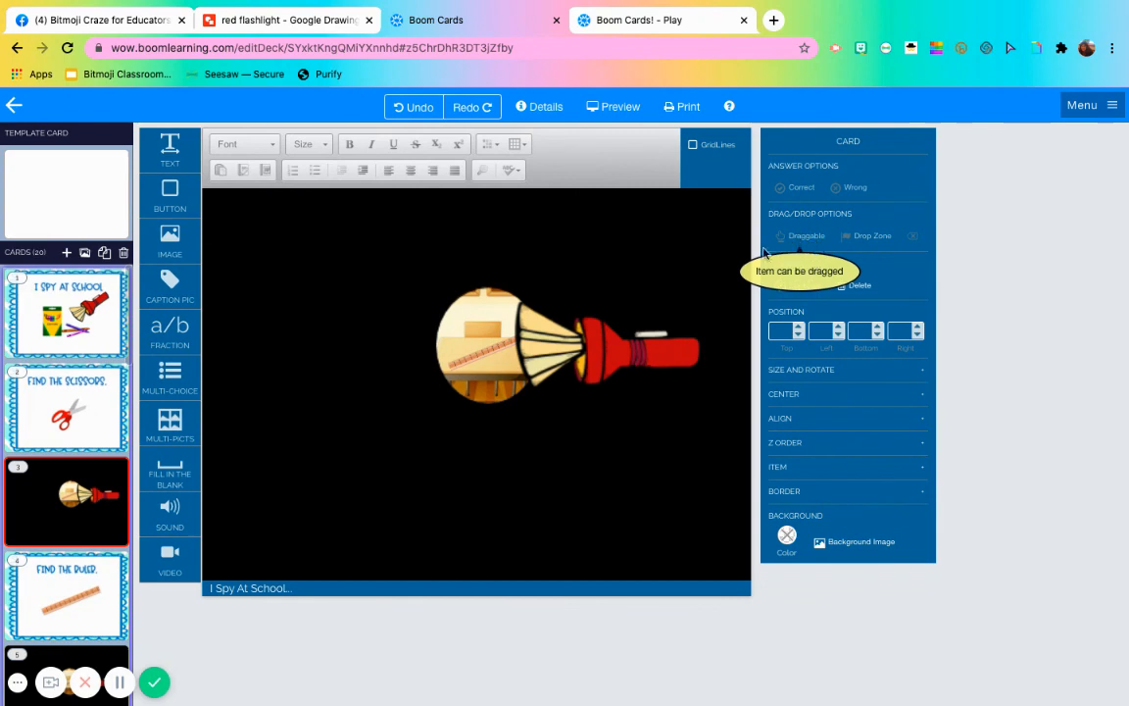
left_click(800, 235)
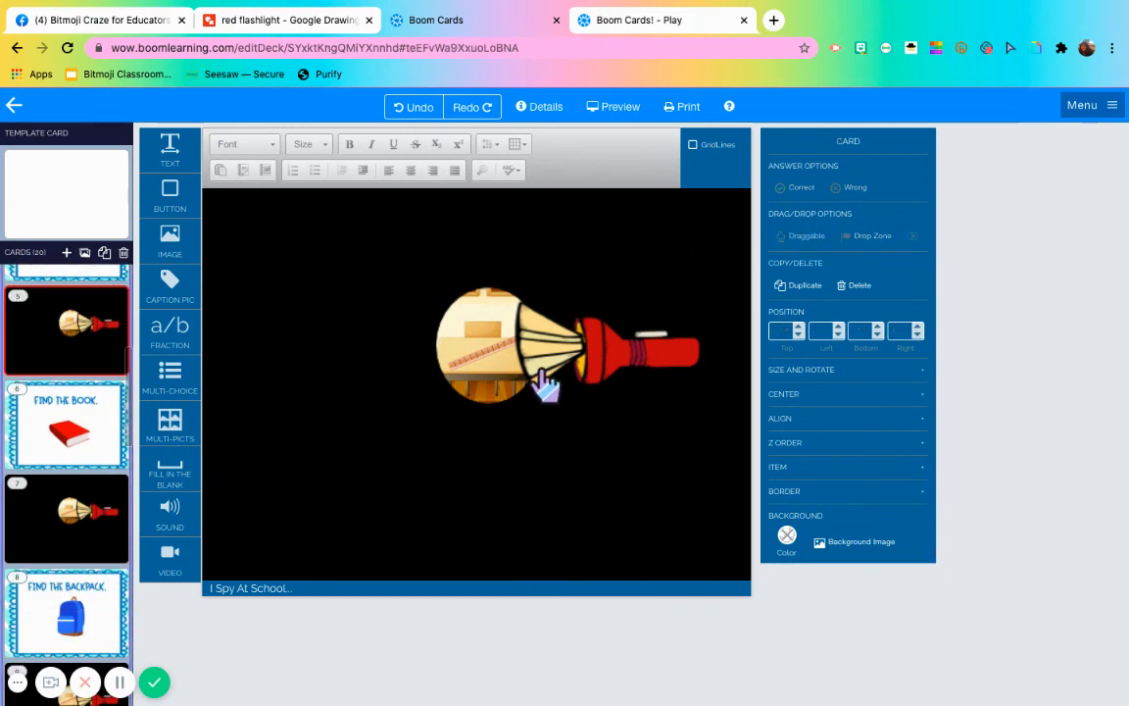
left_click(799, 235)
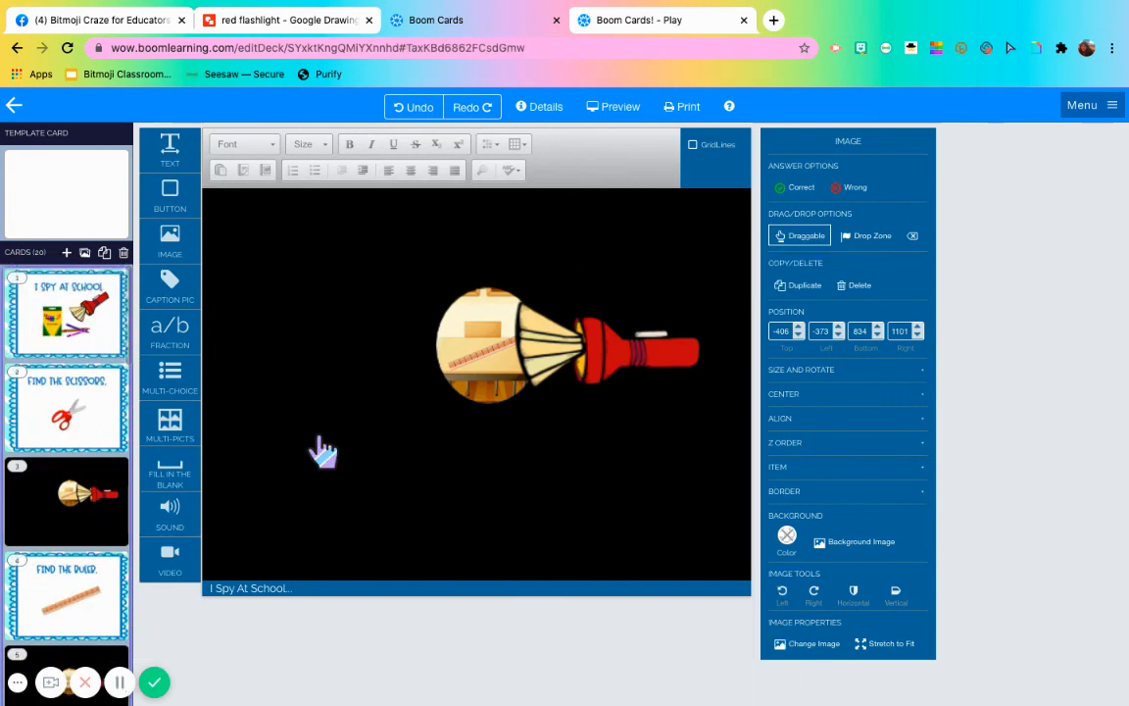
mouse_move(257, 362)
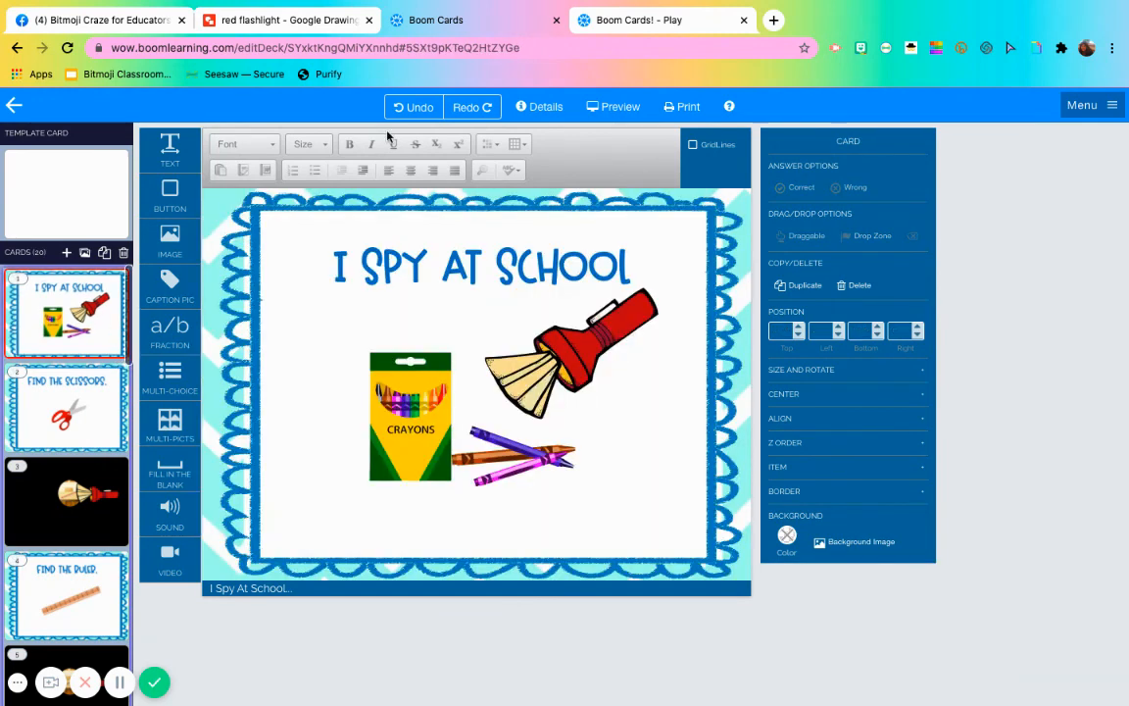
Step: Preview the deck through the title and Find the Scissors cards, move the flashlight, and reach Find the Ruler
left_click(611, 106)
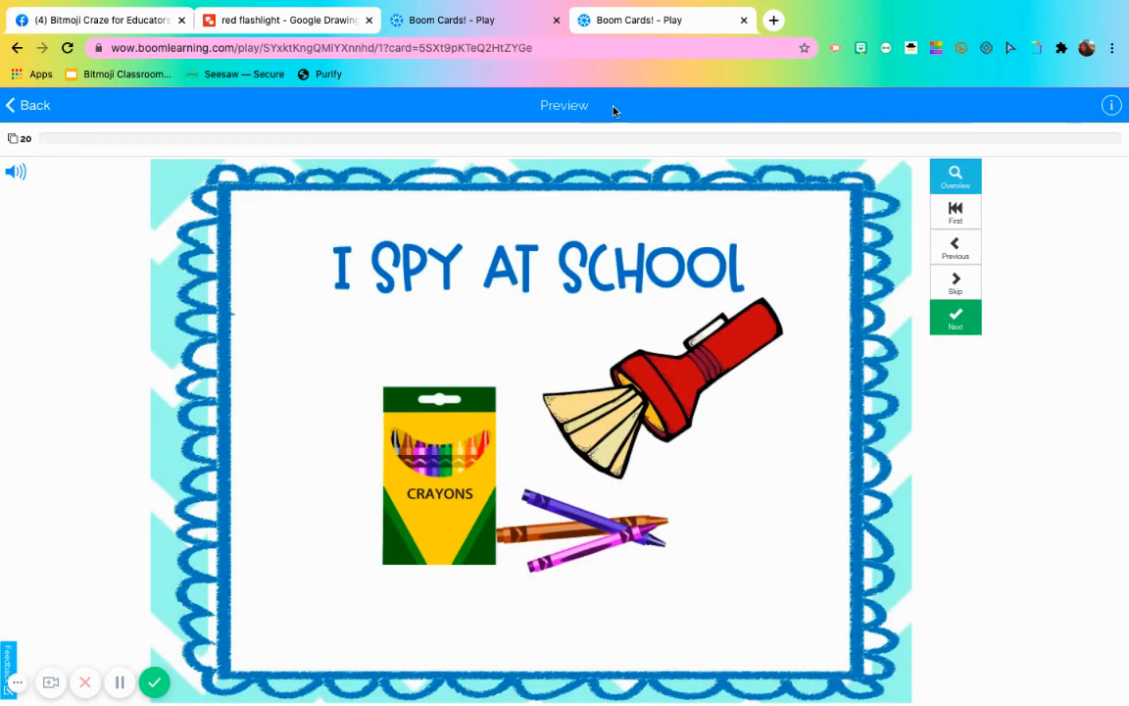
mouse_move(955, 318)
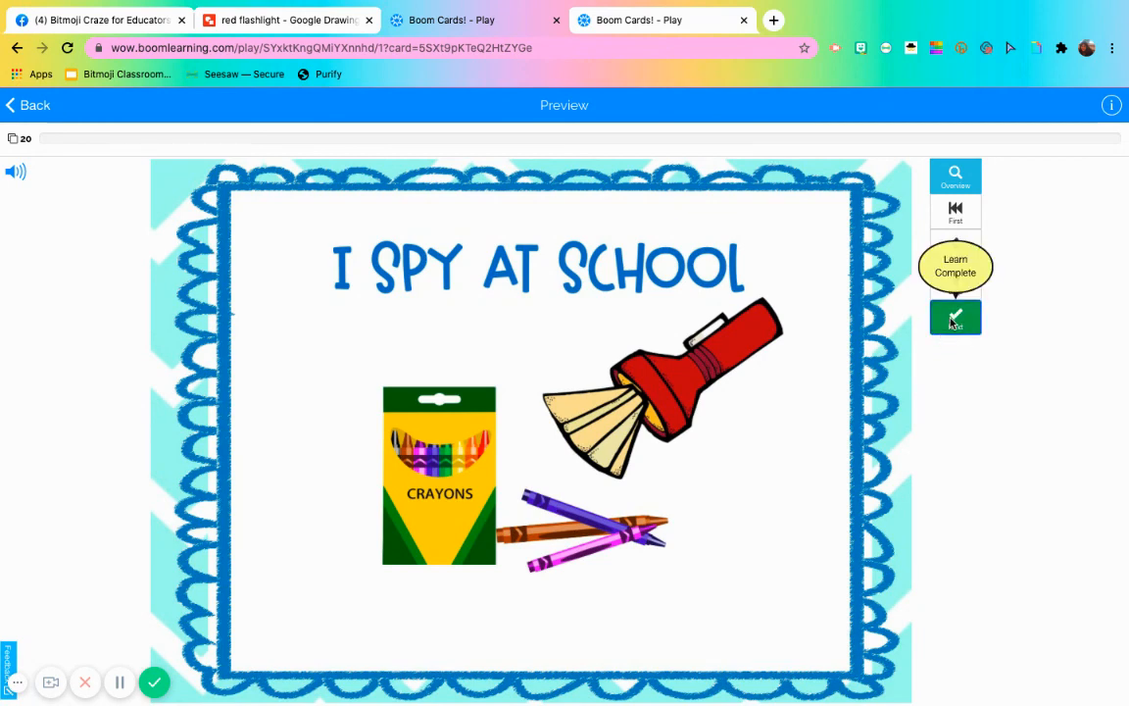
left_click(955, 318)
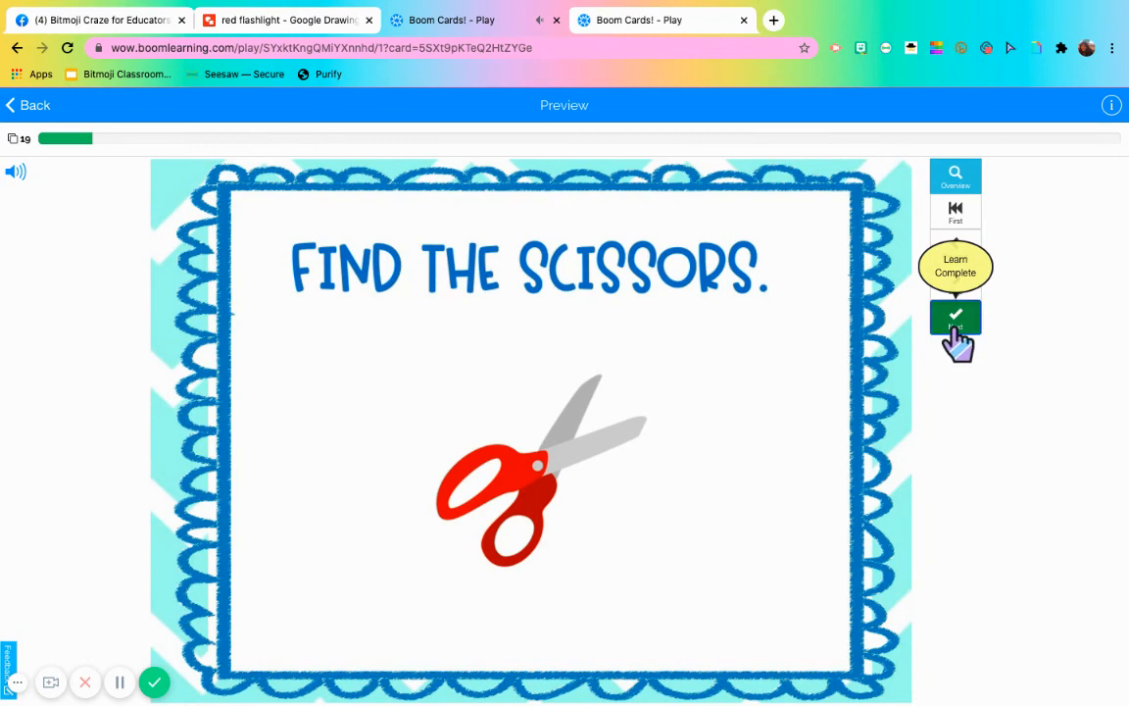
left_click(955, 315)
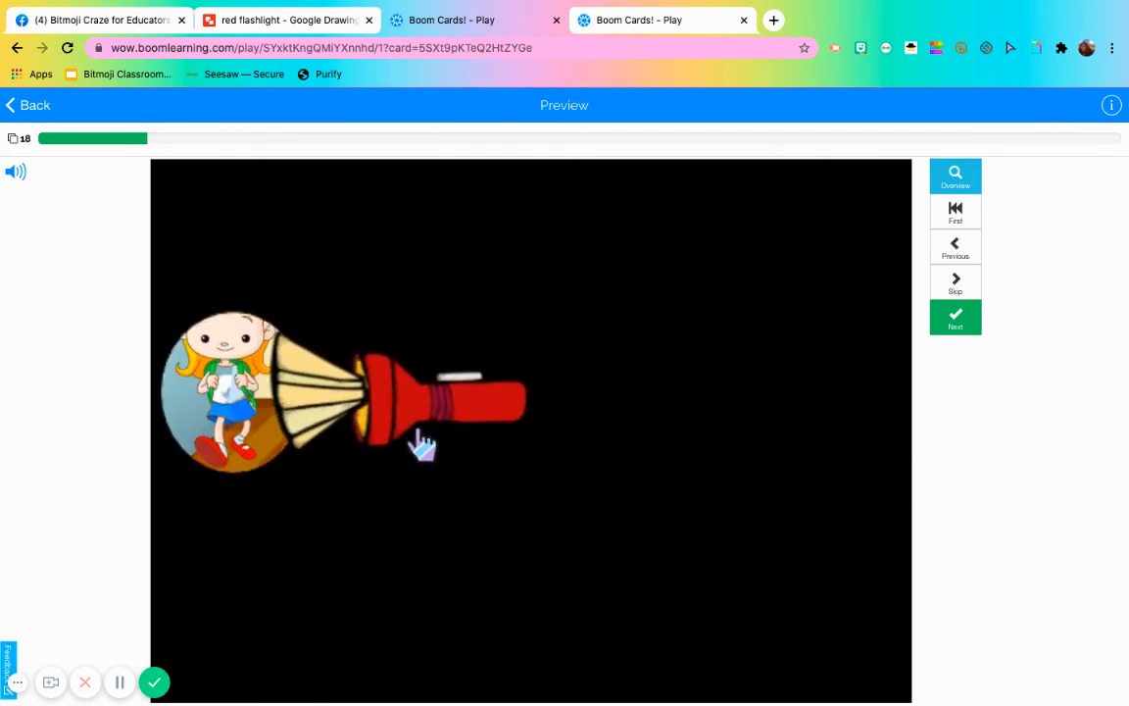
left_click(955, 317)
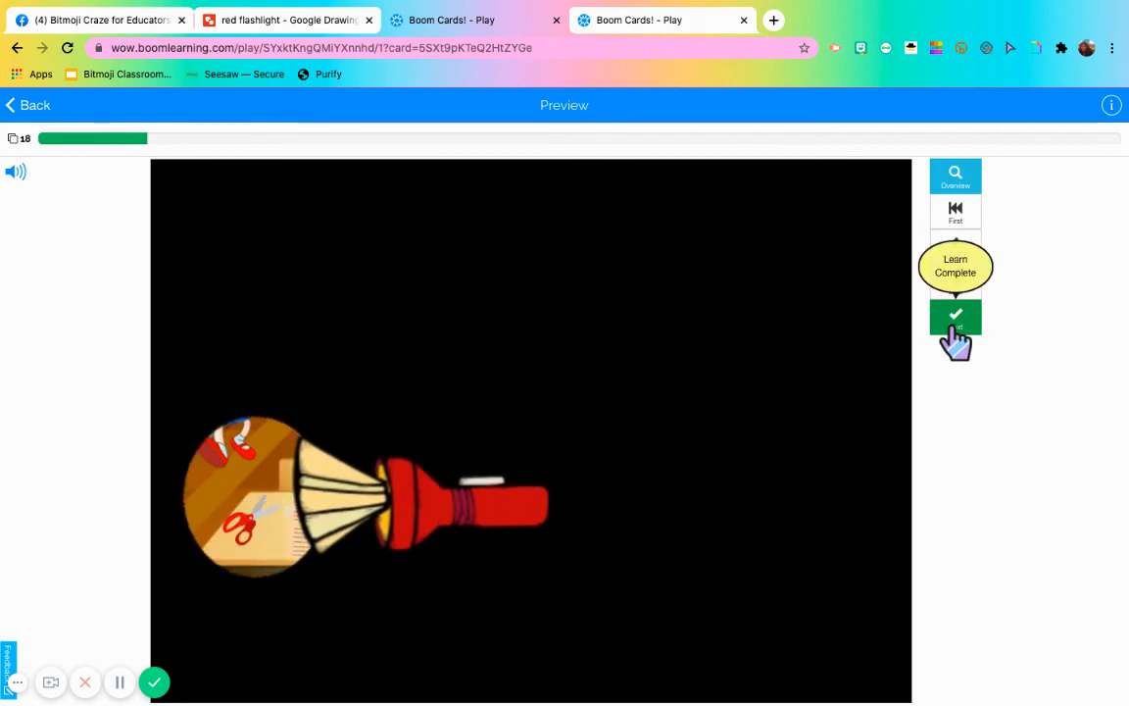
left_click(954, 317)
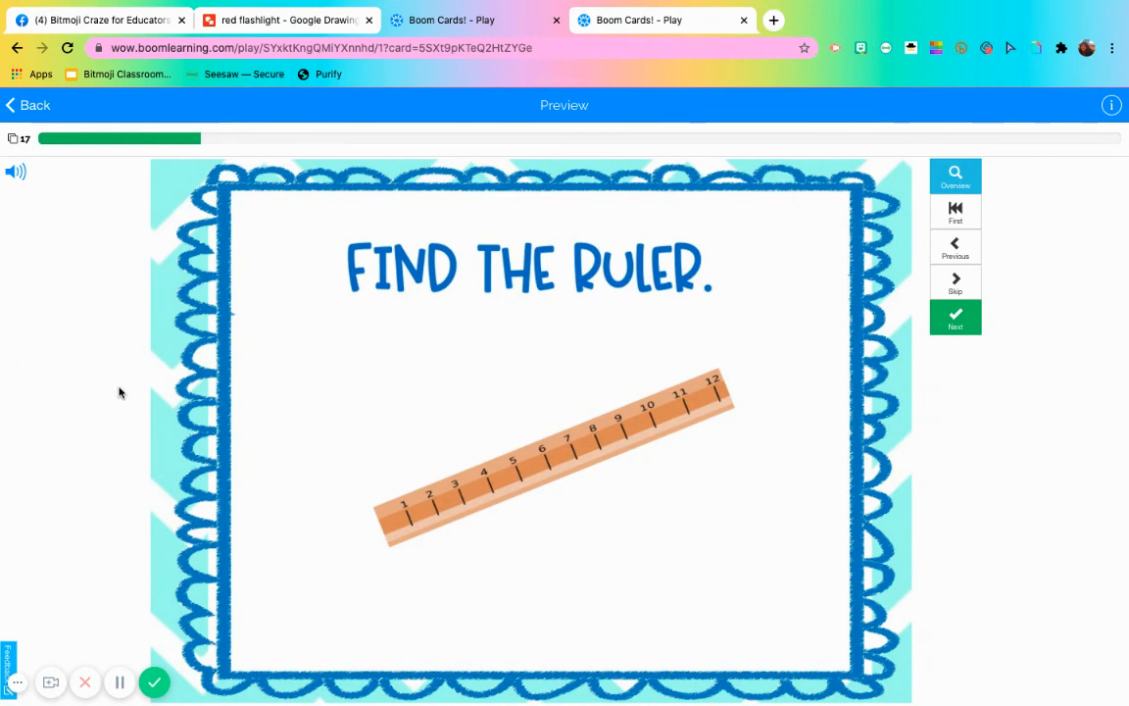
mouse_move(138, 398)
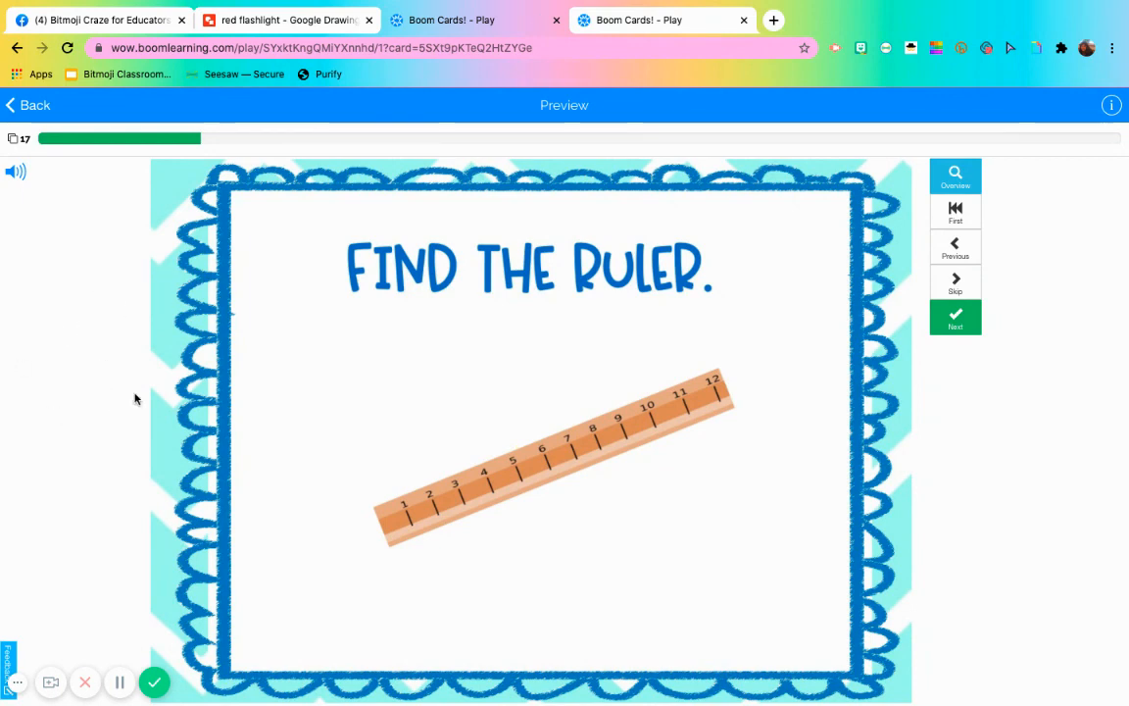